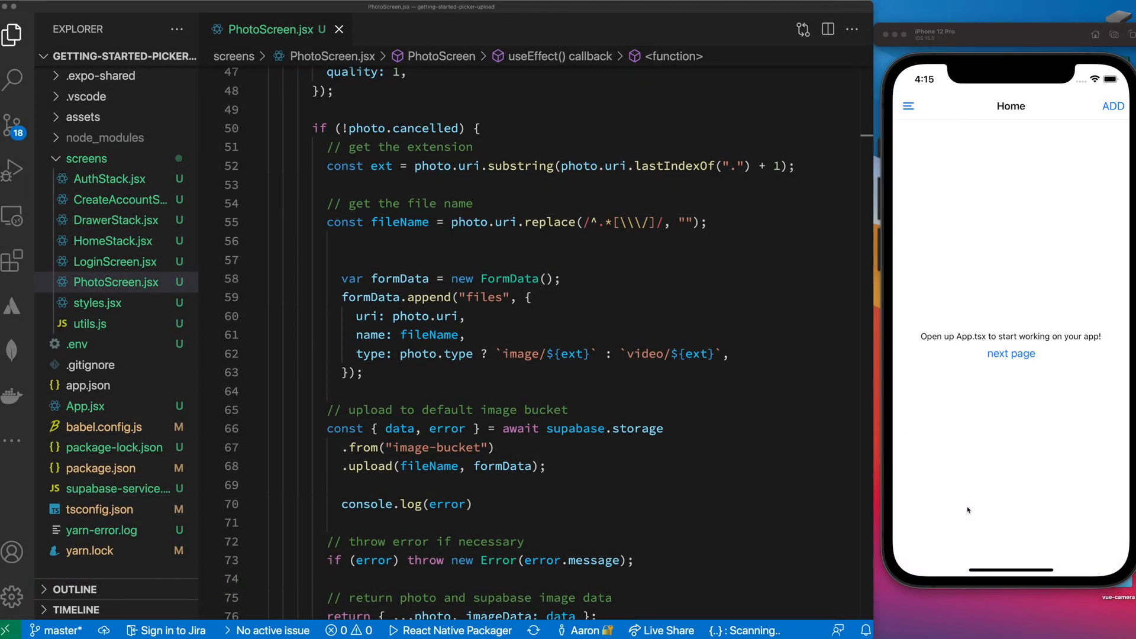
pyautogui.moveTo(917, 243)
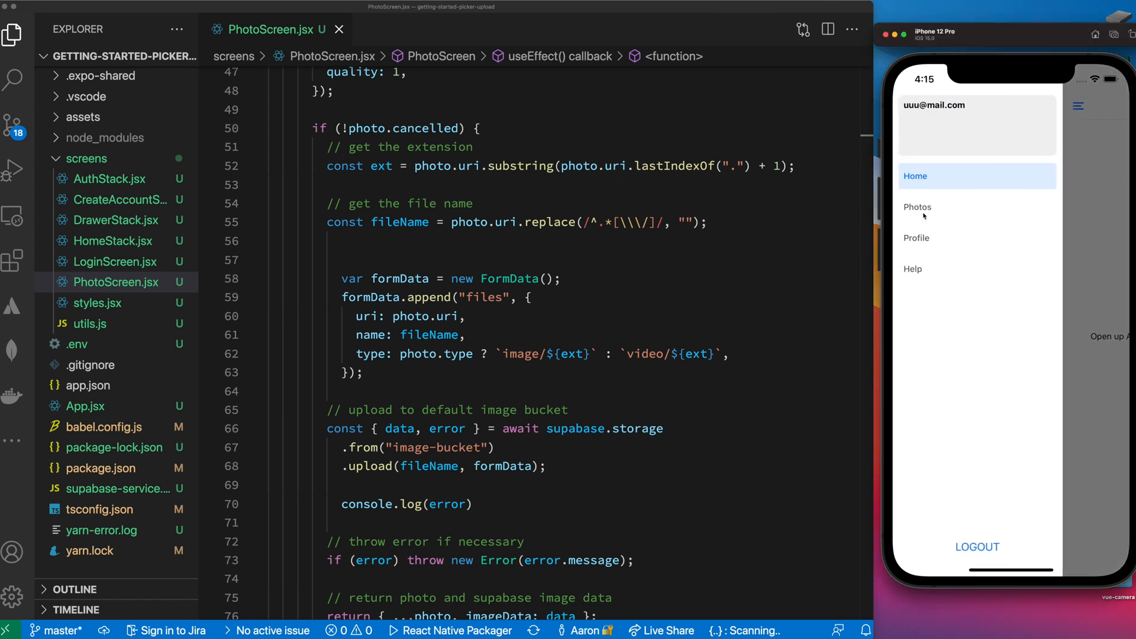
# From the app's Photos screen, take a picture and upload it to image-bucket
pyautogui.click(916, 207)
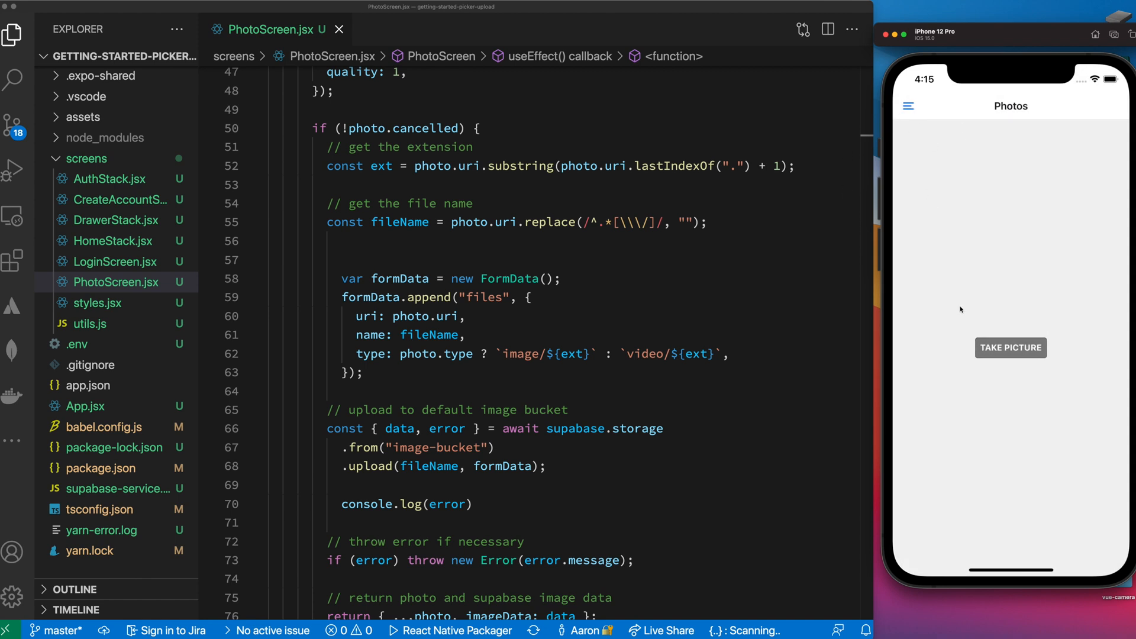
pyautogui.click(1010, 348)
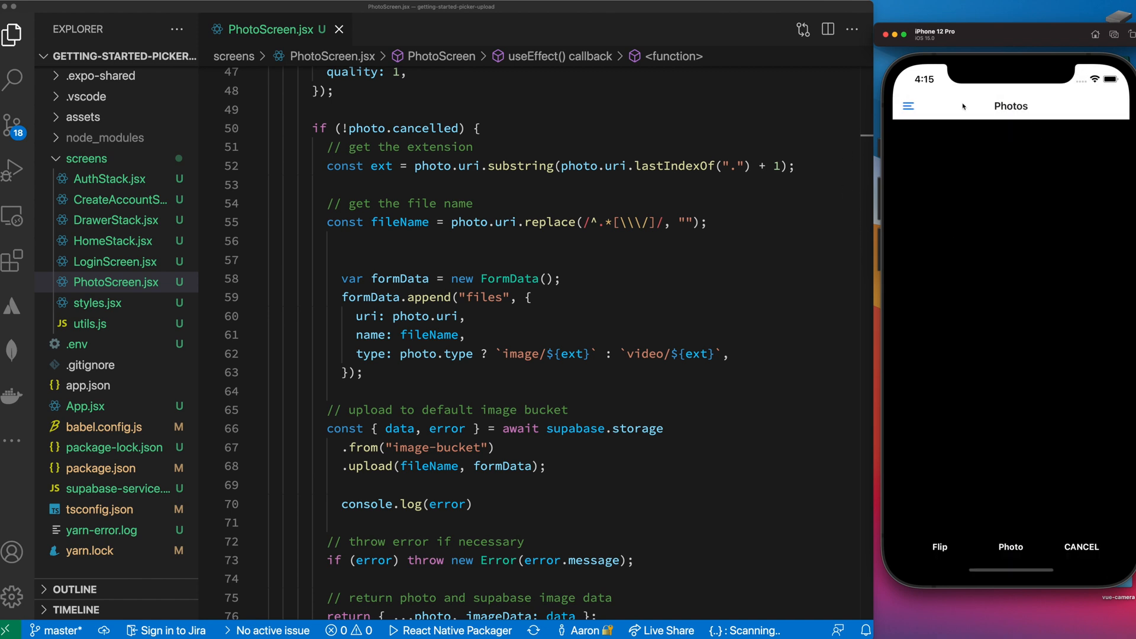
pyautogui.moveTo(948, 558)
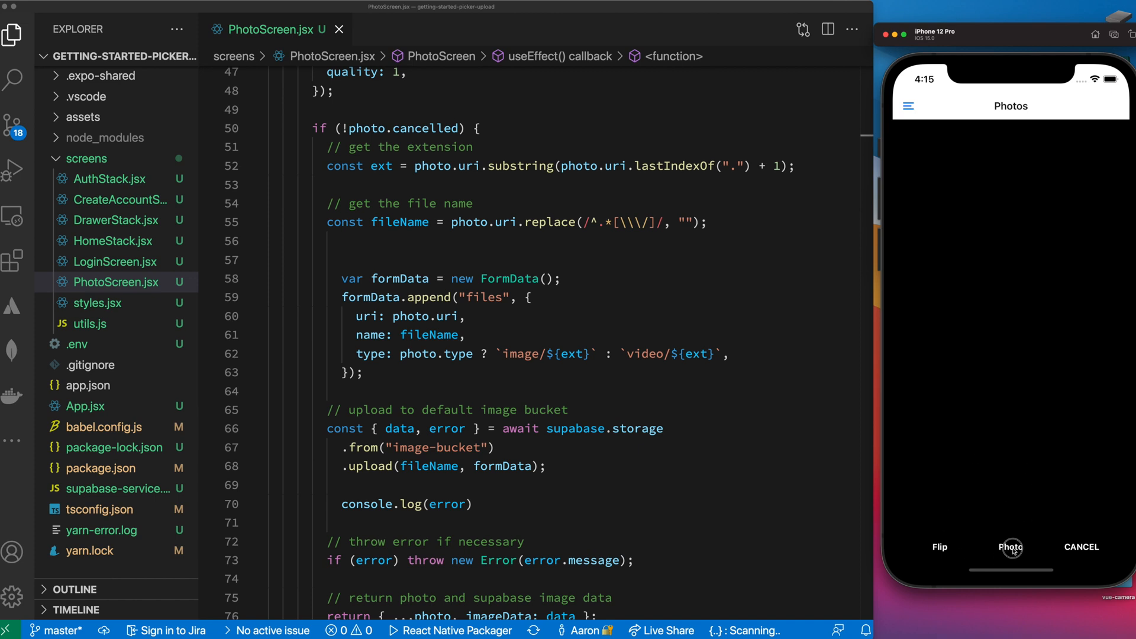
pyautogui.click(1011, 547)
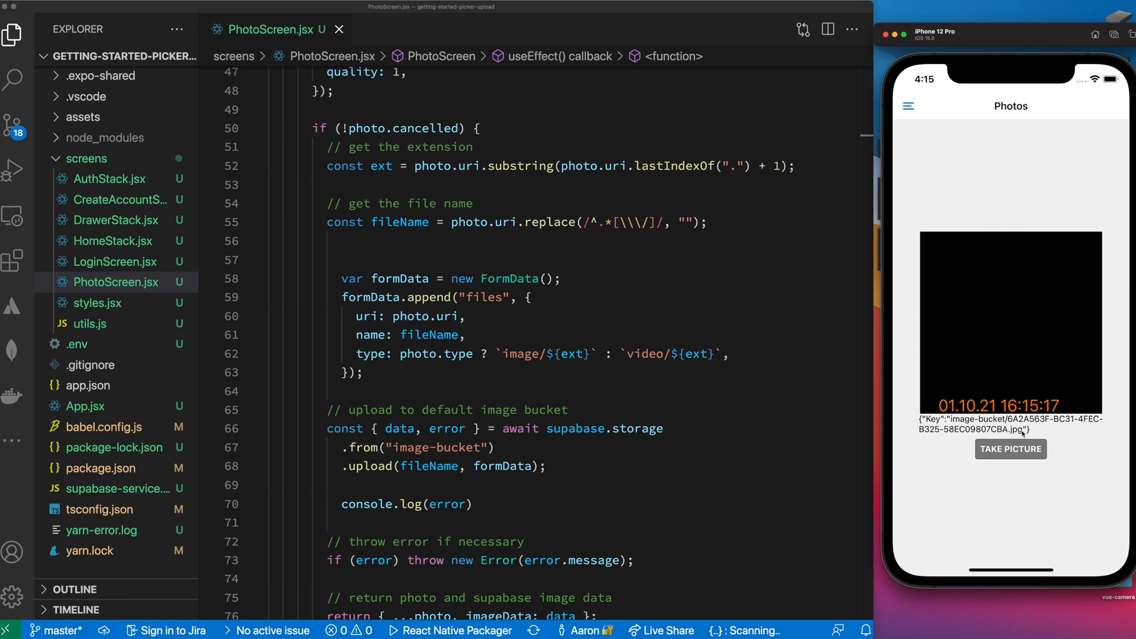
pyautogui.moveTo(1007, 328)
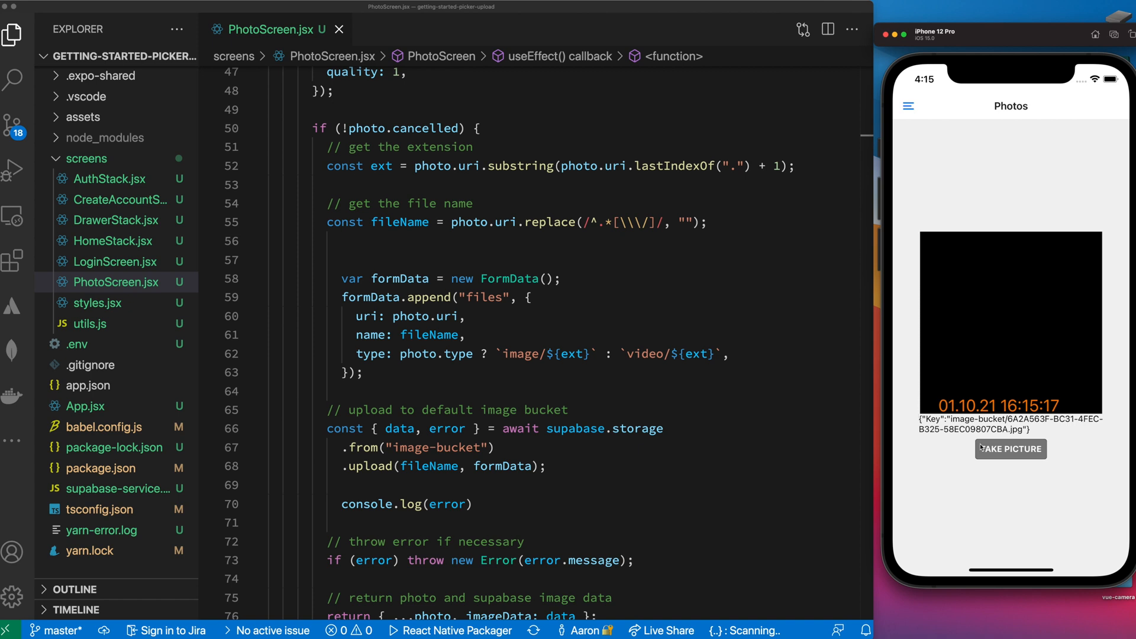
pyautogui.moveTo(833, 376)
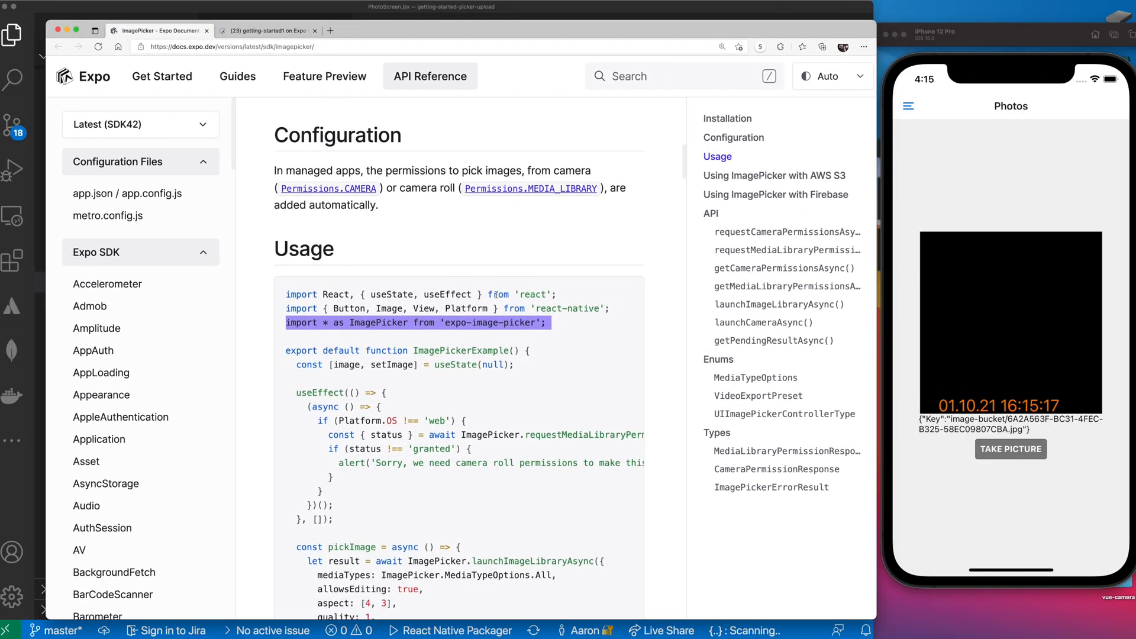
# Scroll the Expo ImagePicker docs to the usage example's pickImage code
pyautogui.scroll(-3)
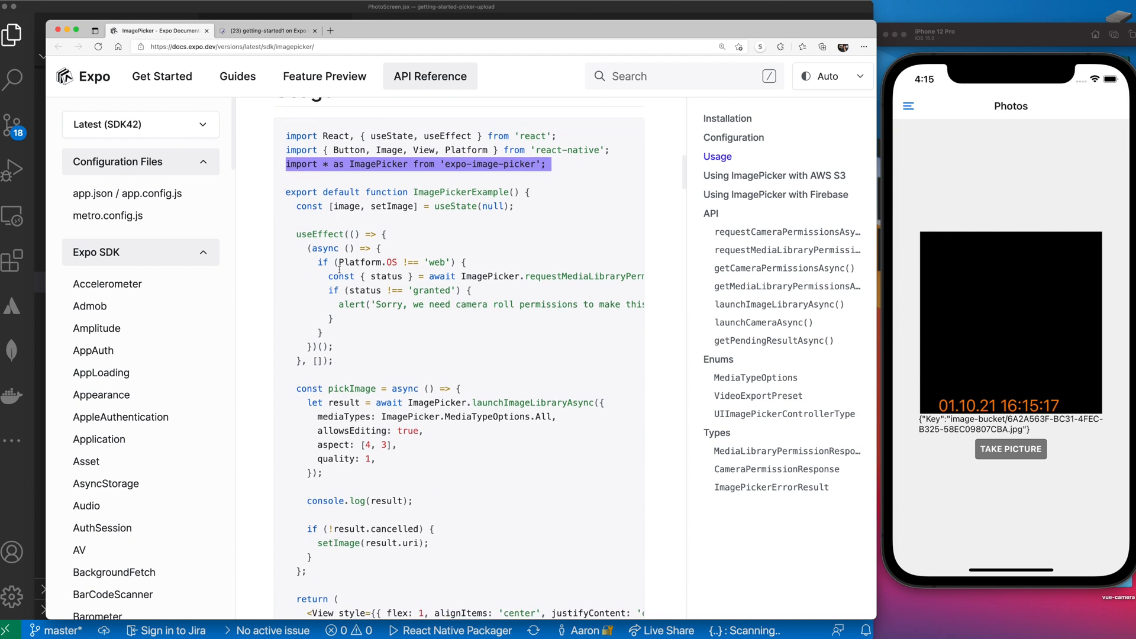
pyautogui.scroll(-3)
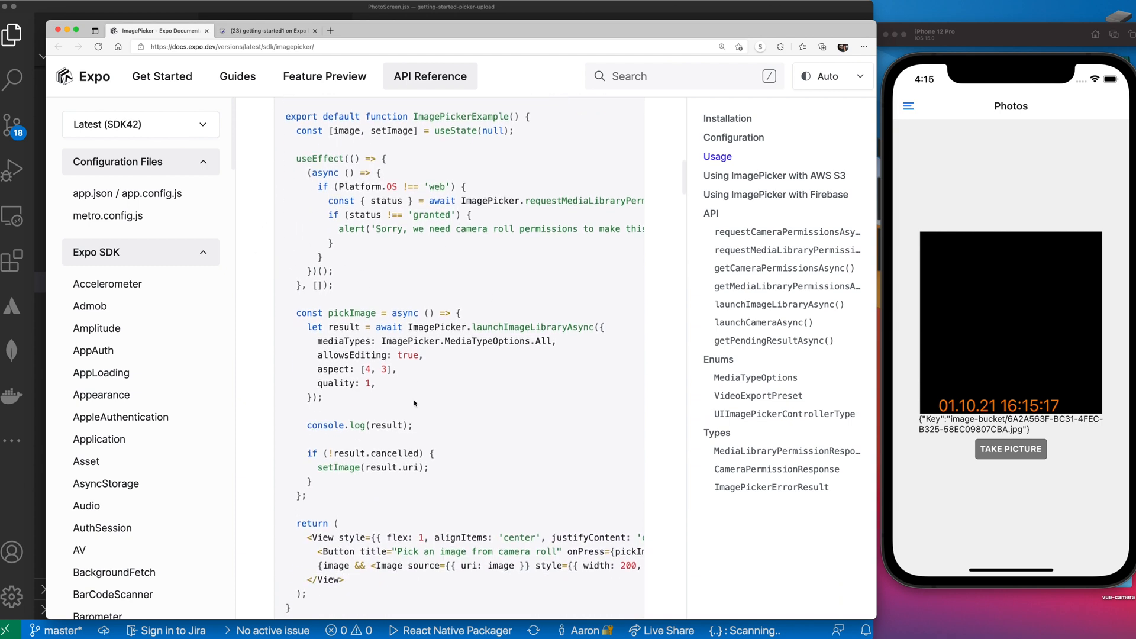
pyautogui.moveTo(464, 404)
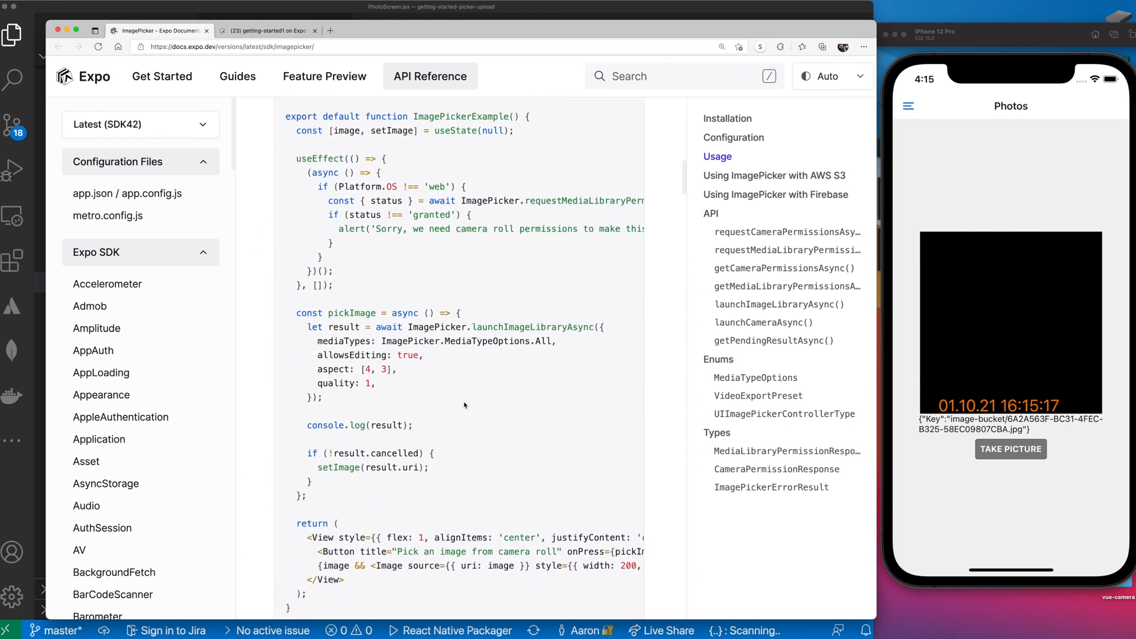
pyautogui.moveTo(470, 401)
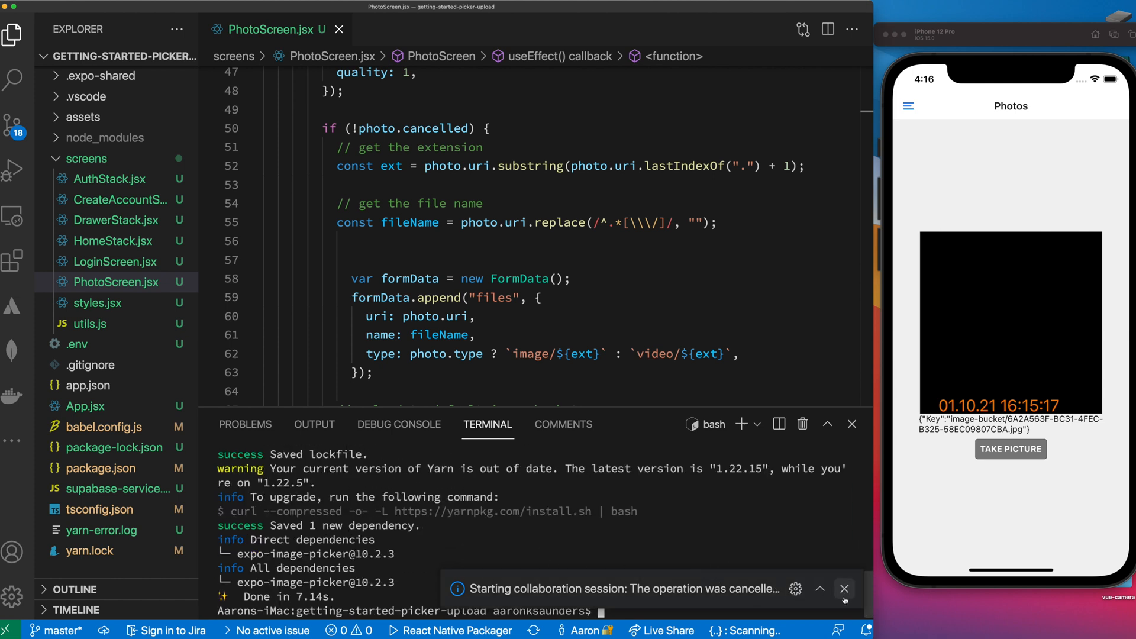
# Dismiss the Live Share notification and run expo install expo-image-picker
pyautogui.click(844, 588)
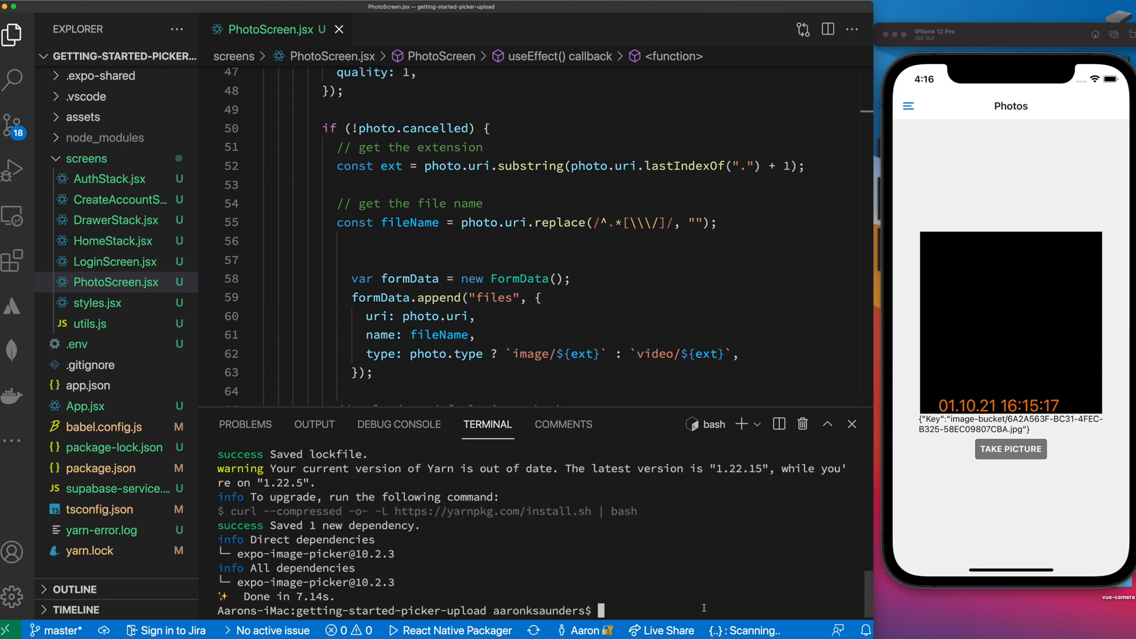
pyautogui.write('expo install expo-image-picker')
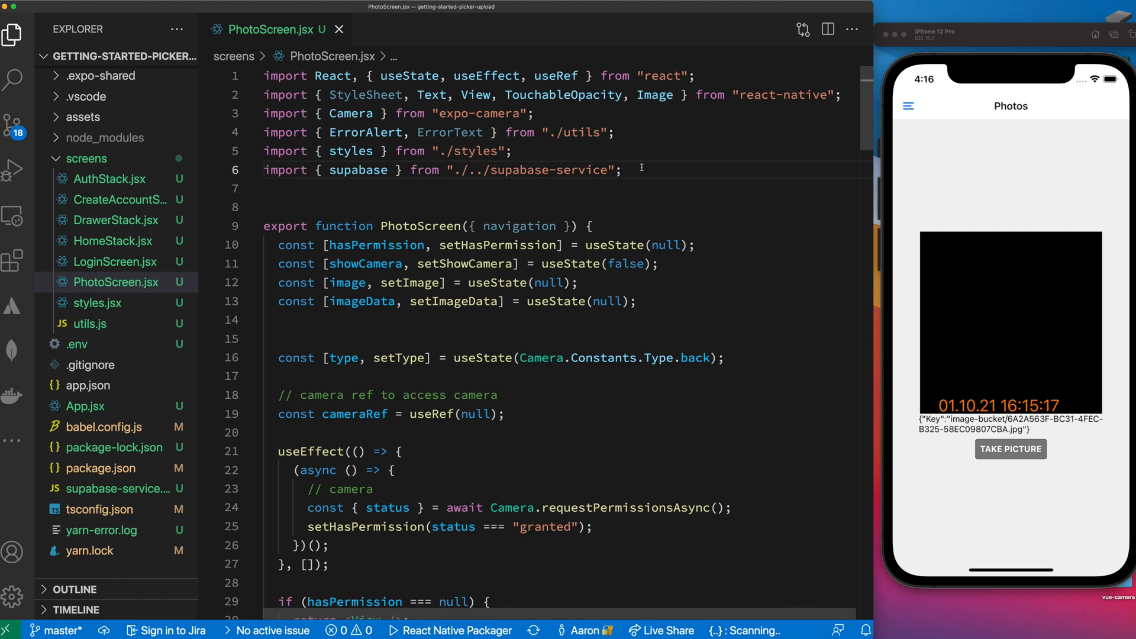
# Add import * as ImagePicker from 'expo-image-picker' and scroll to the permission useEffect
pyautogui.write("import * as ImagePicker from 'expo-image-picker';")
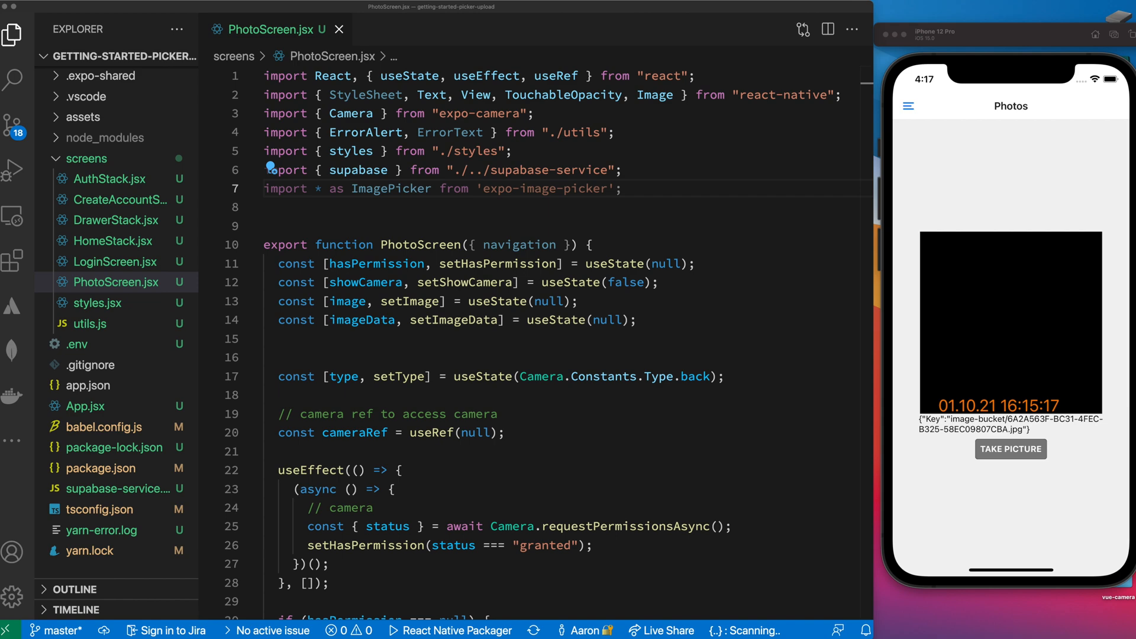
pyautogui.scroll(-3)
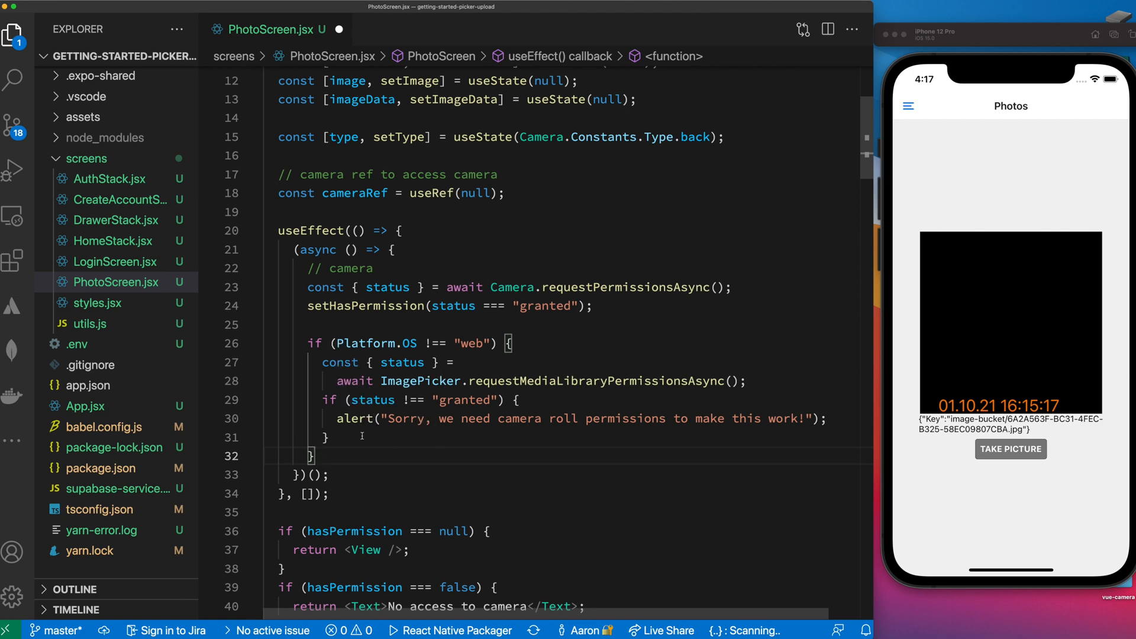
pyautogui.scroll(-3)
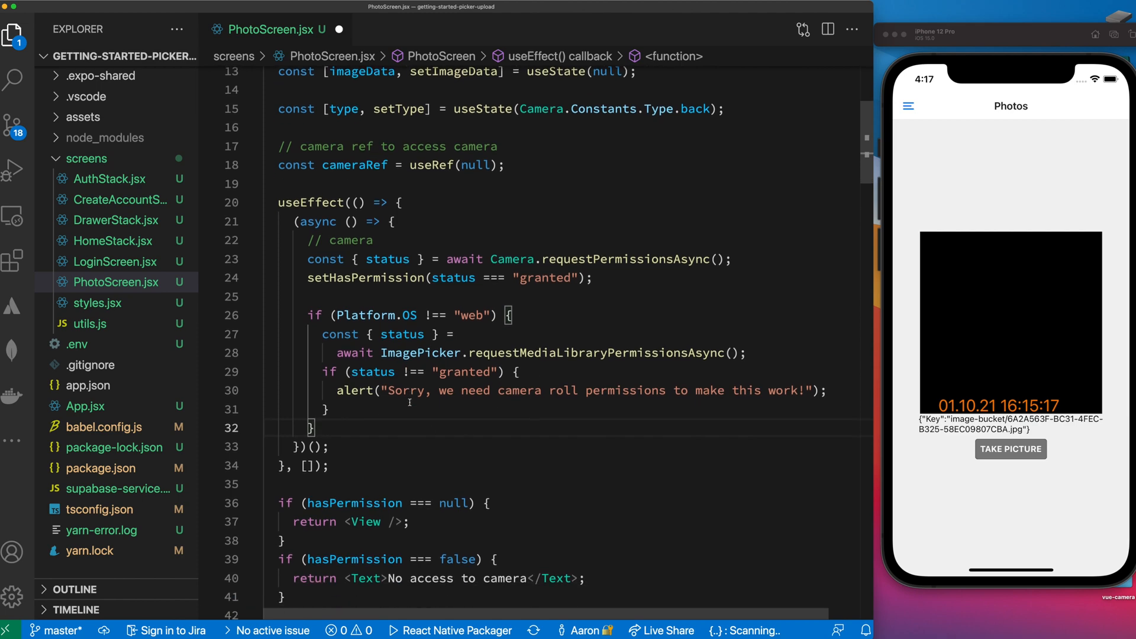
pyautogui.scroll(-3)
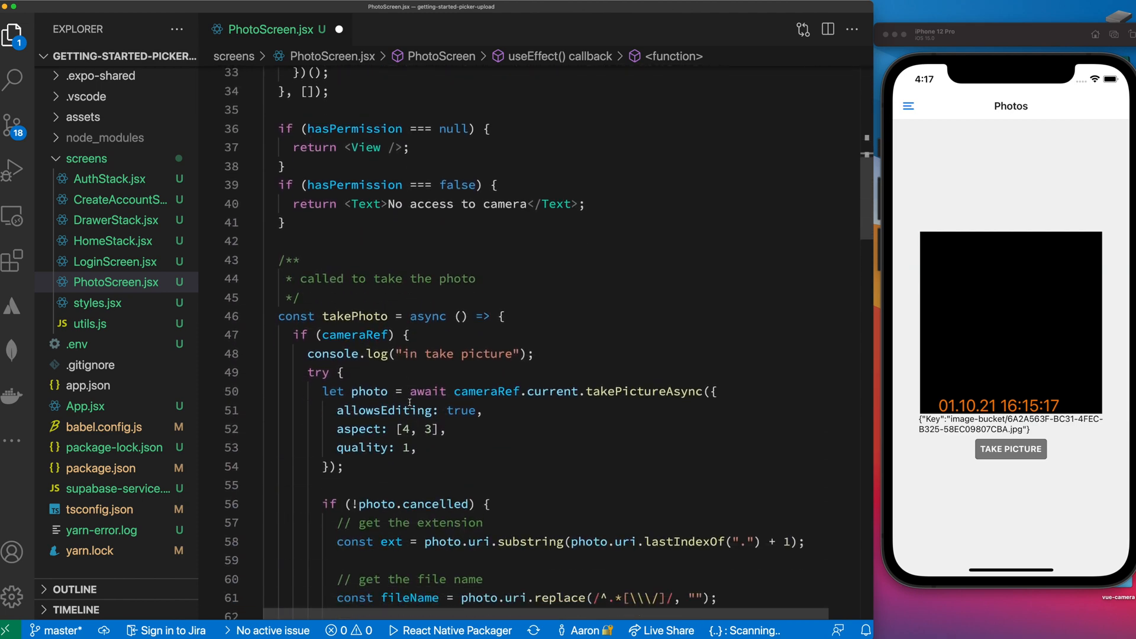
pyautogui.scroll(-3)
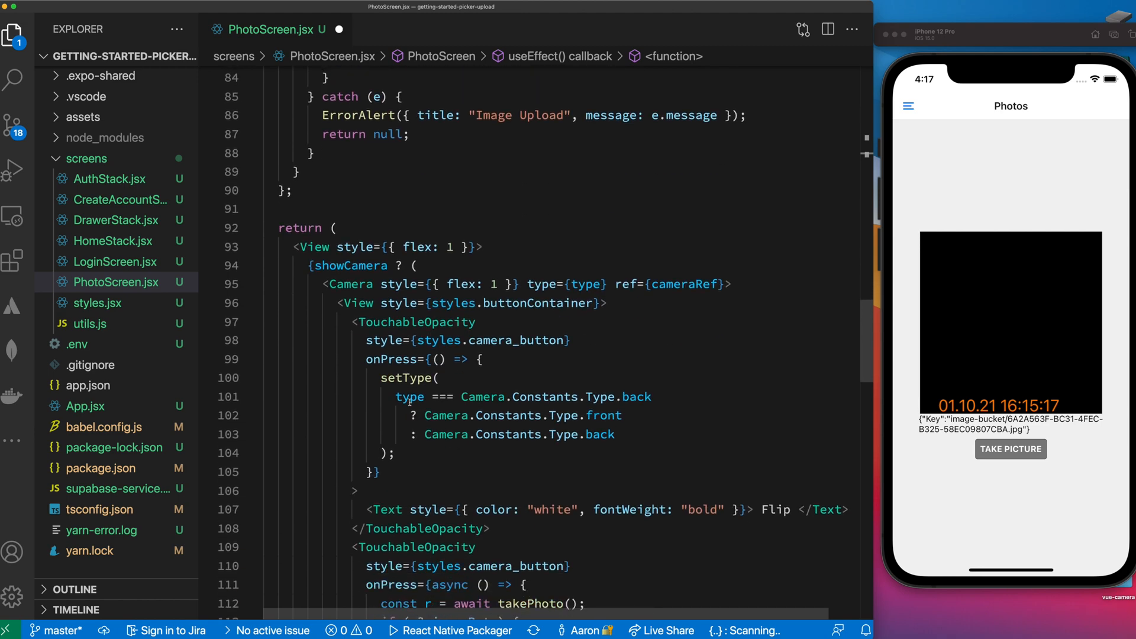
pyautogui.scroll(-3)
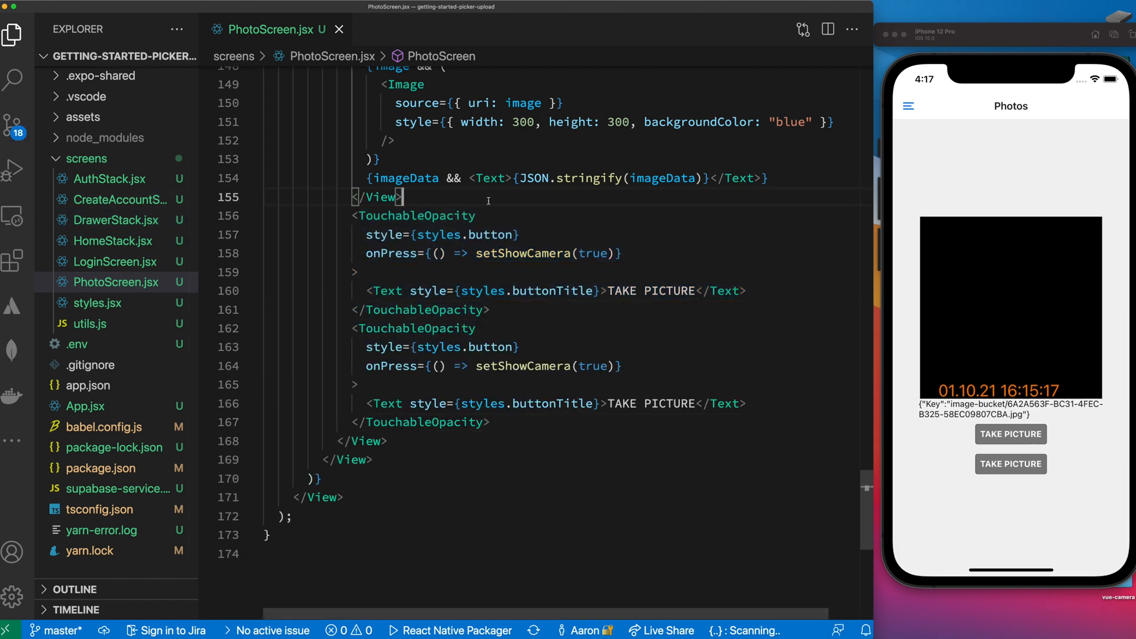
# Wrap both buttons in a flexDirection 'row' View and label the second USE PICKER
pyautogui.write('View>')
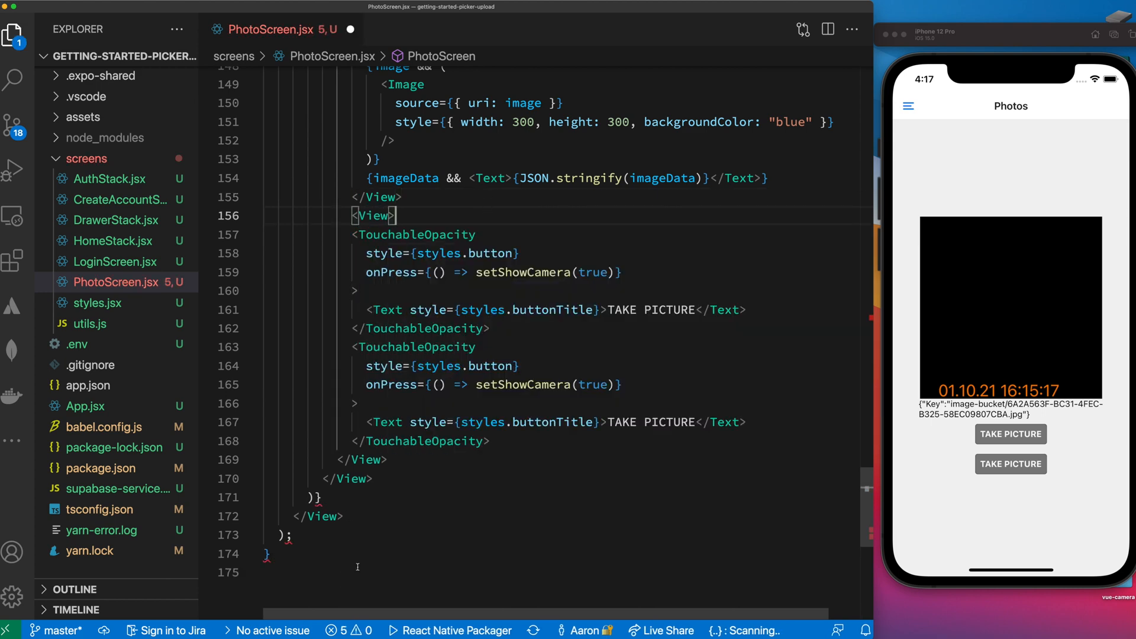
pyautogui.write('</View>')
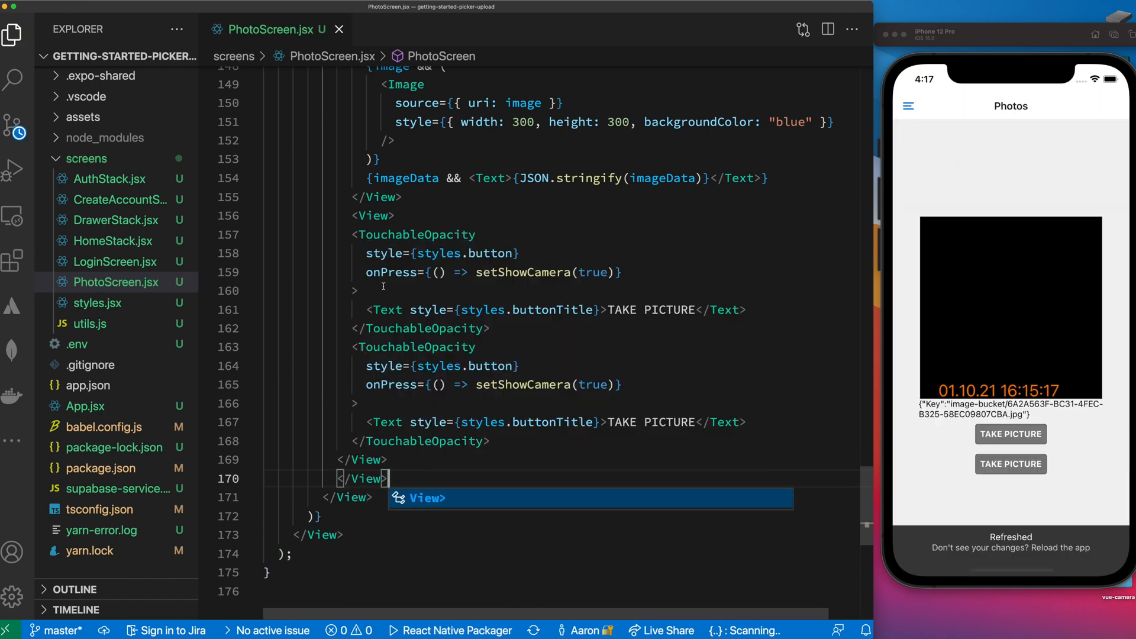
pyautogui.write('style={{')
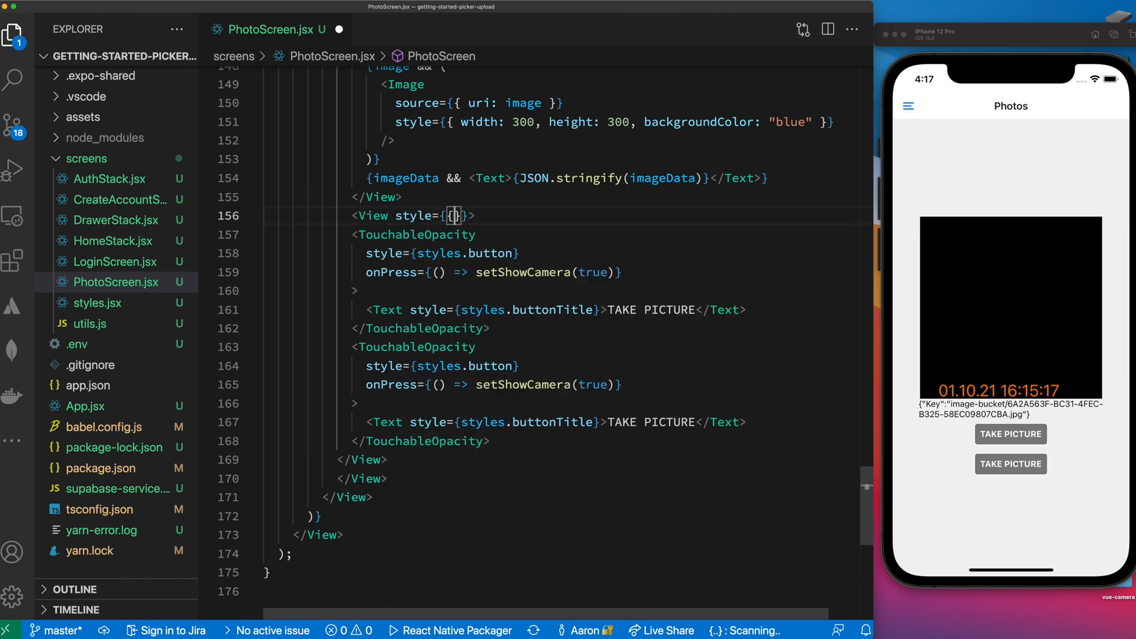
pyautogui.write('flexDirection')
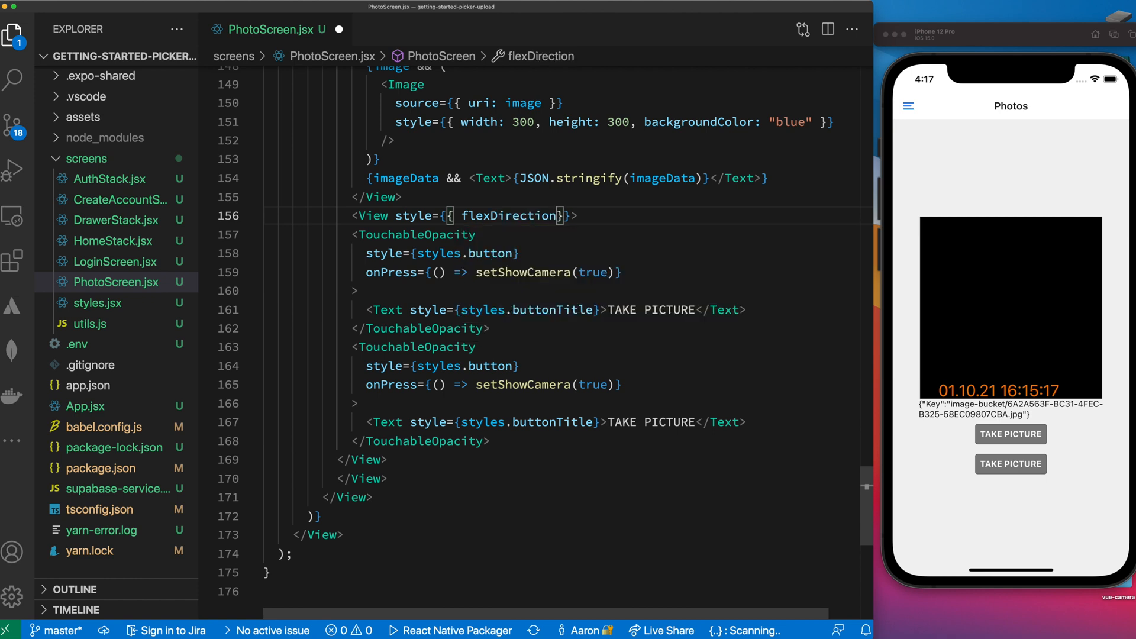
pyautogui.write(':')
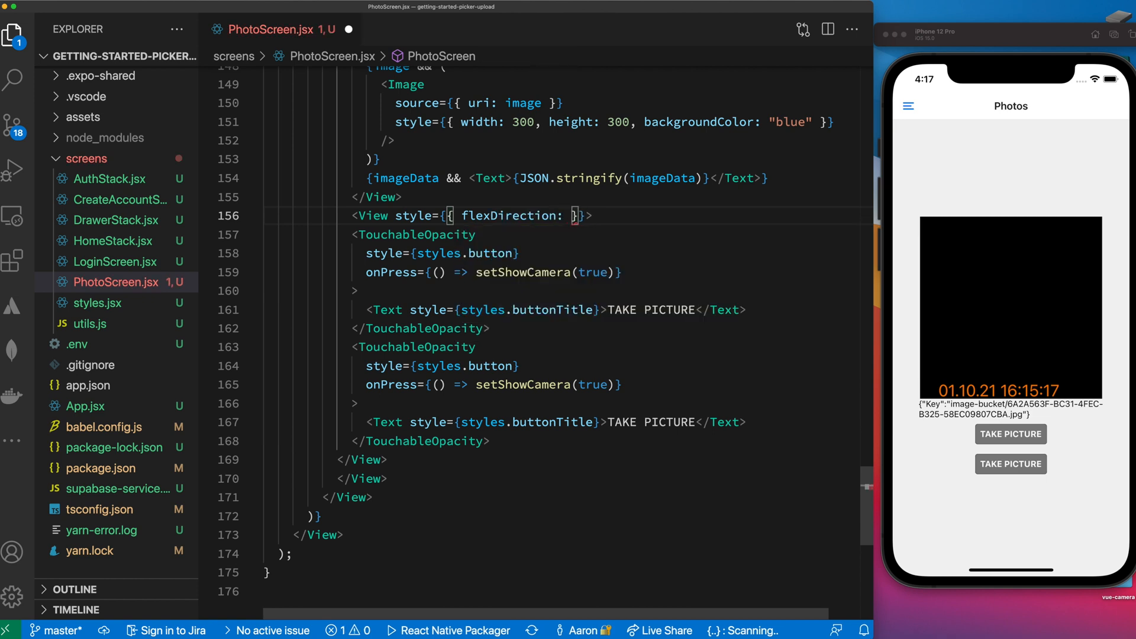
pyautogui.write("'row'")
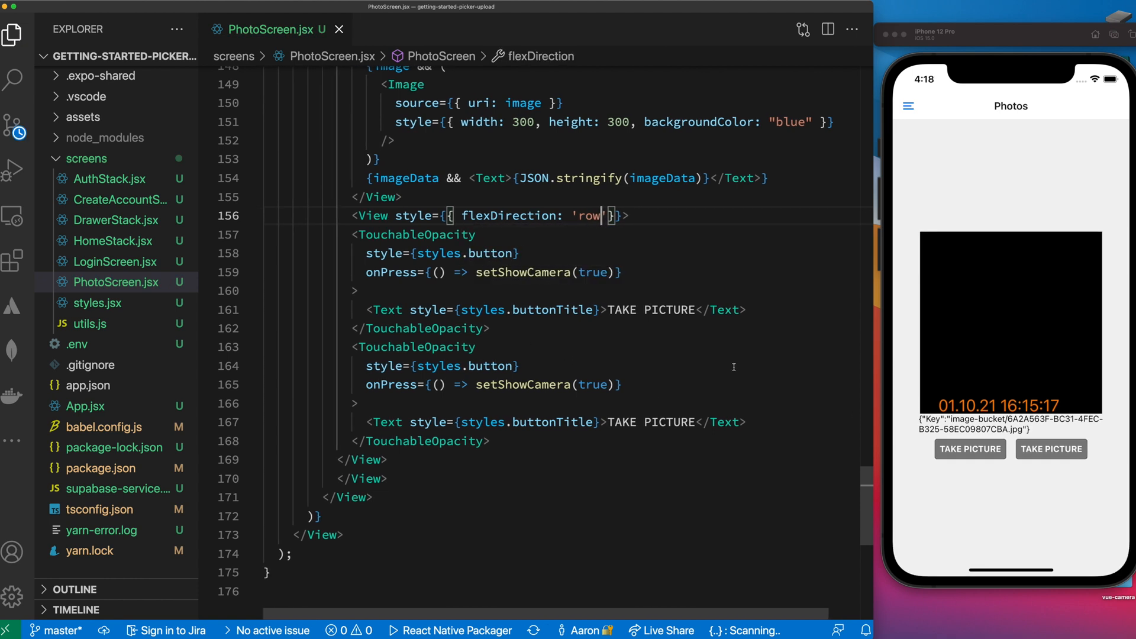
pyautogui.doubleClick(651, 421)
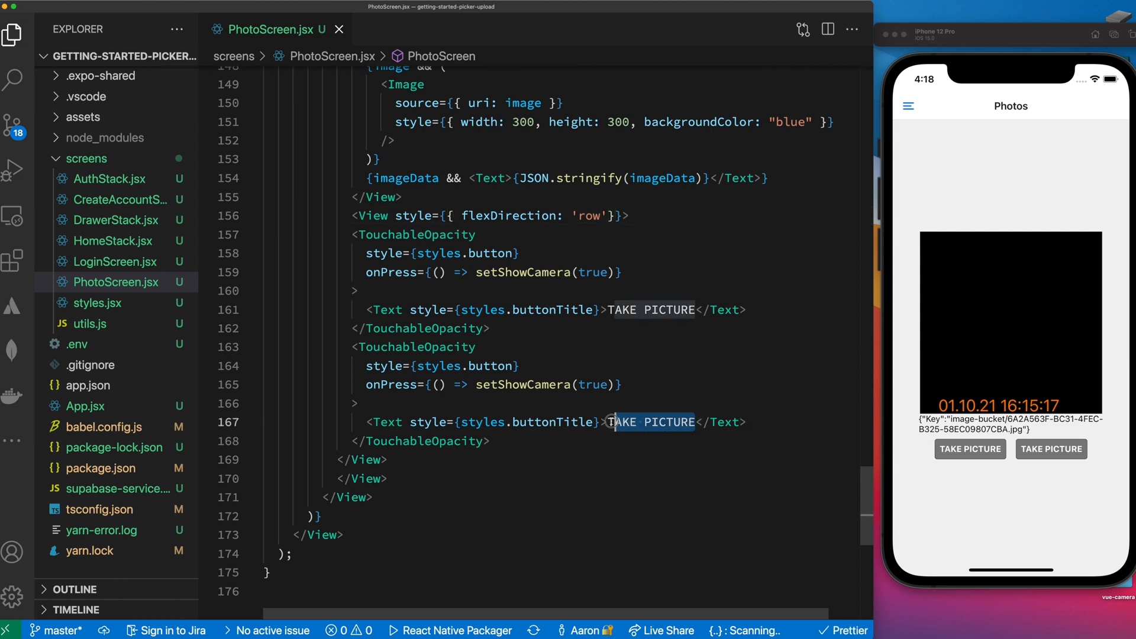
pyautogui.write('USE P')
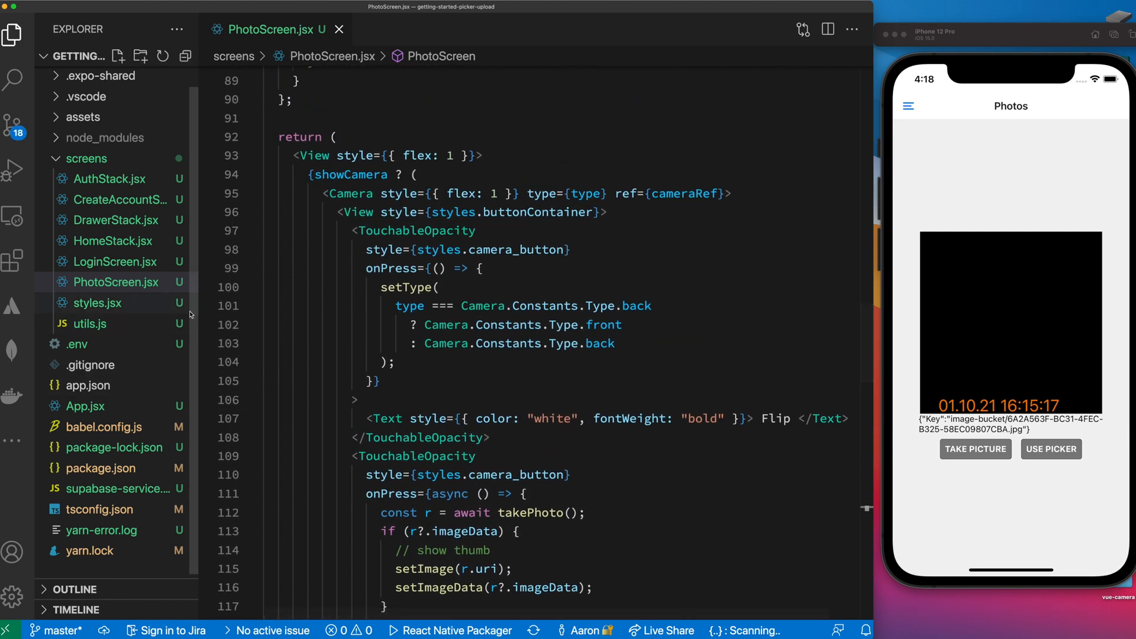
# Hide the Explorer sidebar and scroll down to const pickImage
pyautogui.click(13, 33)
pyautogui.write('/**')
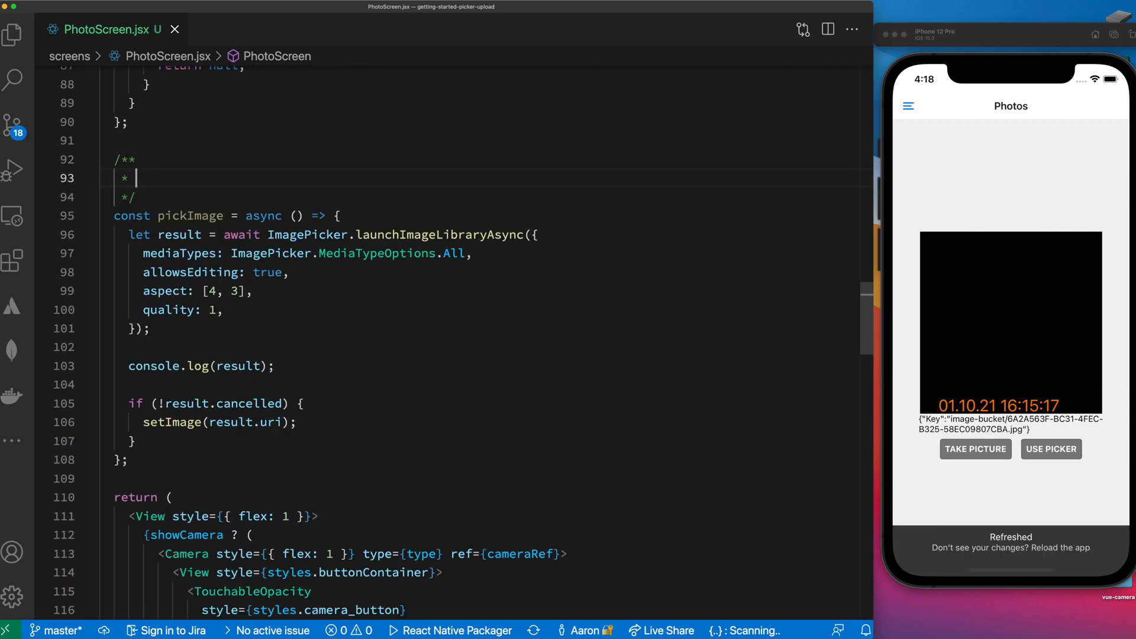
pyautogui.scroll(-3)
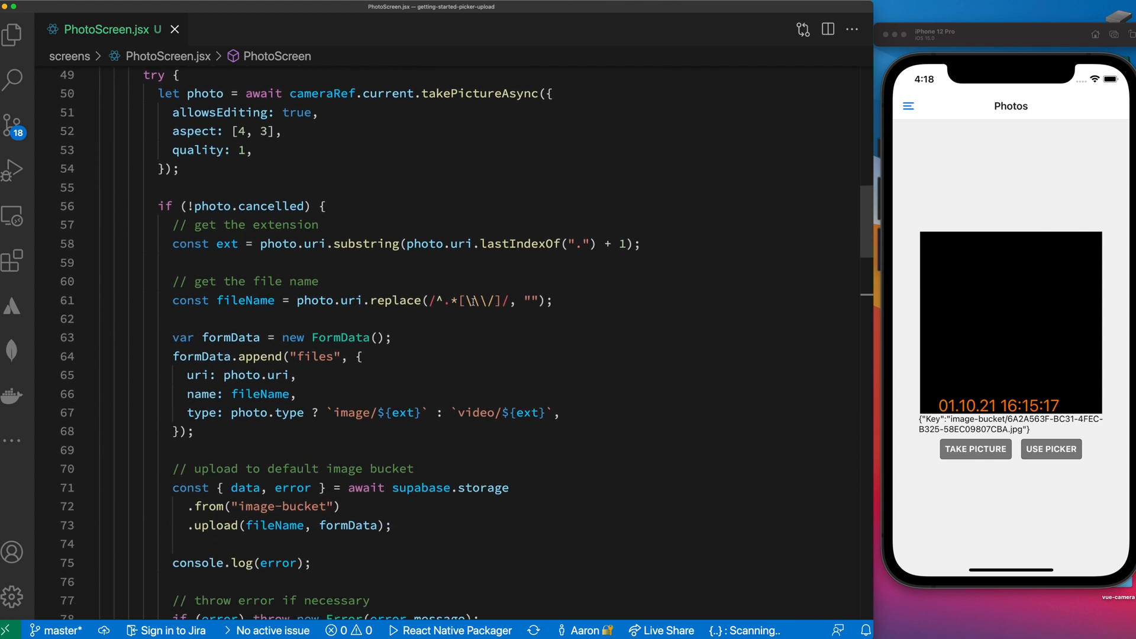
# Create async uploadFromURI(photo) containing the Supabase upload code moved from takePhoto
pyautogui.scroll(-3)
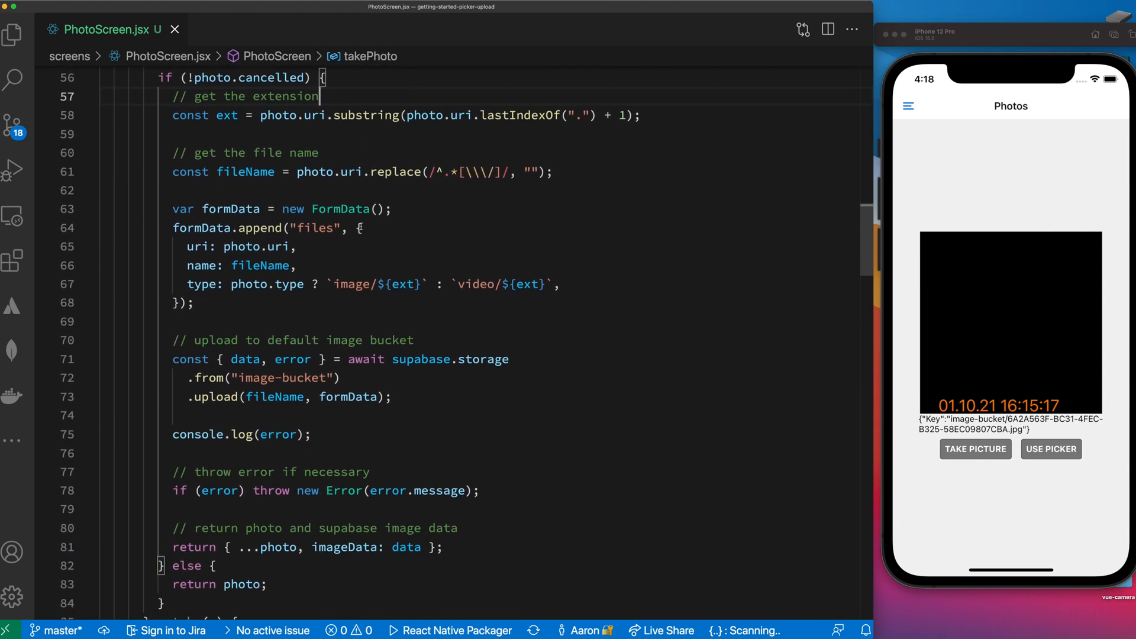
pyautogui.scroll(-3)
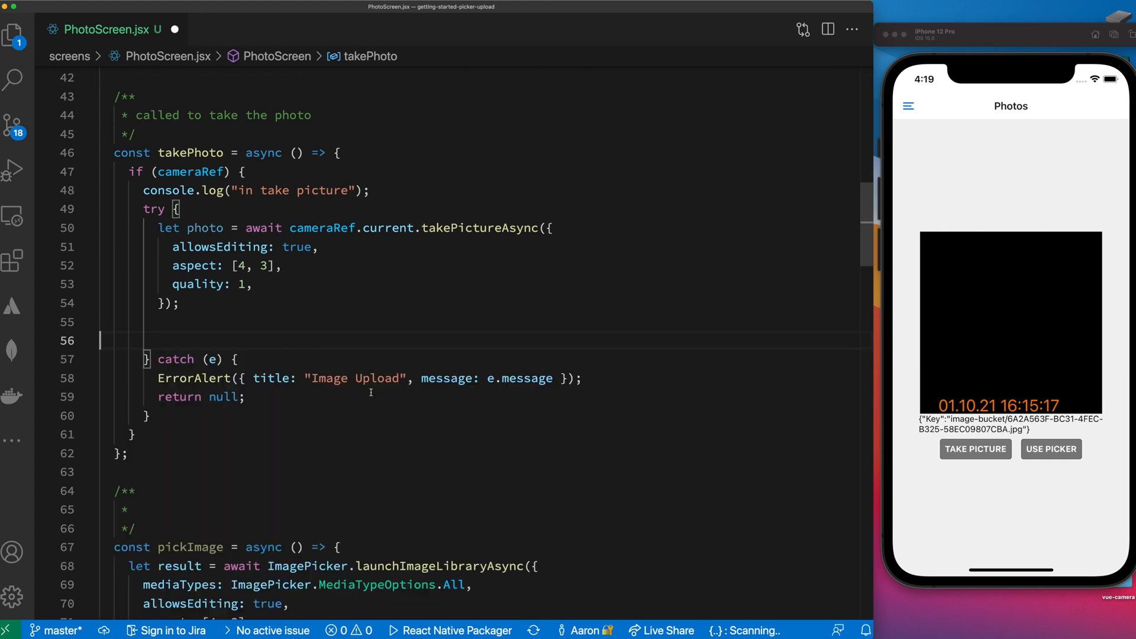
pyautogui.scroll(-3)
pyautogui.write('const')
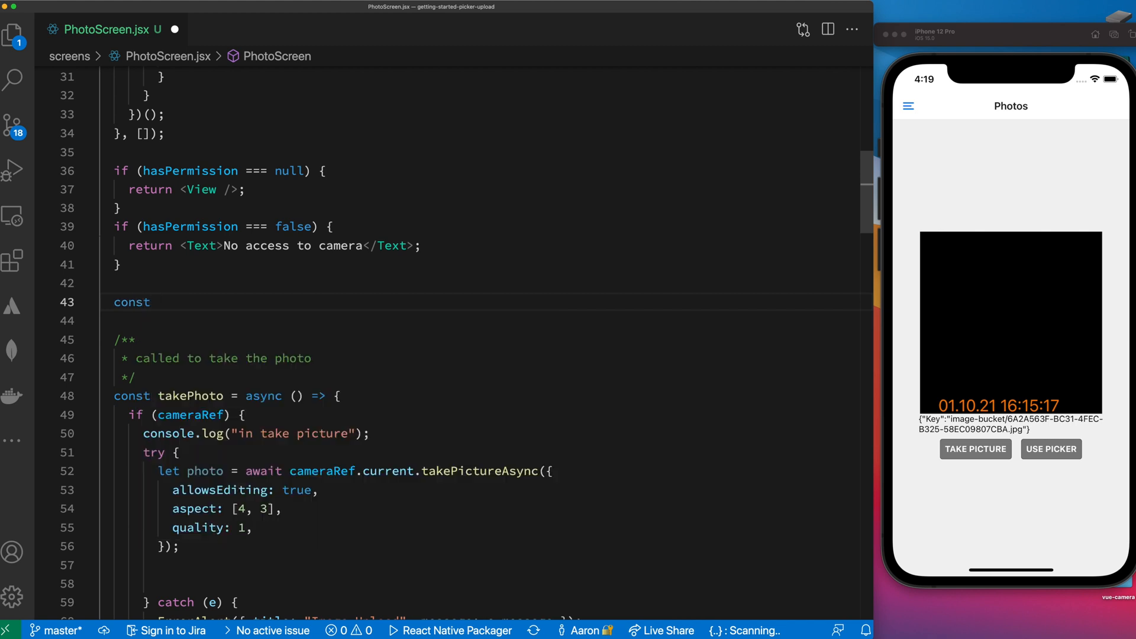
pyautogui.write('uploadfr')
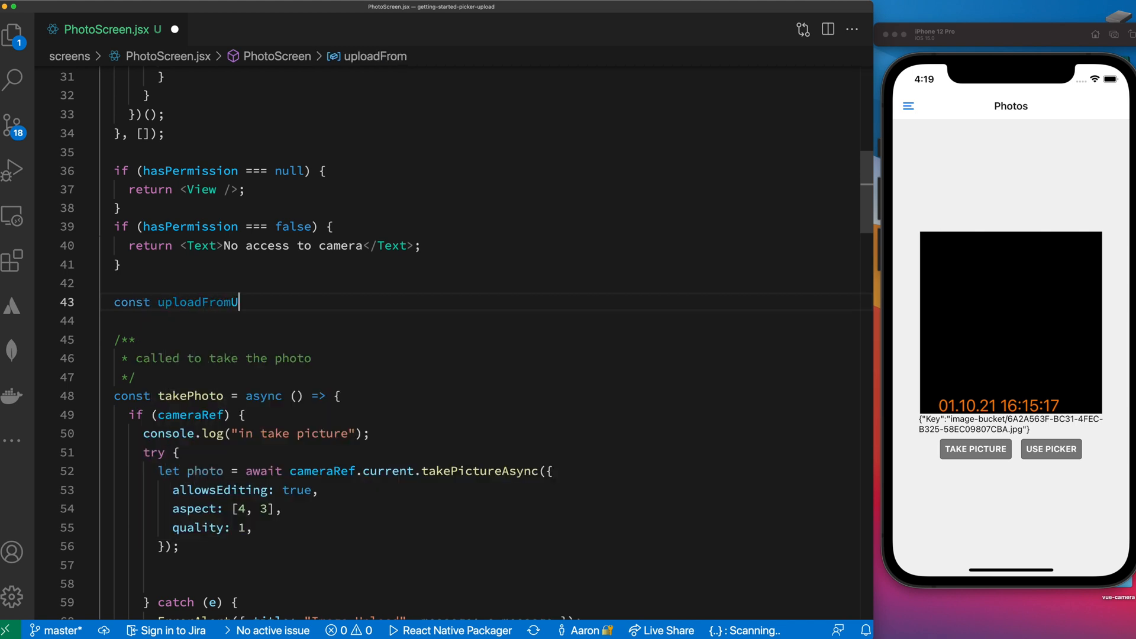
pyautogui.write('RI =')
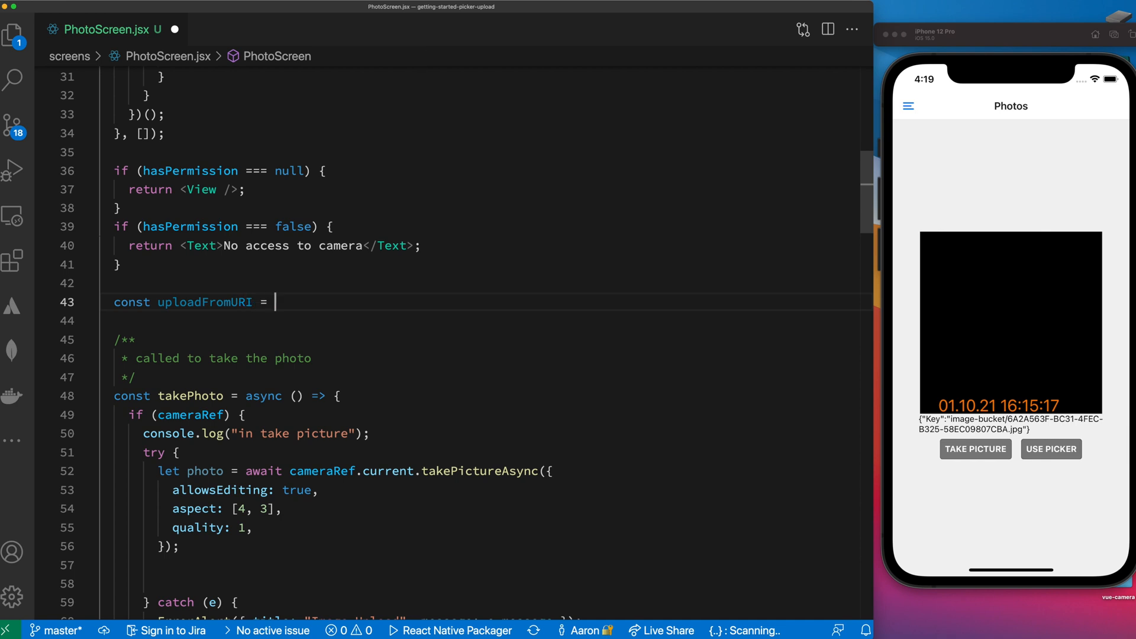
pyautogui.write('() => {')
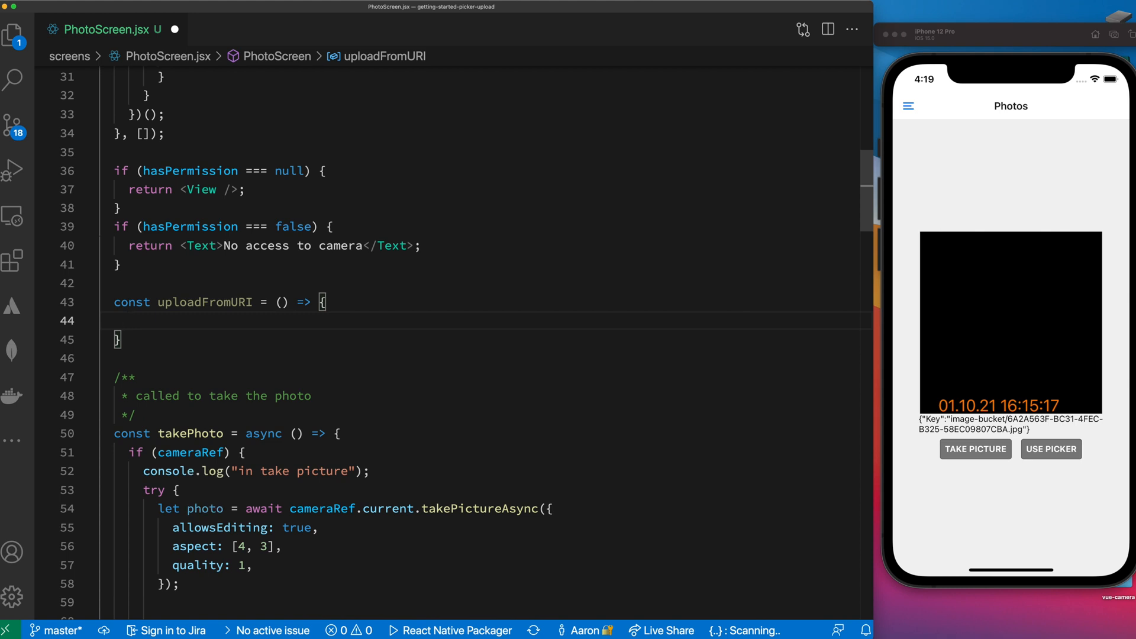
pyautogui.scroll(-3)
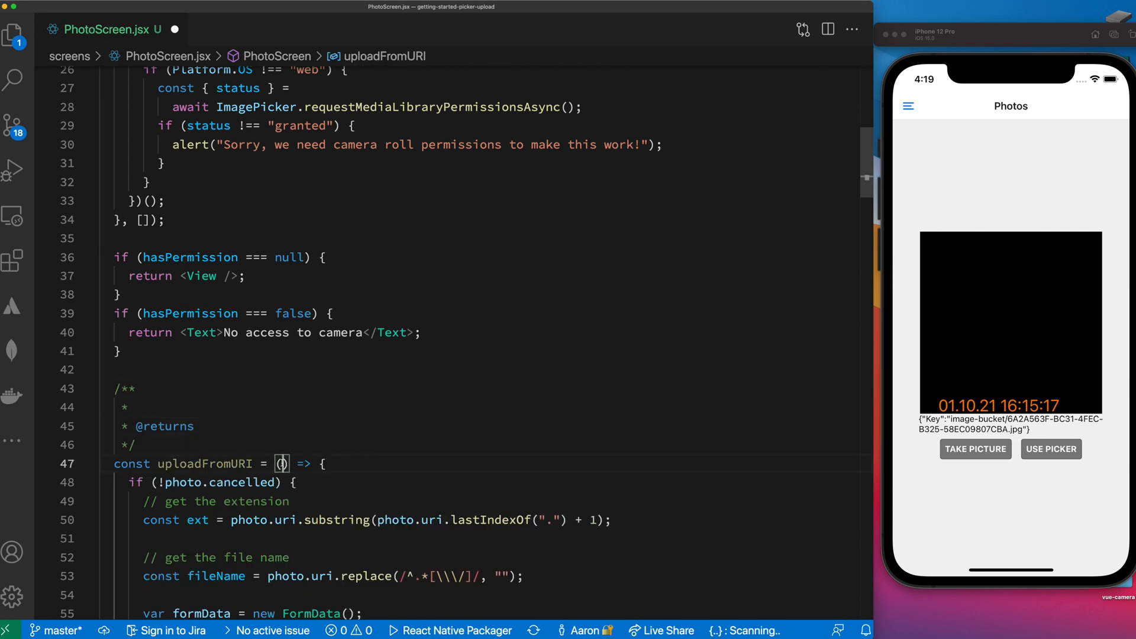
pyautogui.write('photo')
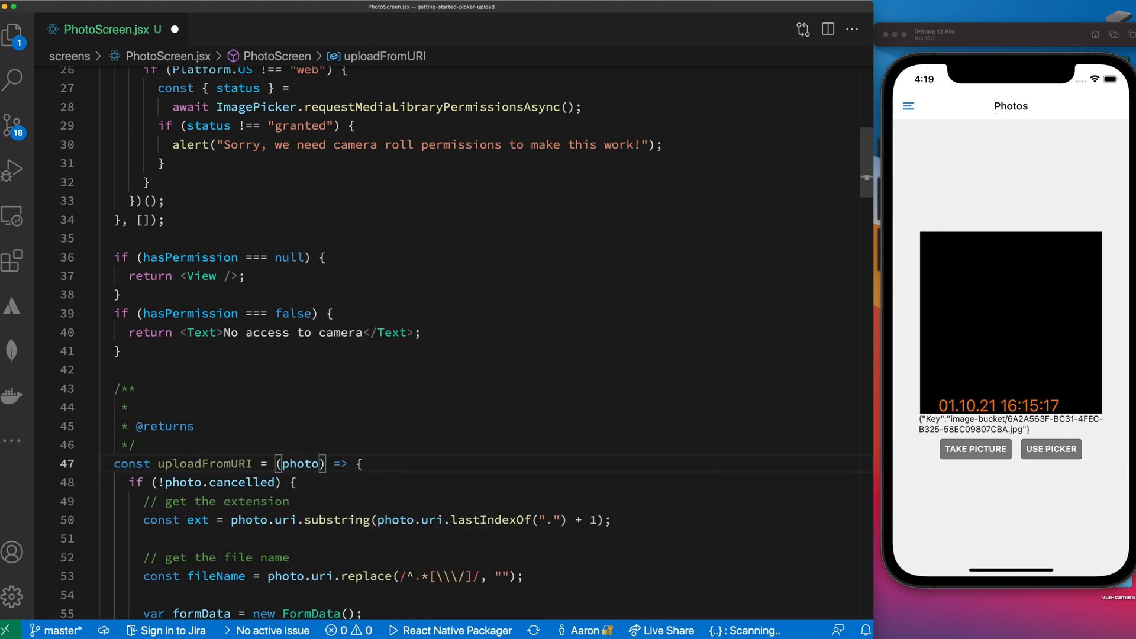
pyautogui.scroll(-3)
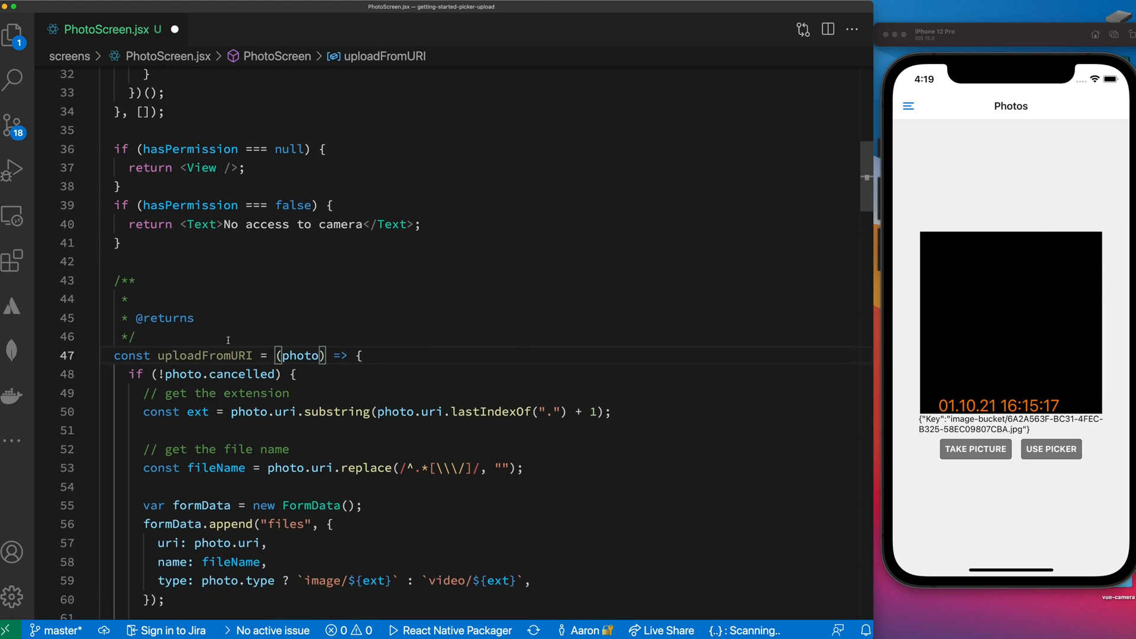
pyautogui.write('async')
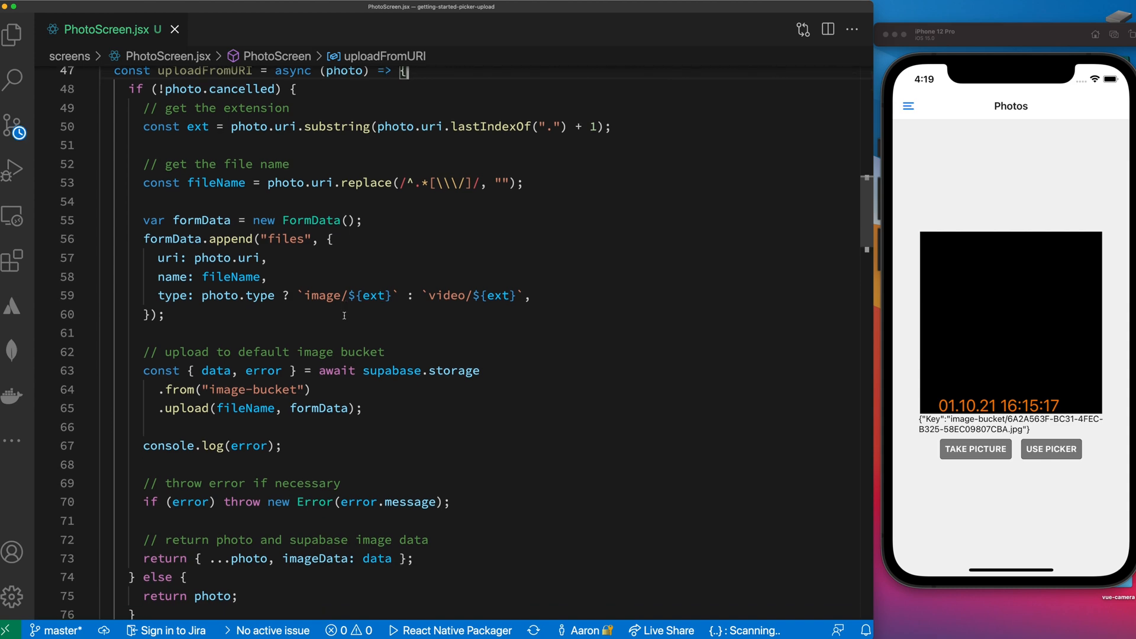
pyautogui.scroll(-3)
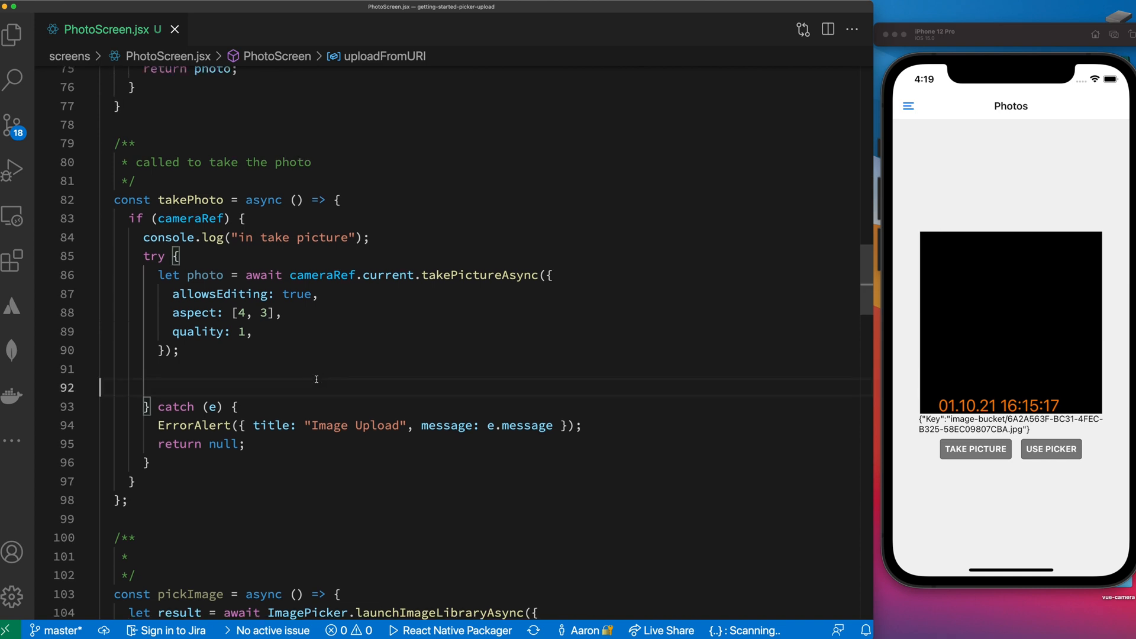
# Start a return await uploadFromURI(photo) statement inside takePhoto's try block
pyautogui.write('return await')
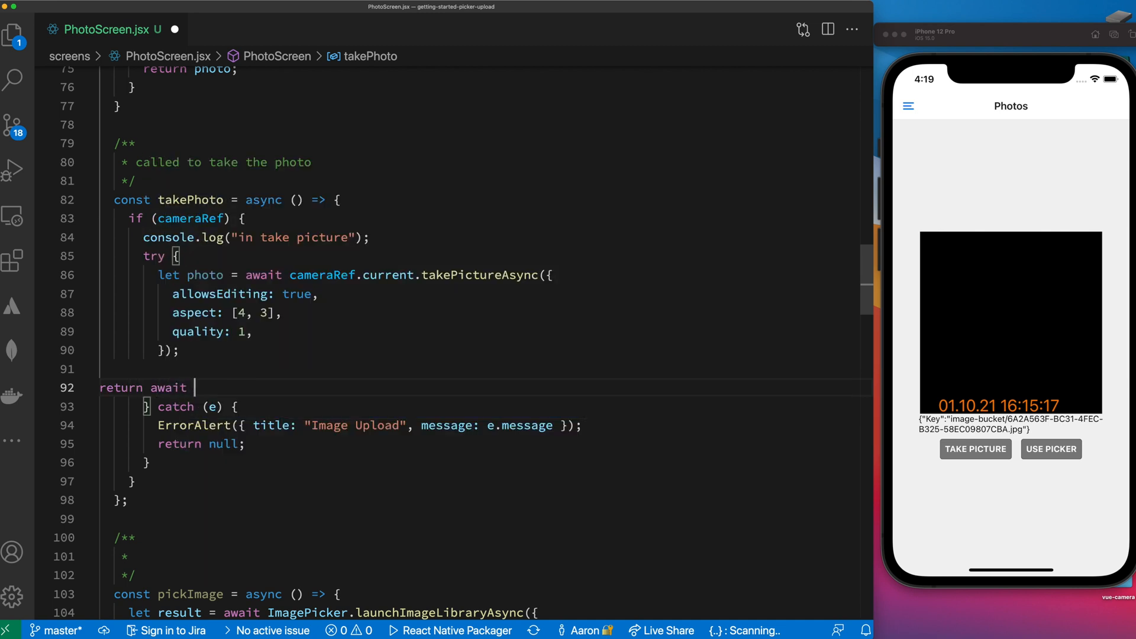
pyautogui.write('upload')
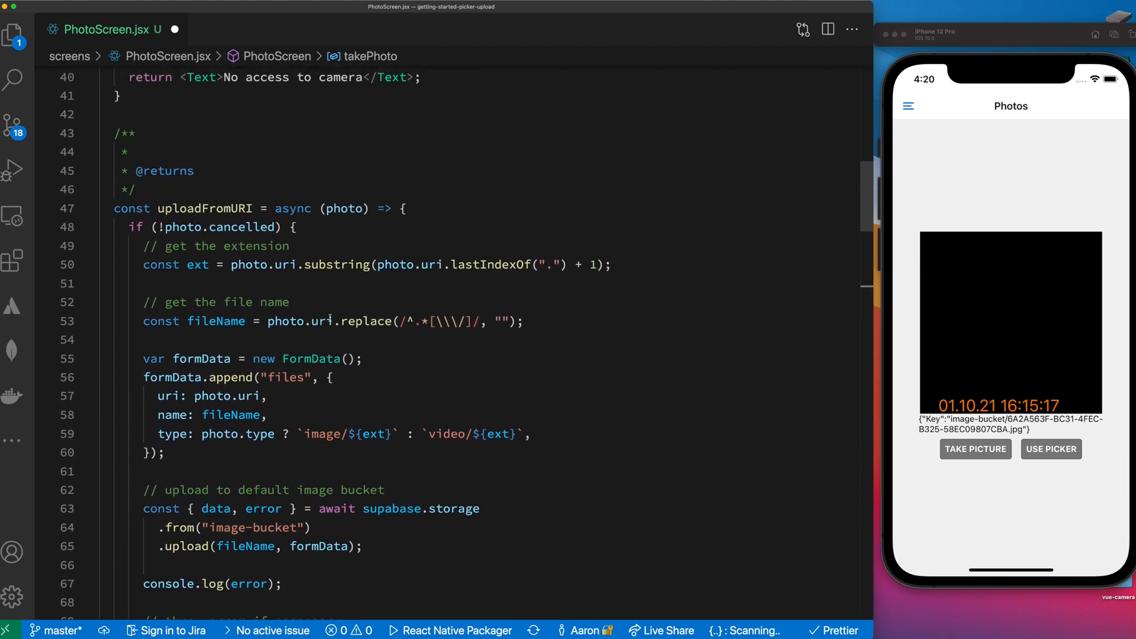
# Rename pickImage's result variable to photo
pyautogui.scroll(-3)
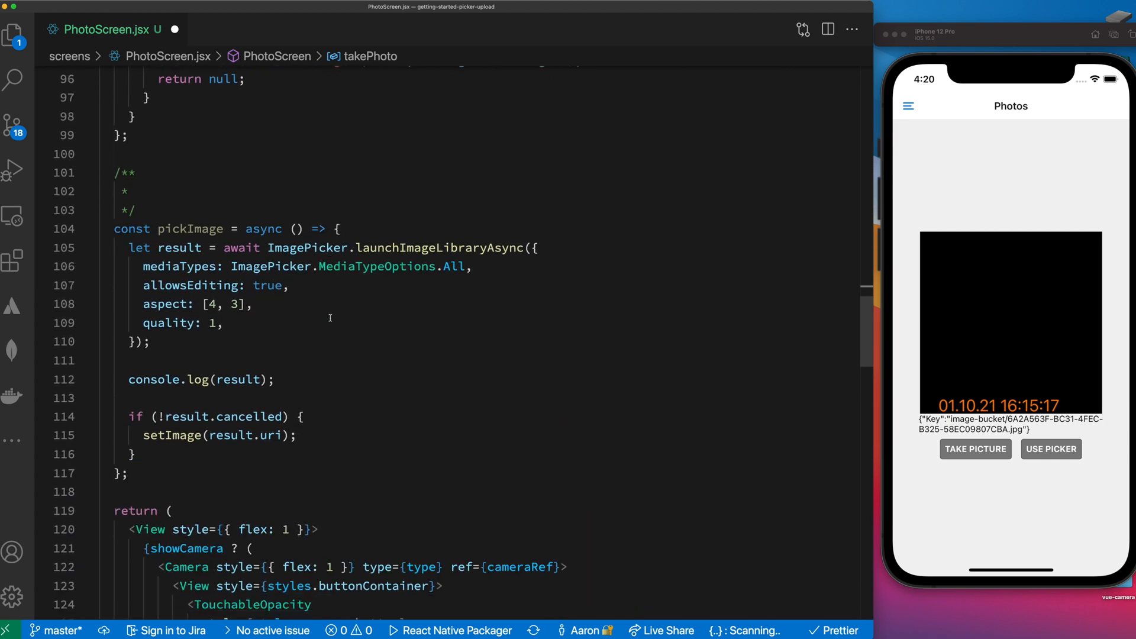
pyautogui.scroll(-3)
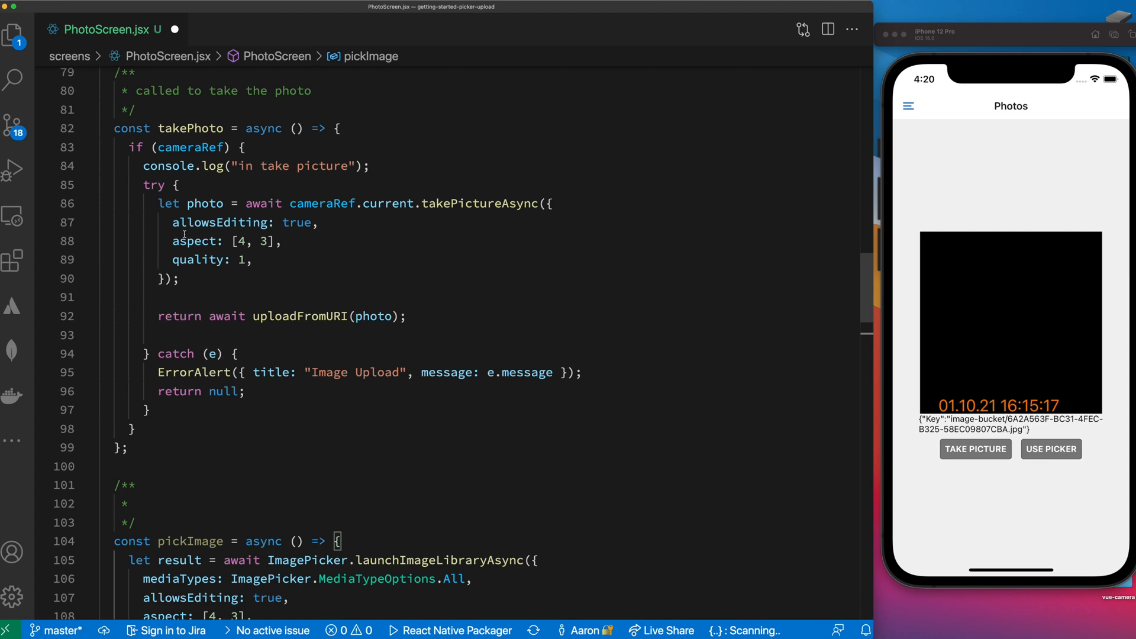
pyautogui.scroll(-3)
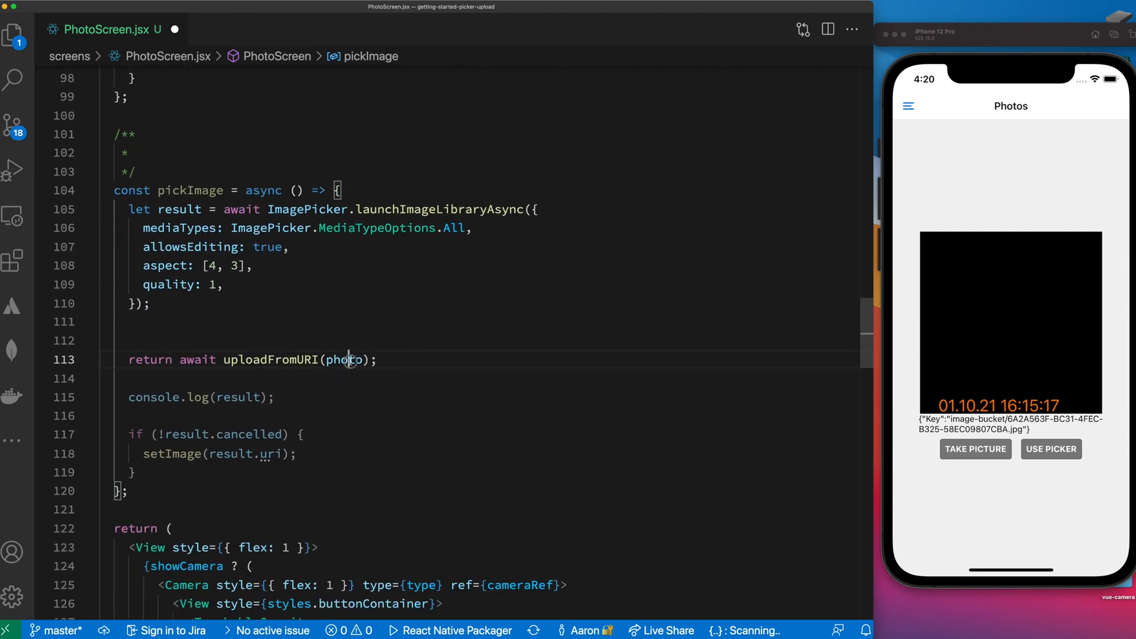
pyautogui.doubleClick(178, 209)
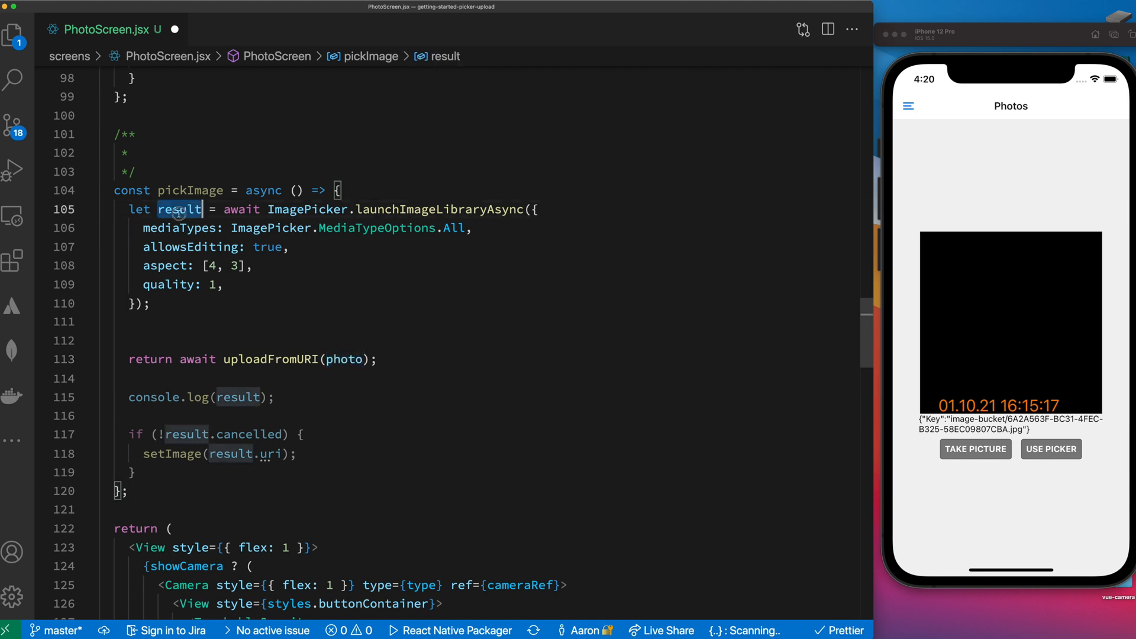
pyautogui.write('photo')
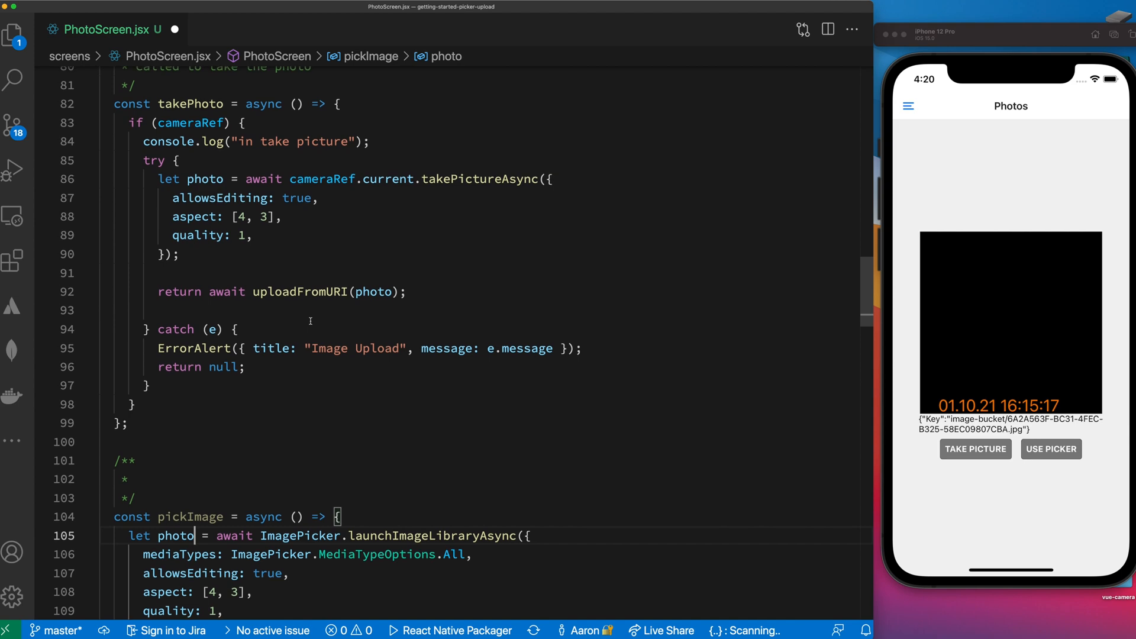
# Wrap the upload in try/catch (e), showing an 'Image Upload' error alert and returning null
pyautogui.scroll(-3)
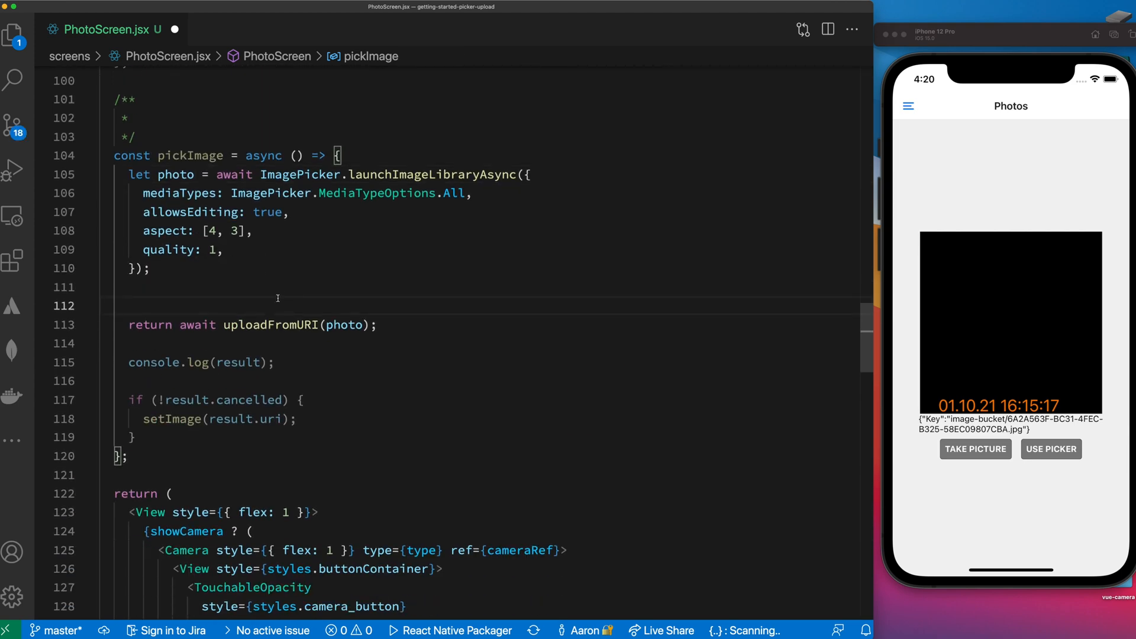
pyautogui.write('try {')
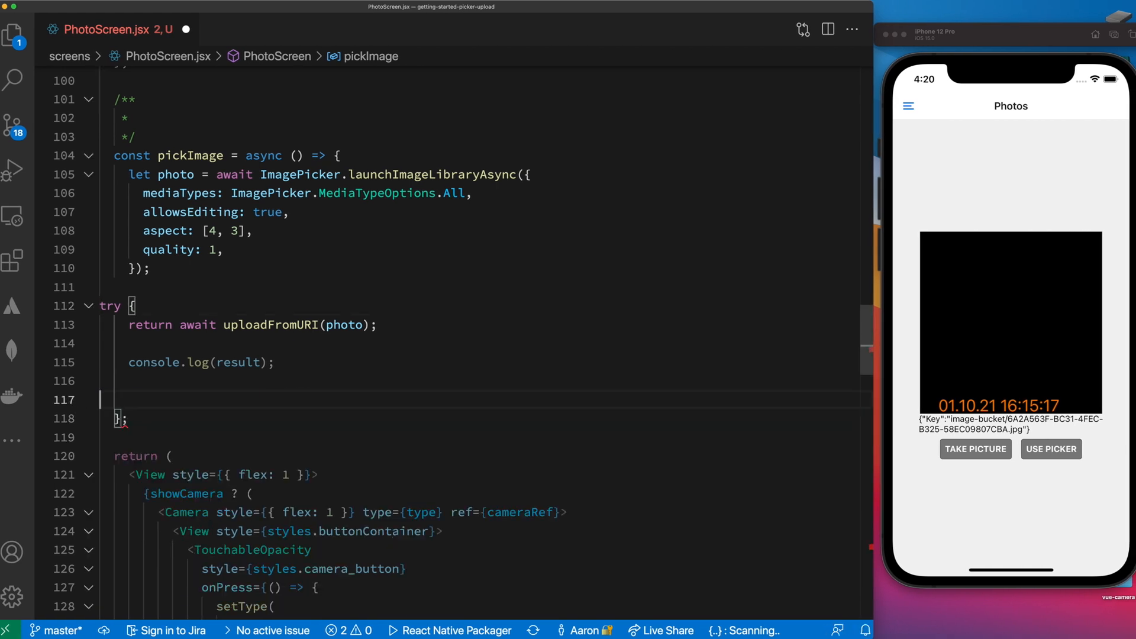
pyautogui.write('catch')
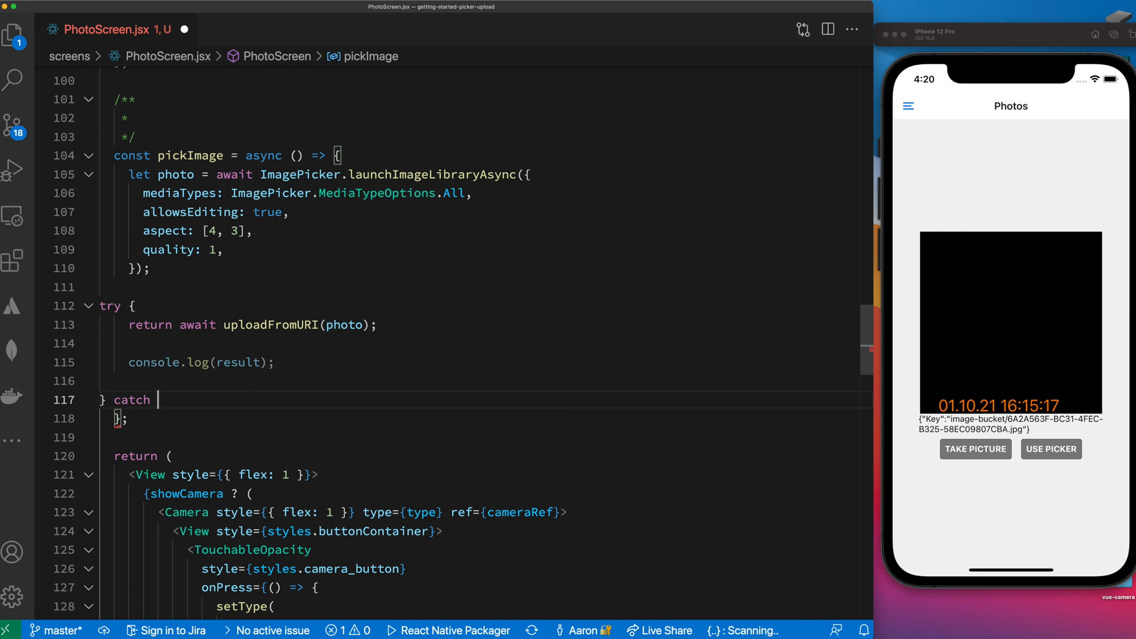
pyautogui.write('(e) {}')
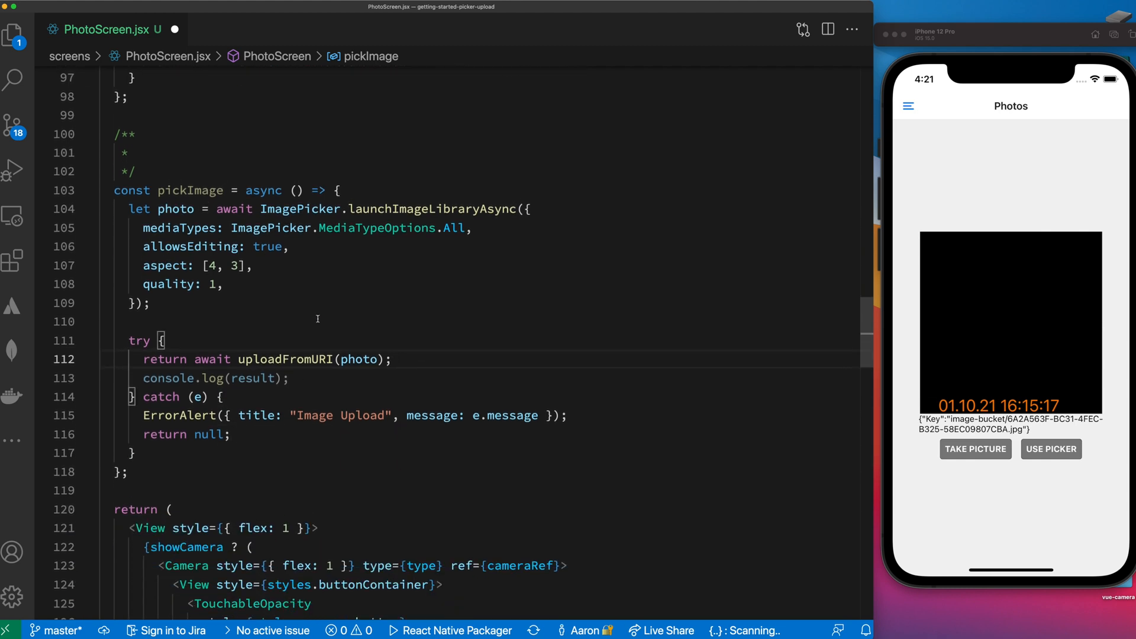
# Set the USE PICKER onPress to async () => { pickImage() } across separate lines
pyautogui.scroll(-3)
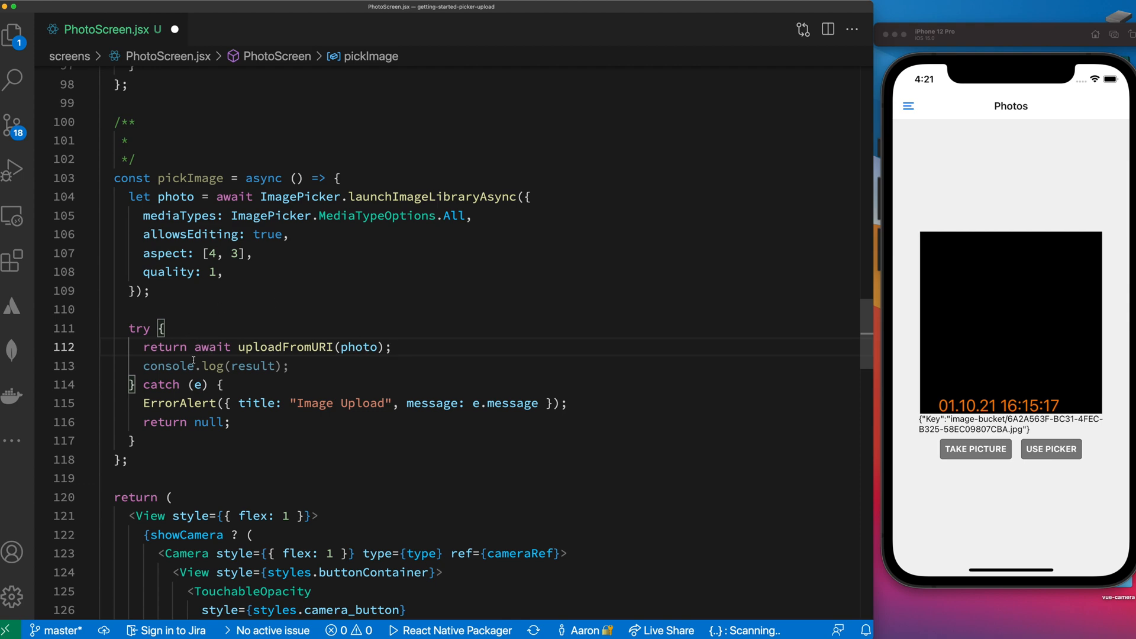
pyautogui.scroll(-3)
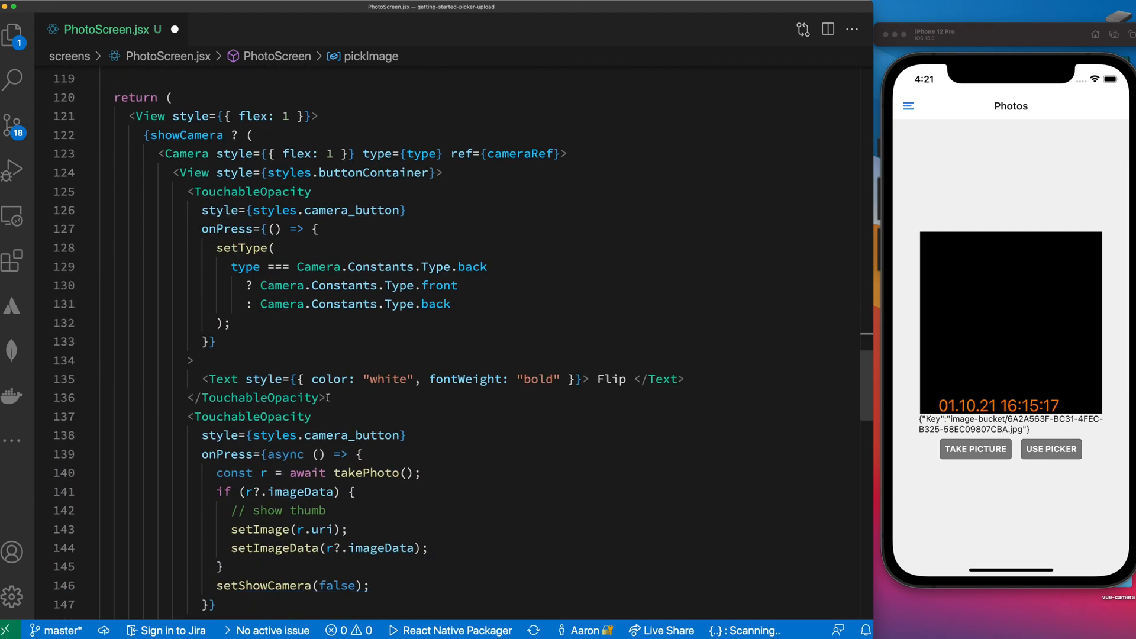
pyautogui.scroll(-3)
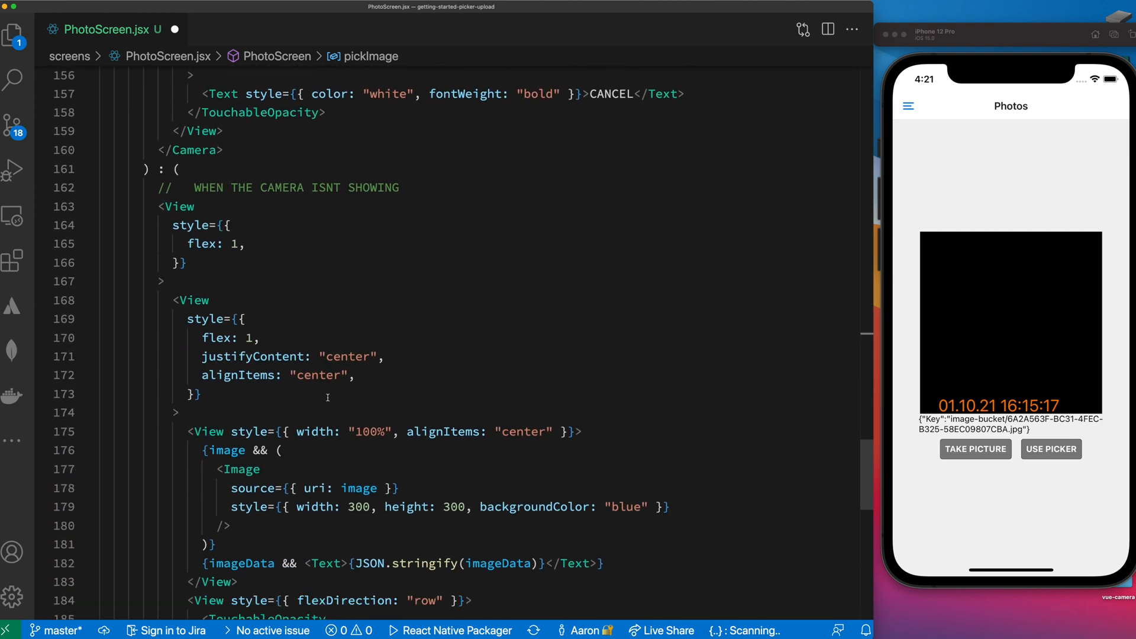
pyautogui.scroll(-3)
pyautogui.write('<TouchableOpacity style={styles.button} onPress={() => }>')
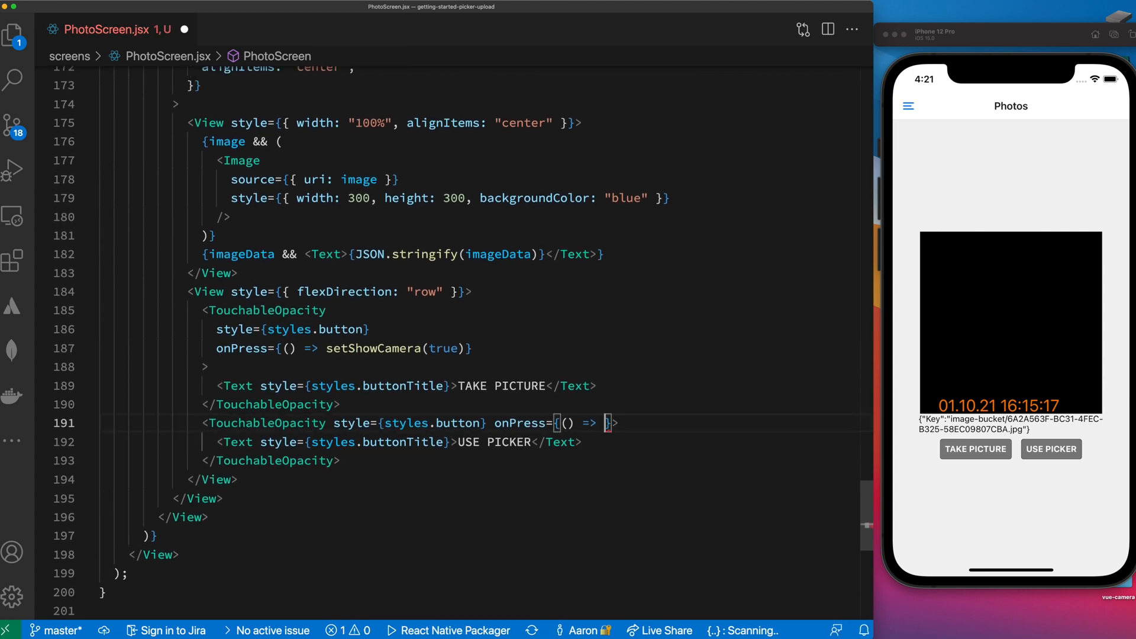
pyautogui.write('pickImage')
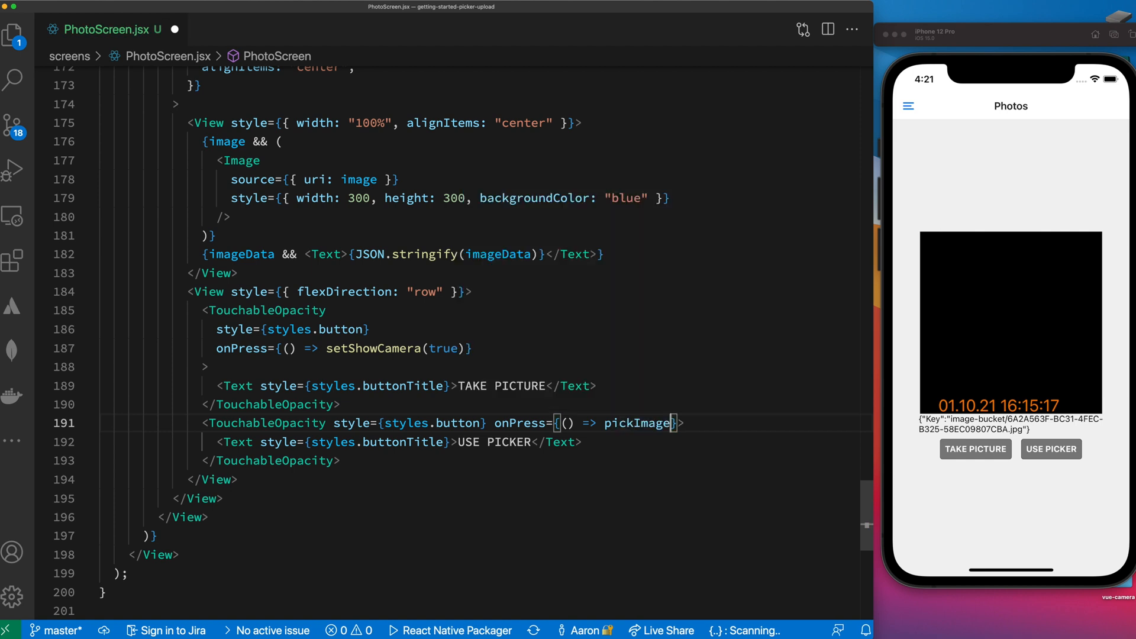
pyautogui.write('()')
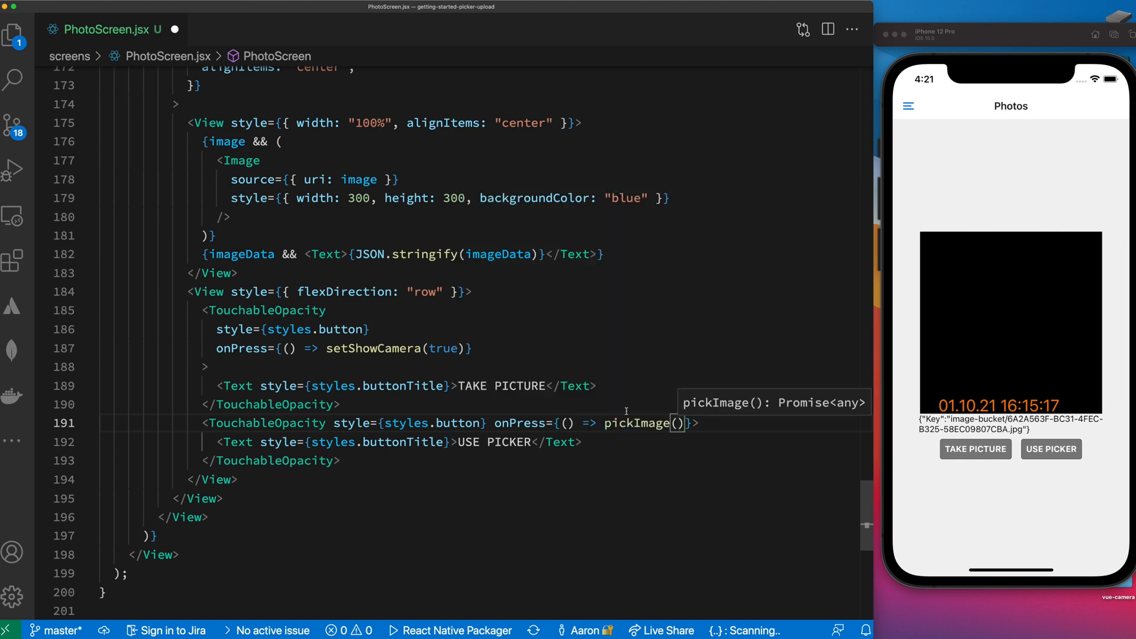
pyautogui.write('a')
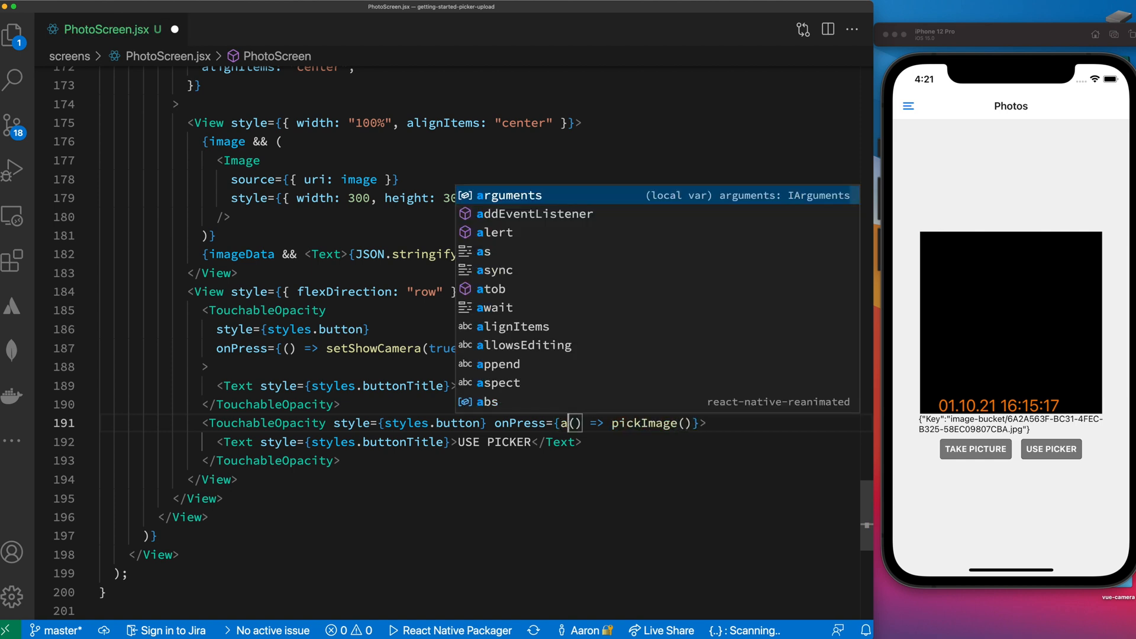
pyautogui.write('sync')
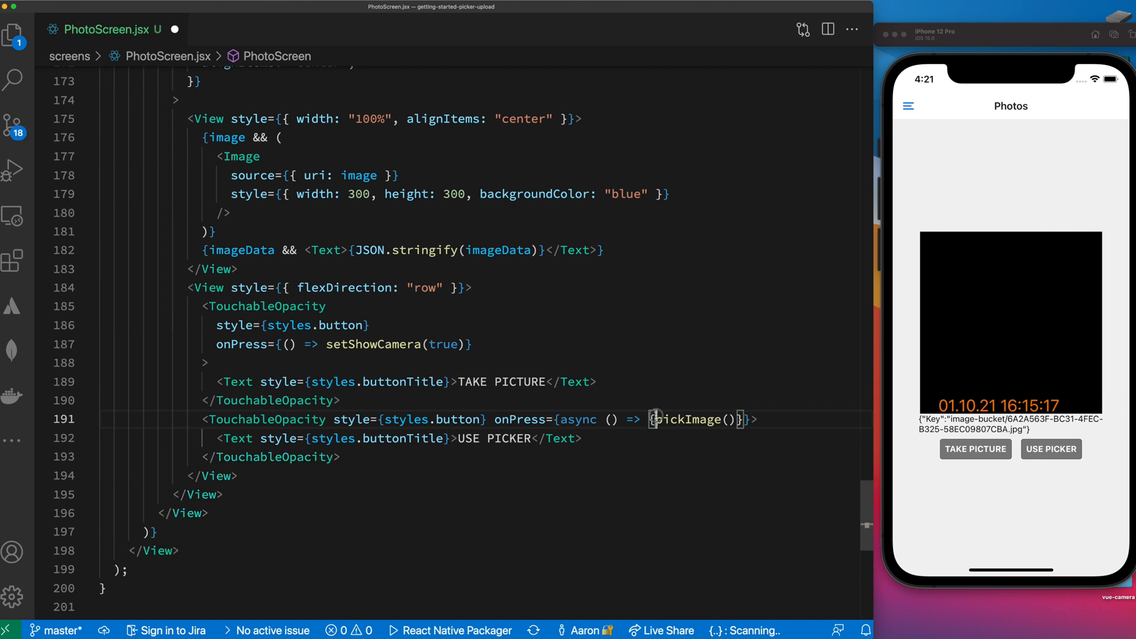
pyautogui.press('enter')
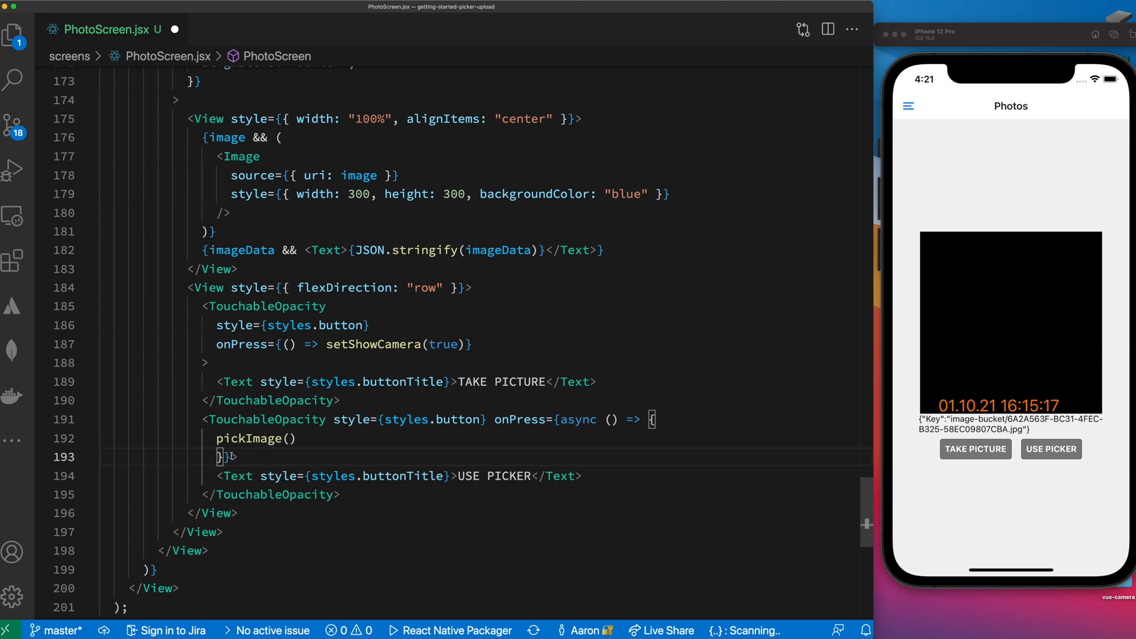
pyautogui.press('enter')
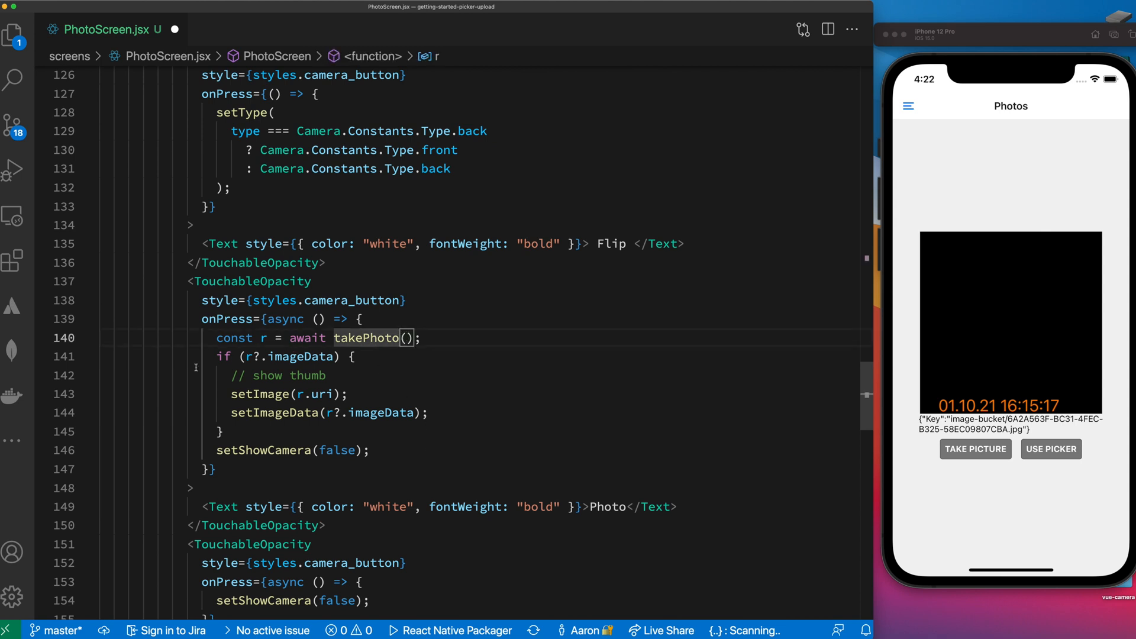
pyautogui.moveTo(332, 443)
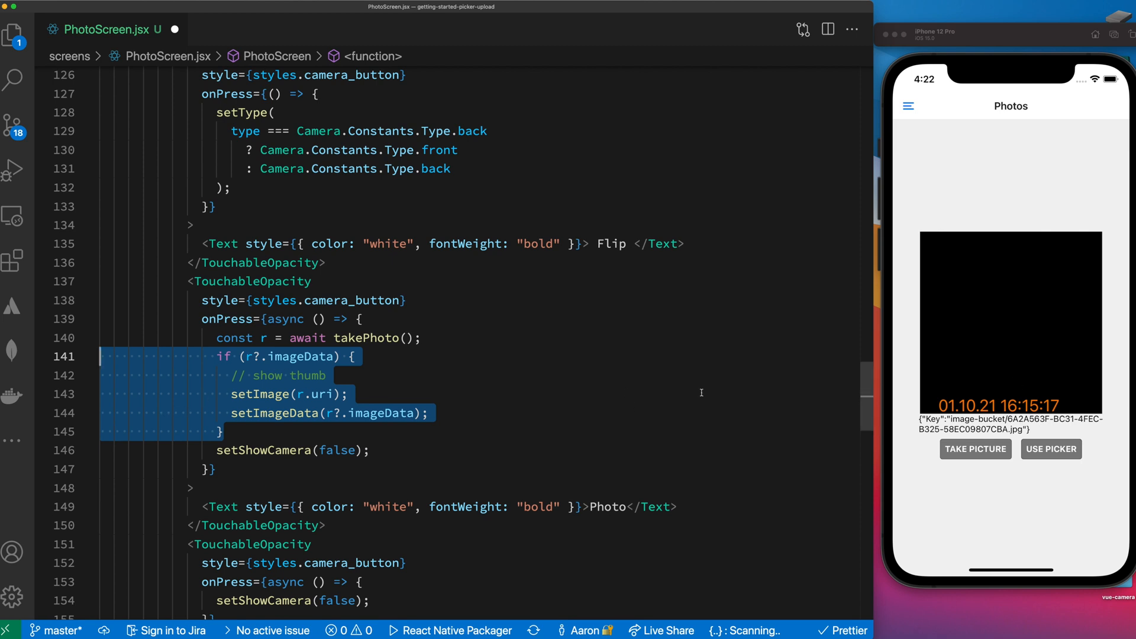
# Add the if (response?.imageData) block under const response = pickImage(), setting image and imageData
pyautogui.click(227, 431)
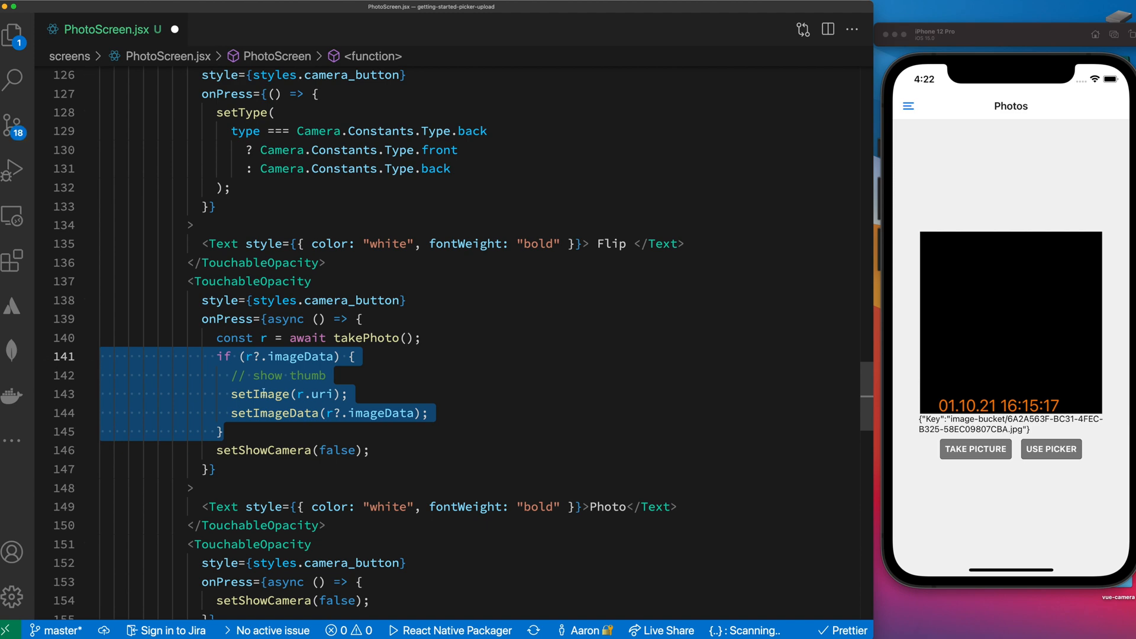
pyautogui.scroll(-3)
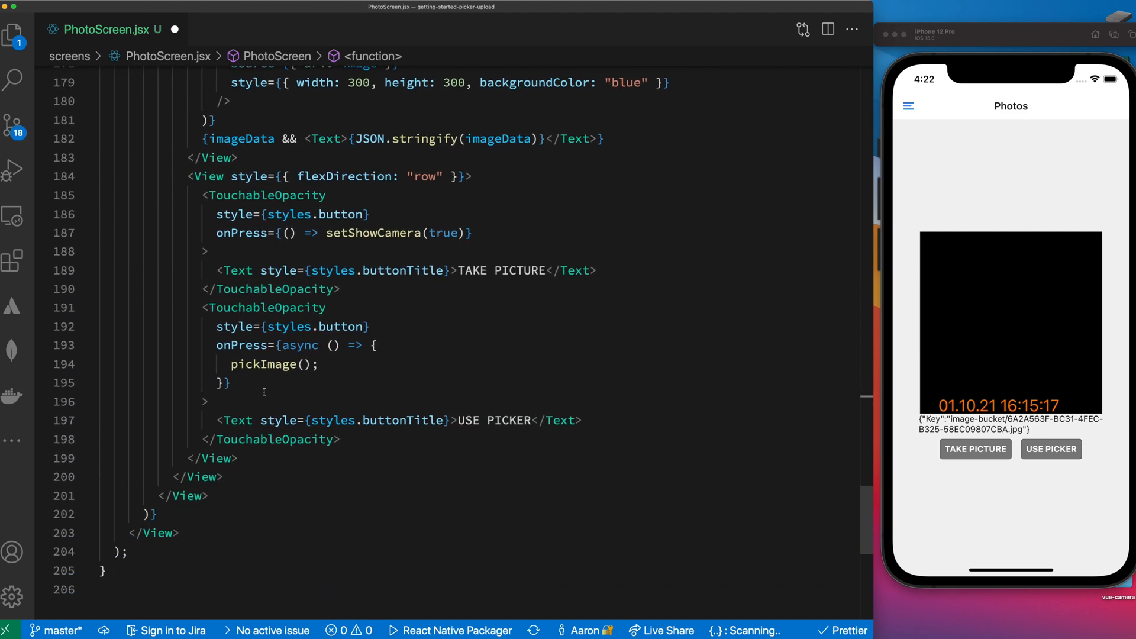
pyautogui.scroll(-3)
pyautogui.write('const r')
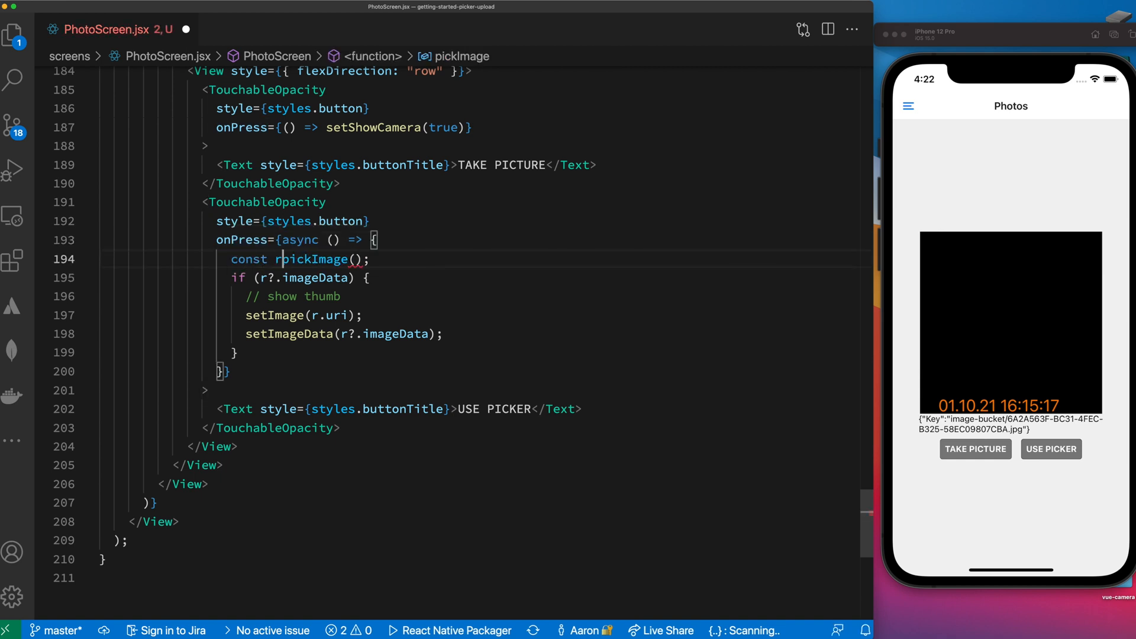
pyautogui.write('esponse =')
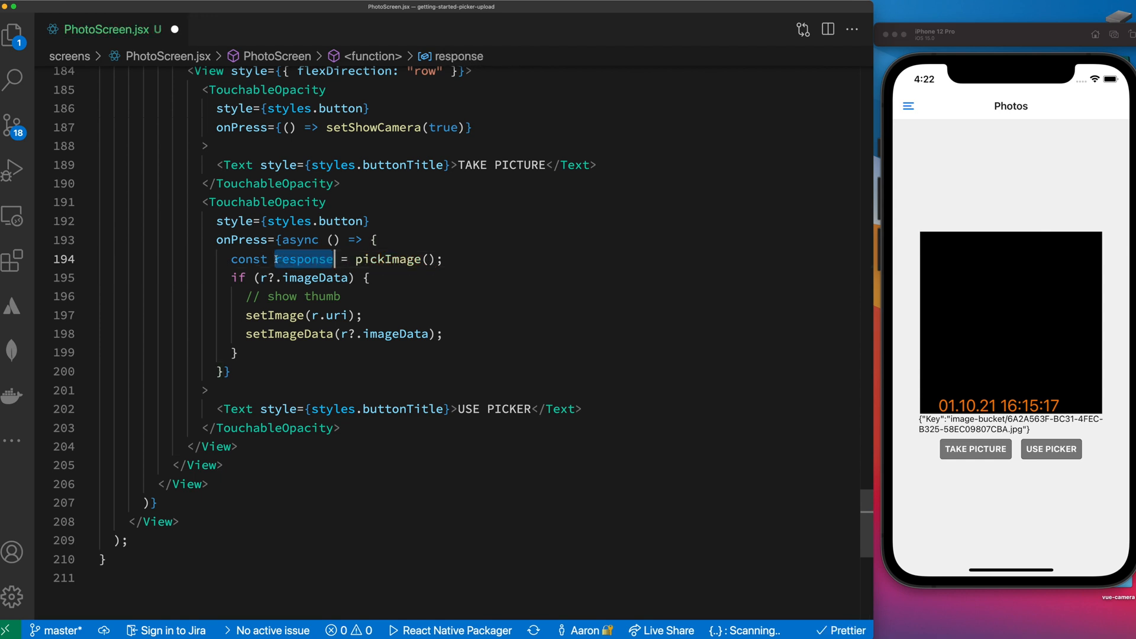
pyautogui.click(261, 277)
pyautogui.write('esponse')
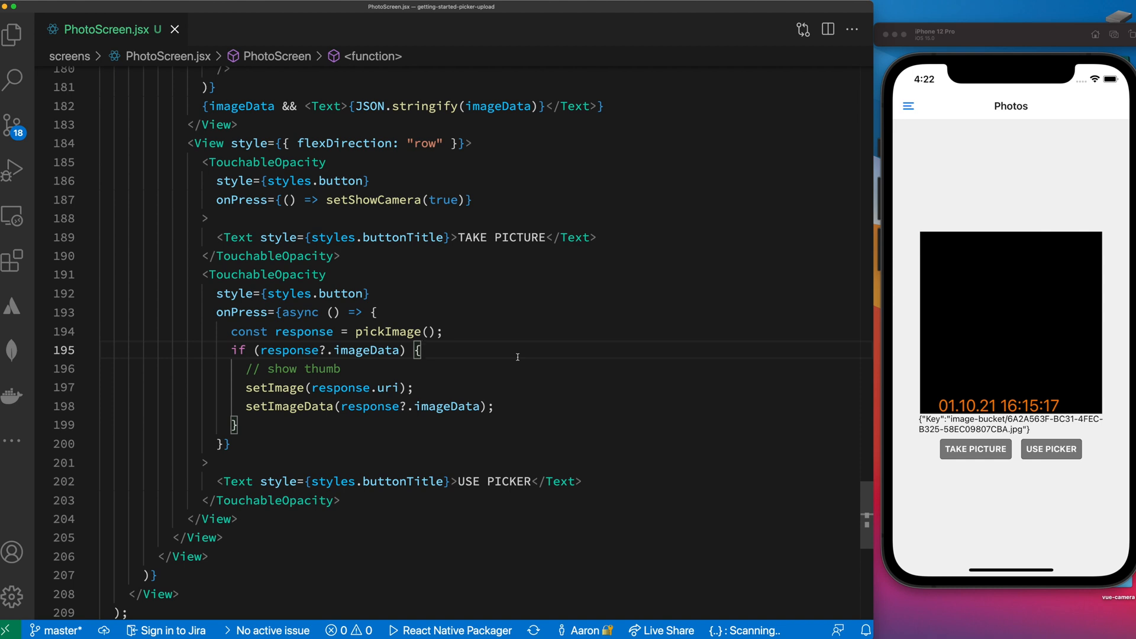
pyautogui.moveTo(518, 356)
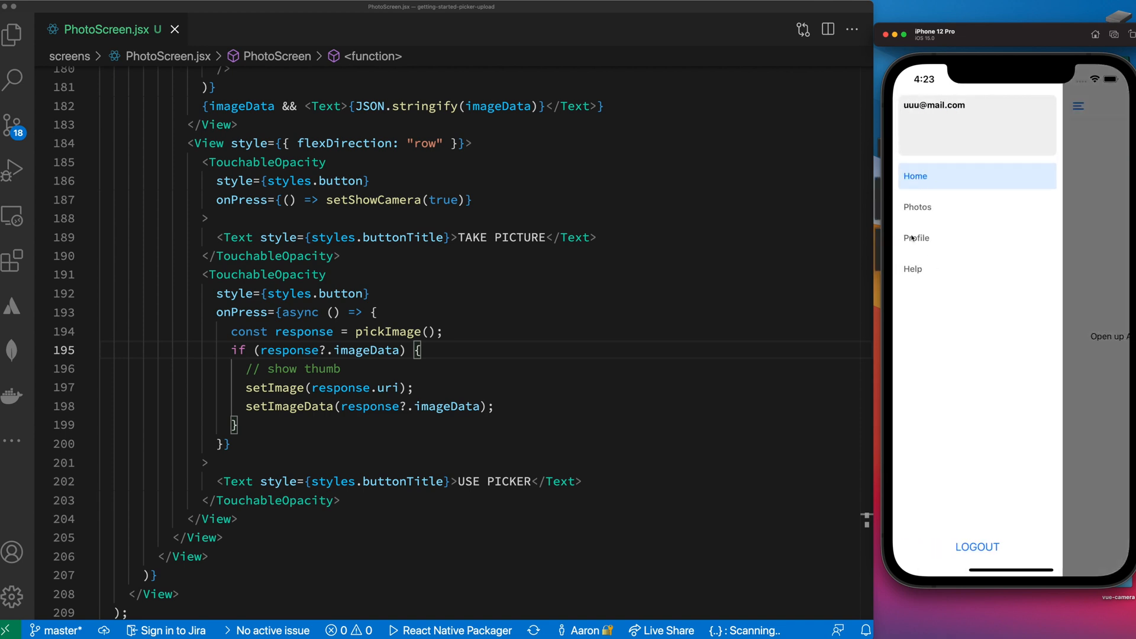
pyautogui.click(915, 238)
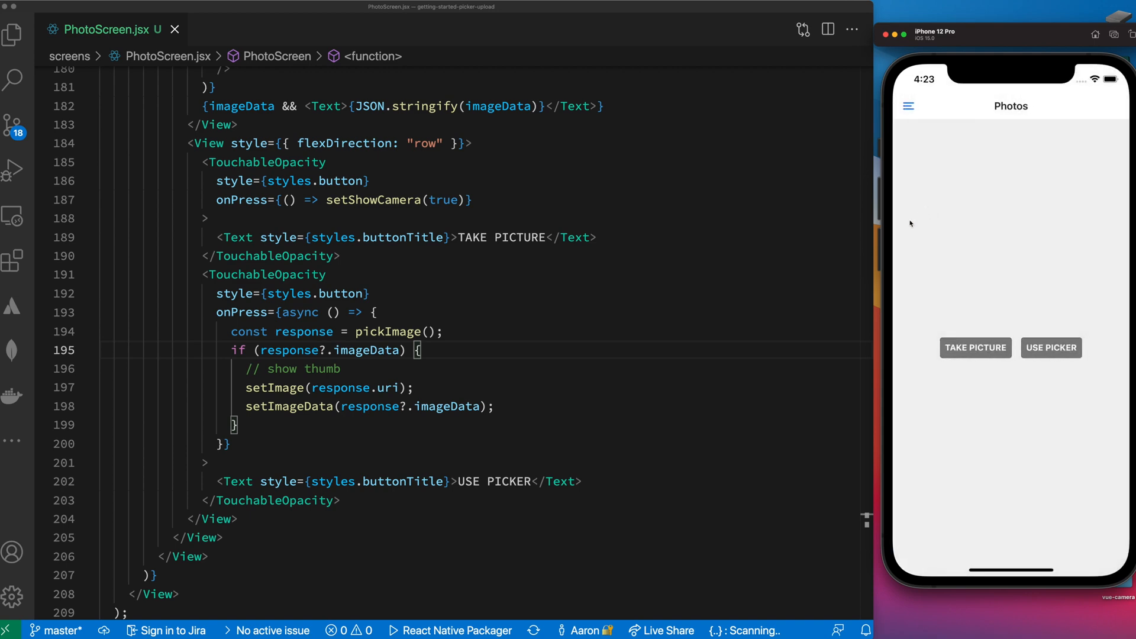
pyautogui.click(1051, 348)
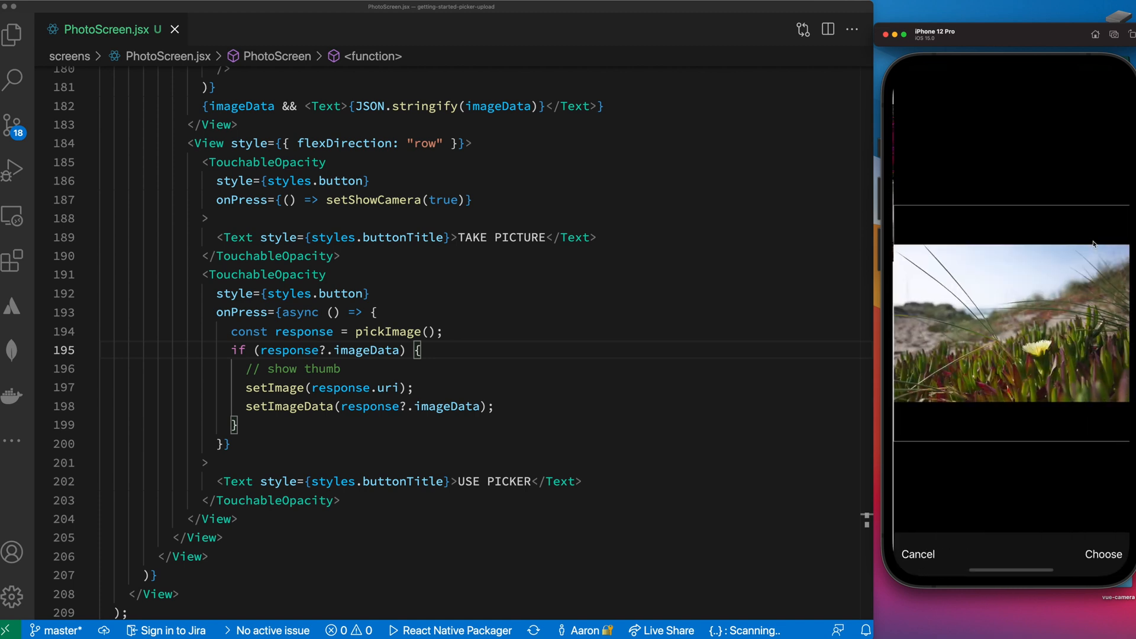
pyautogui.click(917, 554)
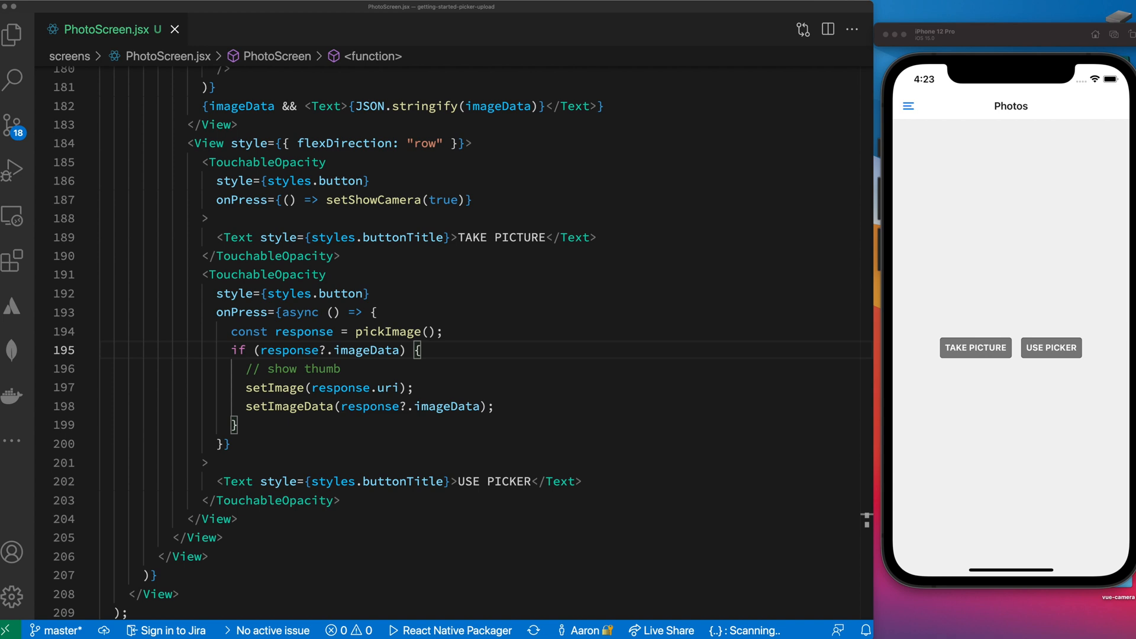
pyautogui.click(1051, 348)
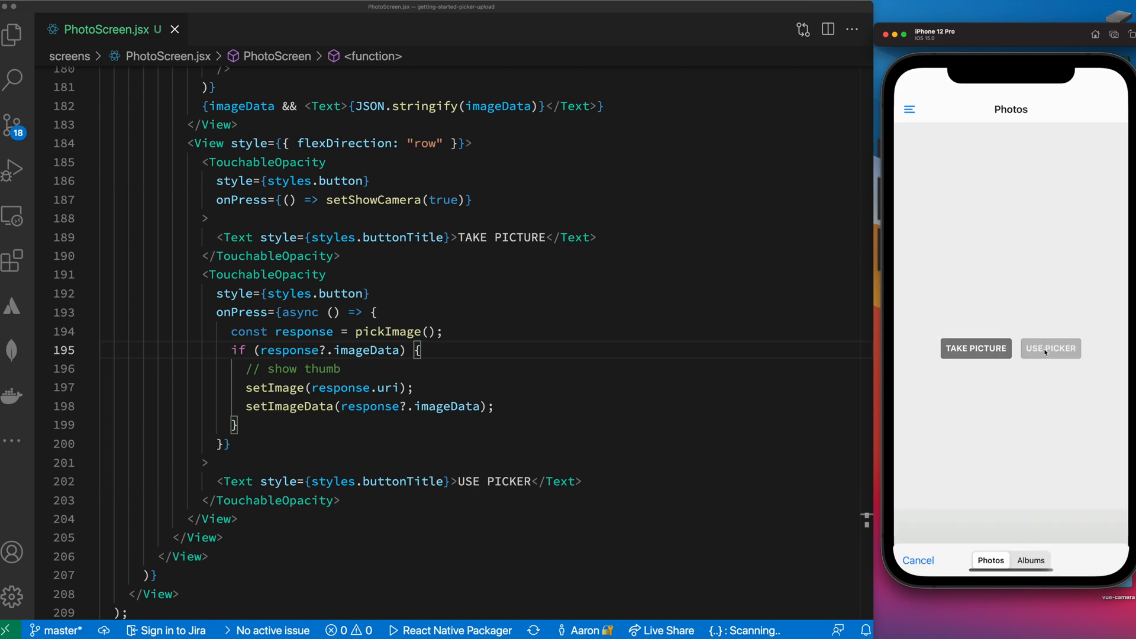
pyautogui.click(1049, 348)
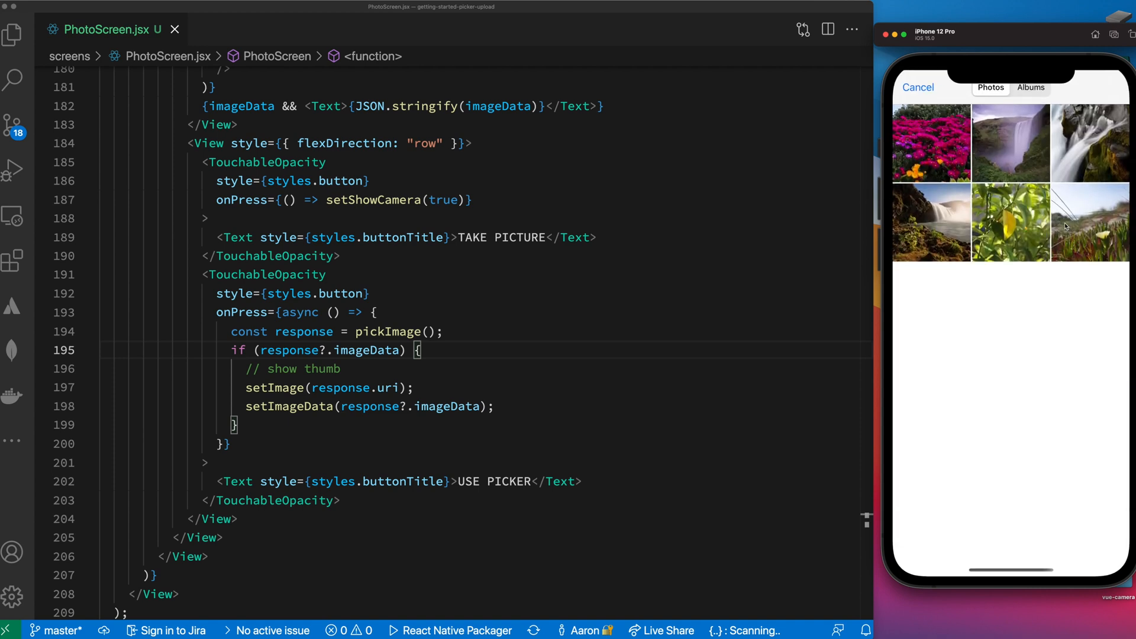
pyautogui.click(1093, 223)
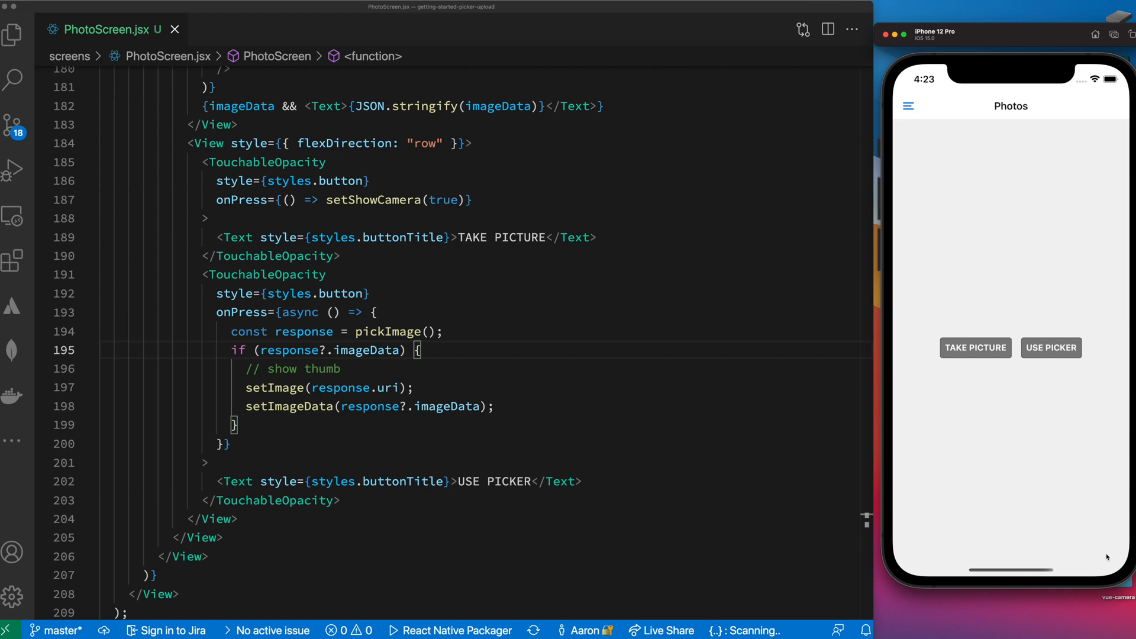
pyautogui.moveTo(665, 387)
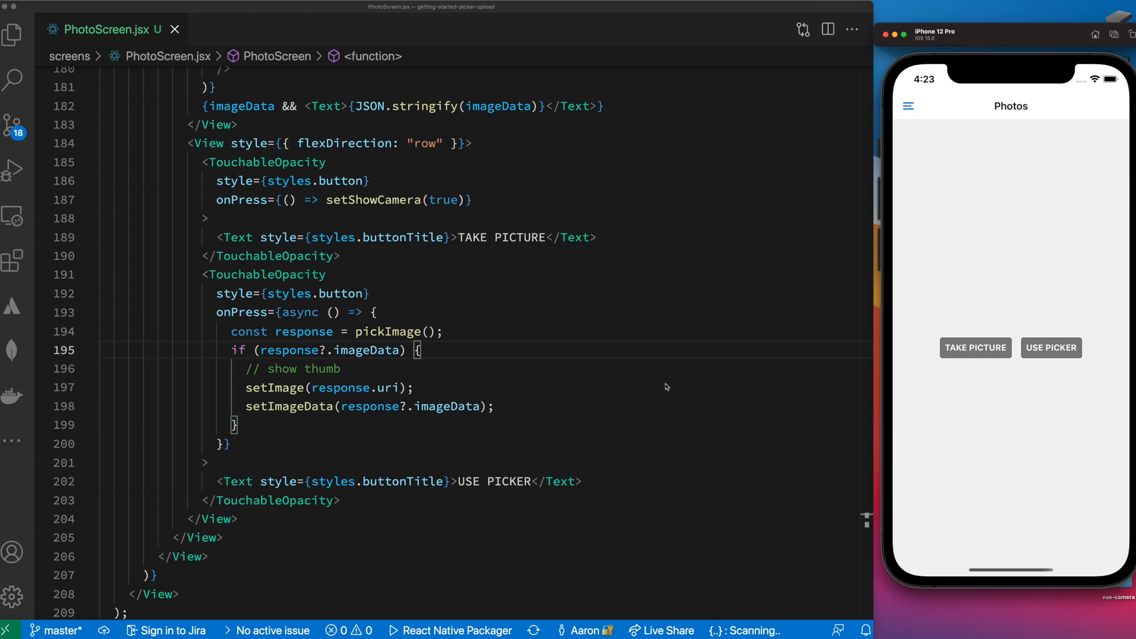
pyautogui.click(415, 387)
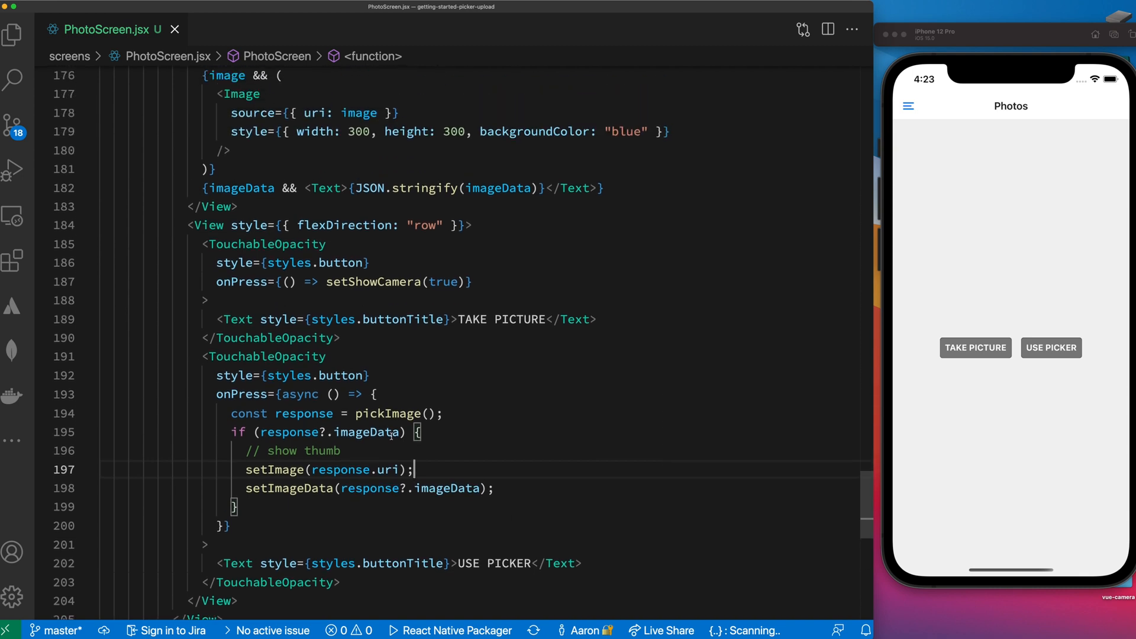
# Add await before pickImage(), then pick the pink flowers and waterfall photos in the simulator
pyautogui.scroll(-3)
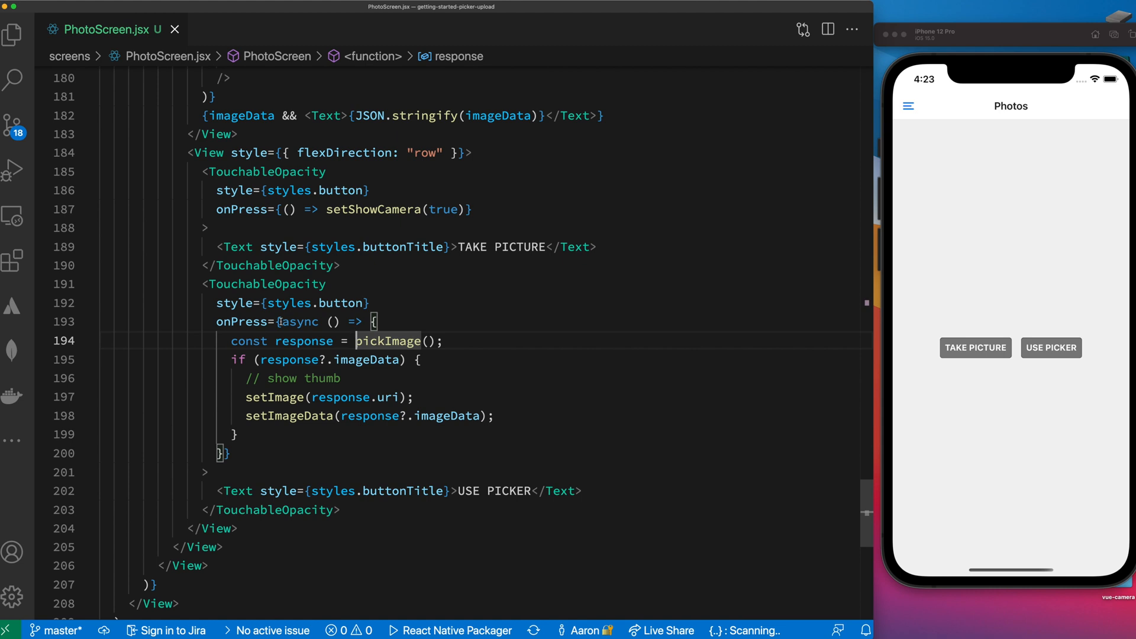
pyautogui.write('await')
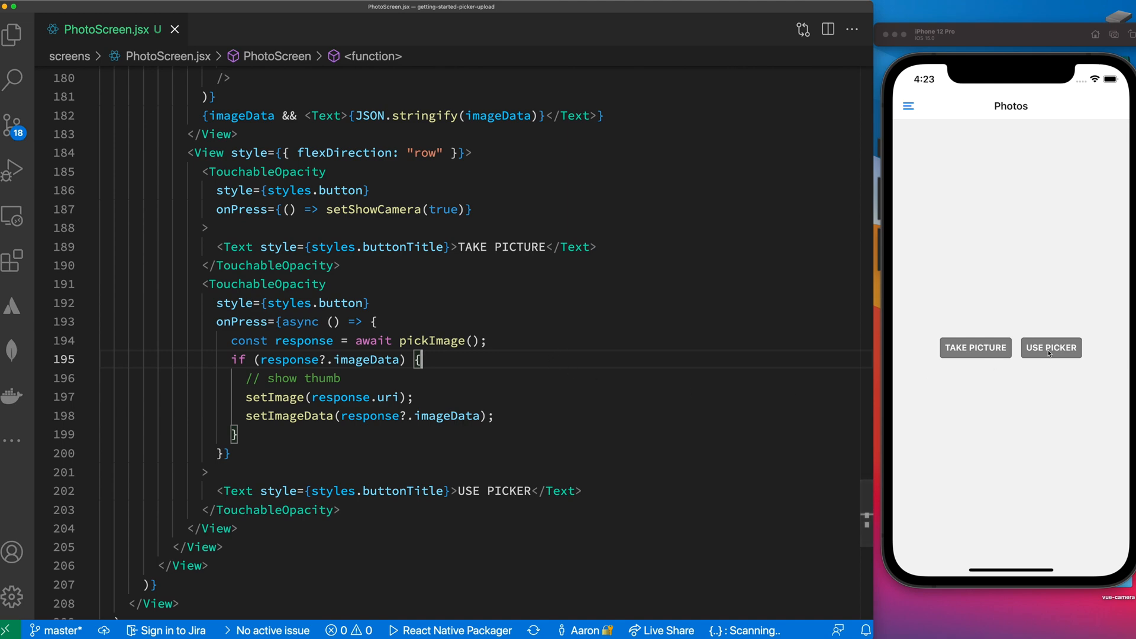
pyautogui.click(1050, 348)
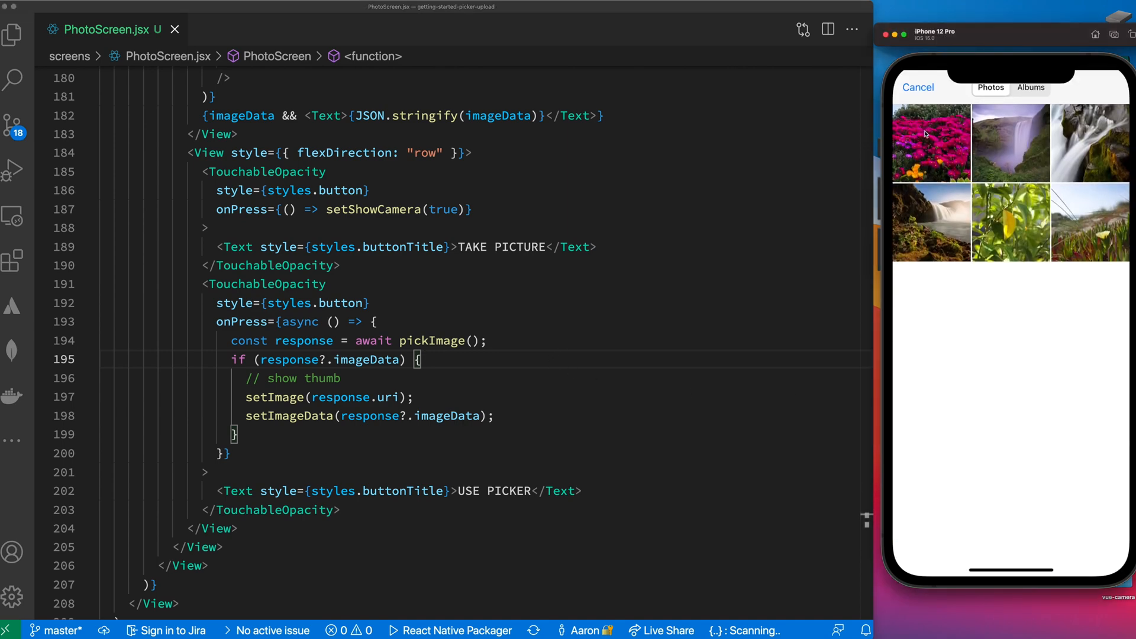
pyautogui.click(930, 142)
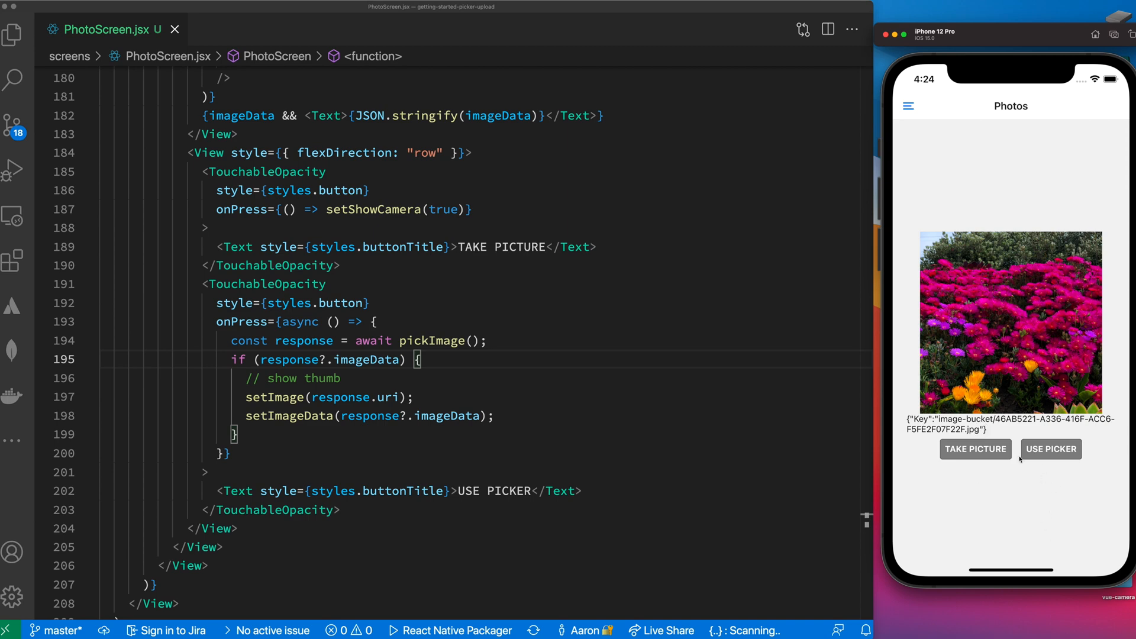
pyautogui.click(1049, 448)
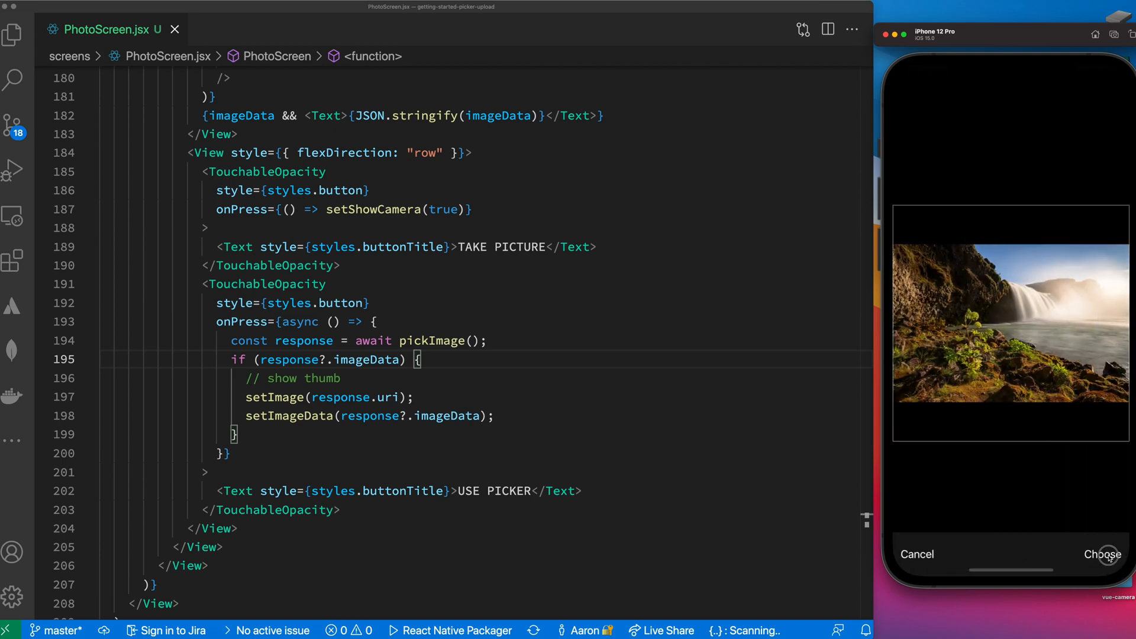
pyautogui.click(1101, 554)
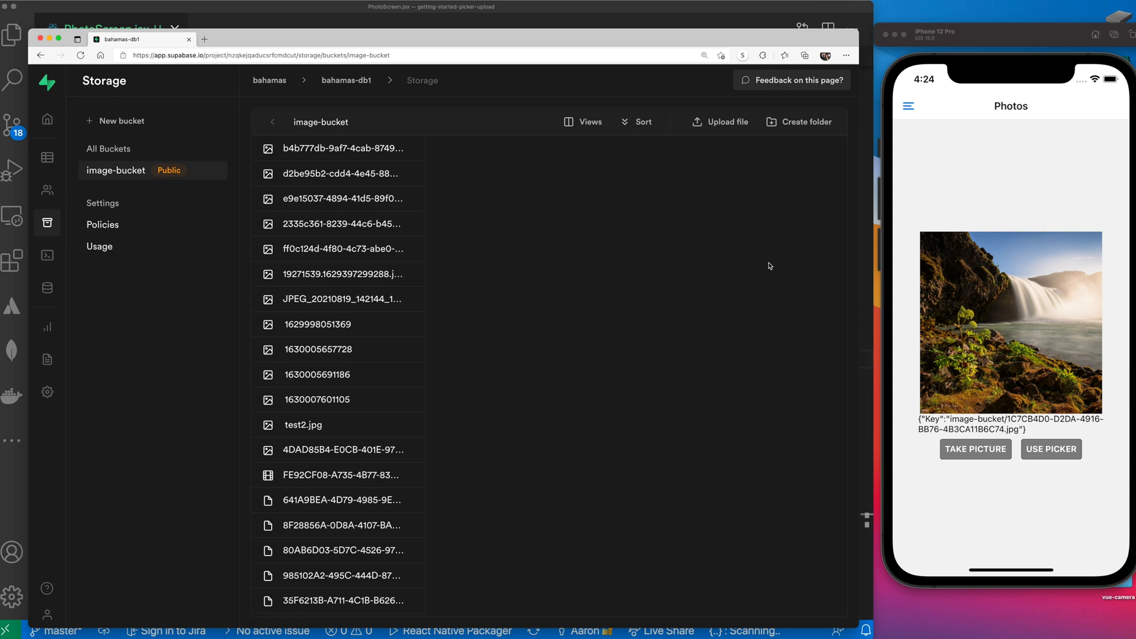
pyautogui.moveTo(751, 323)
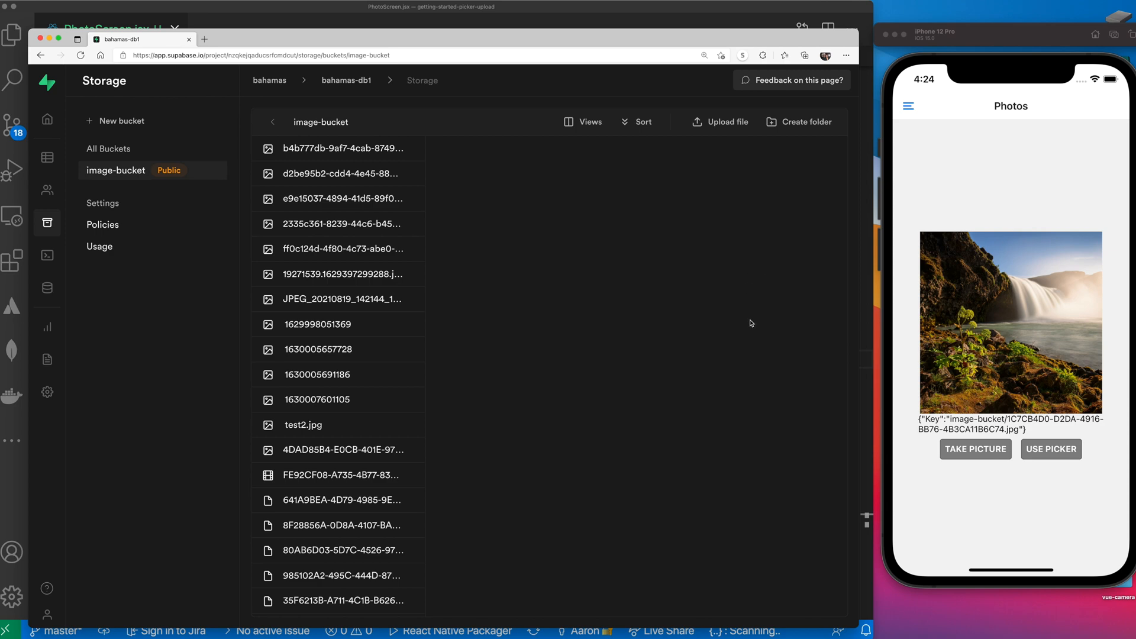
# Inspect the waterfall and flowers files in image-bucket and open the flowers photo's copied URL
pyautogui.scroll(-3)
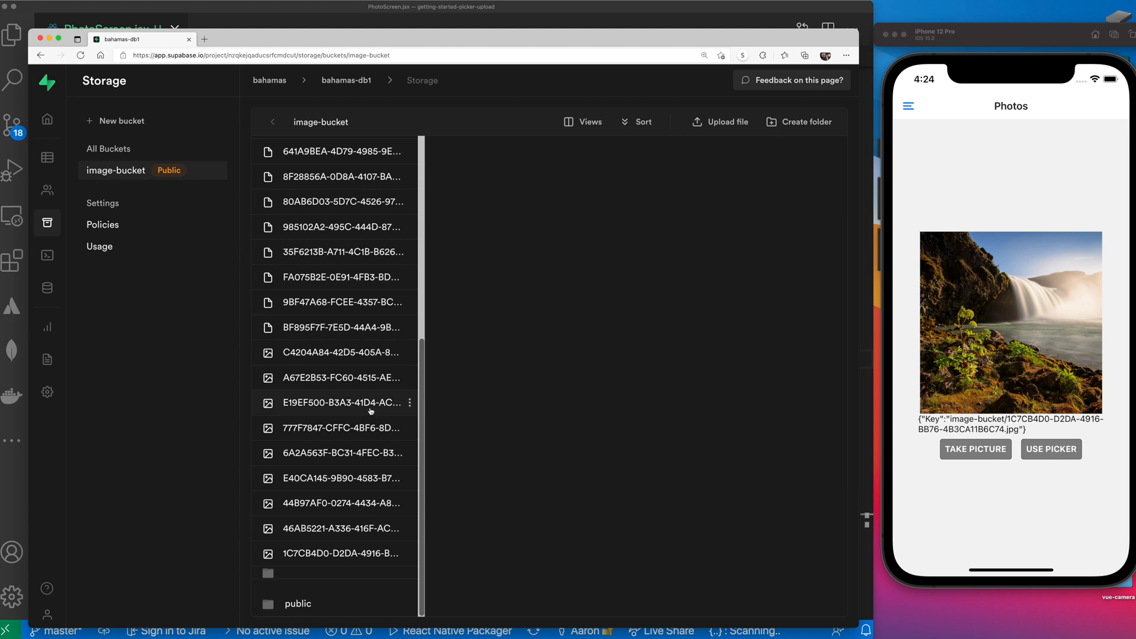
pyautogui.click(341, 553)
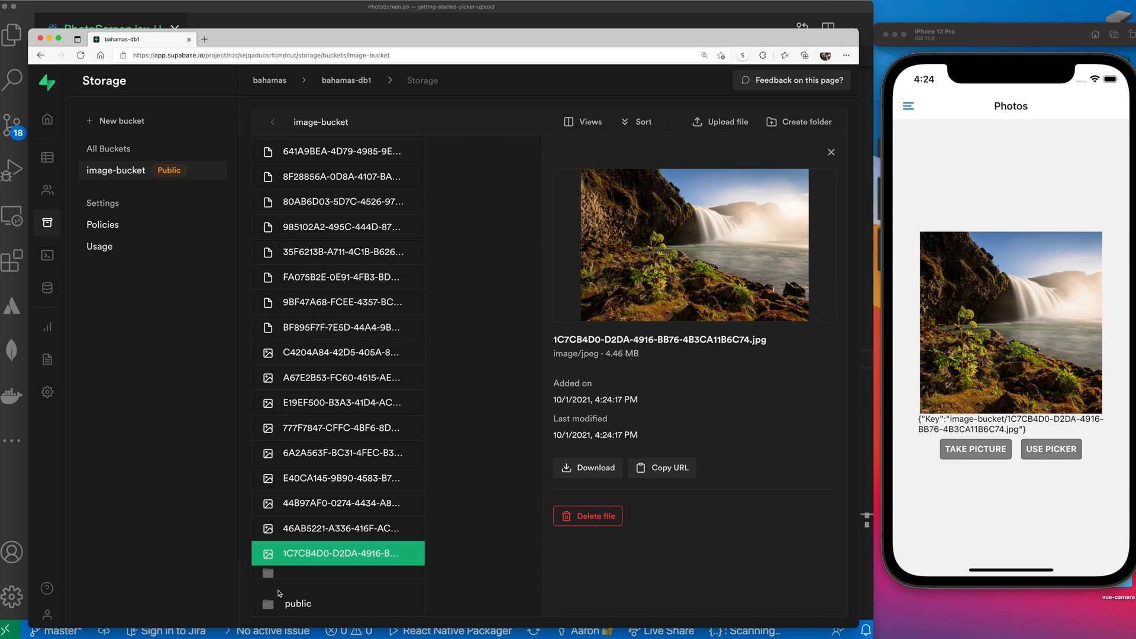
pyautogui.click(338, 527)
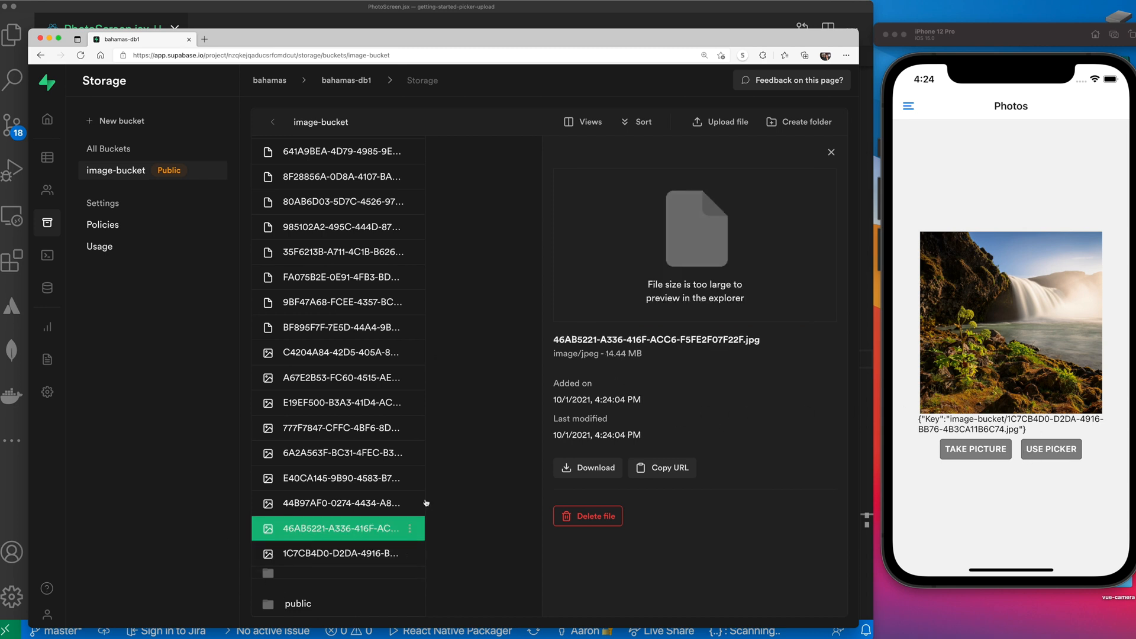
pyautogui.click(661, 467)
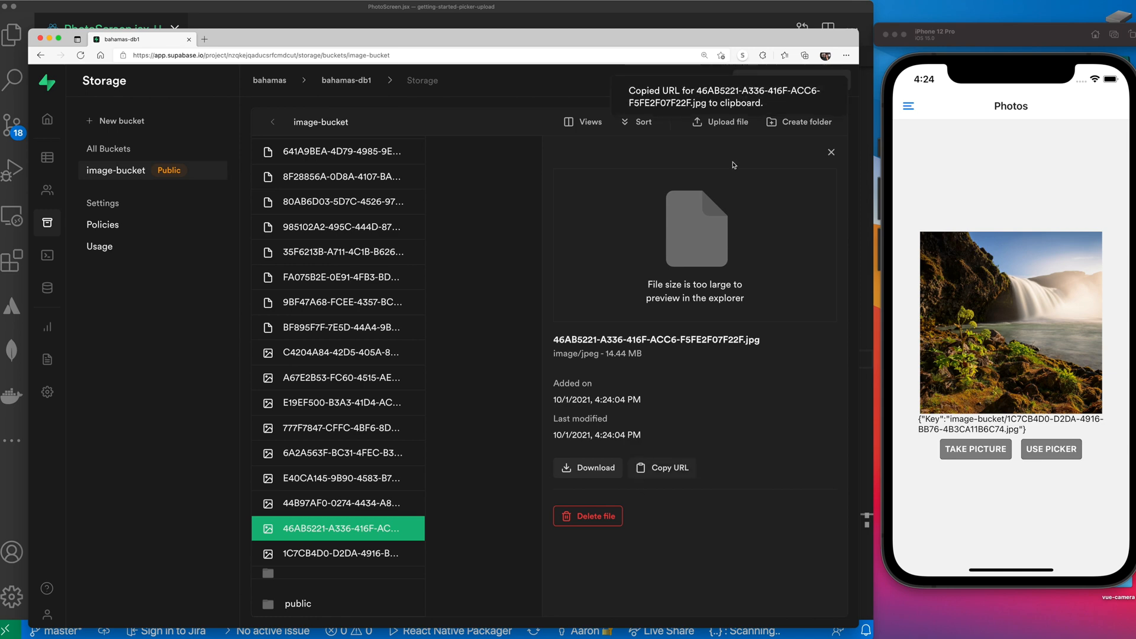
pyautogui.click(204, 39)
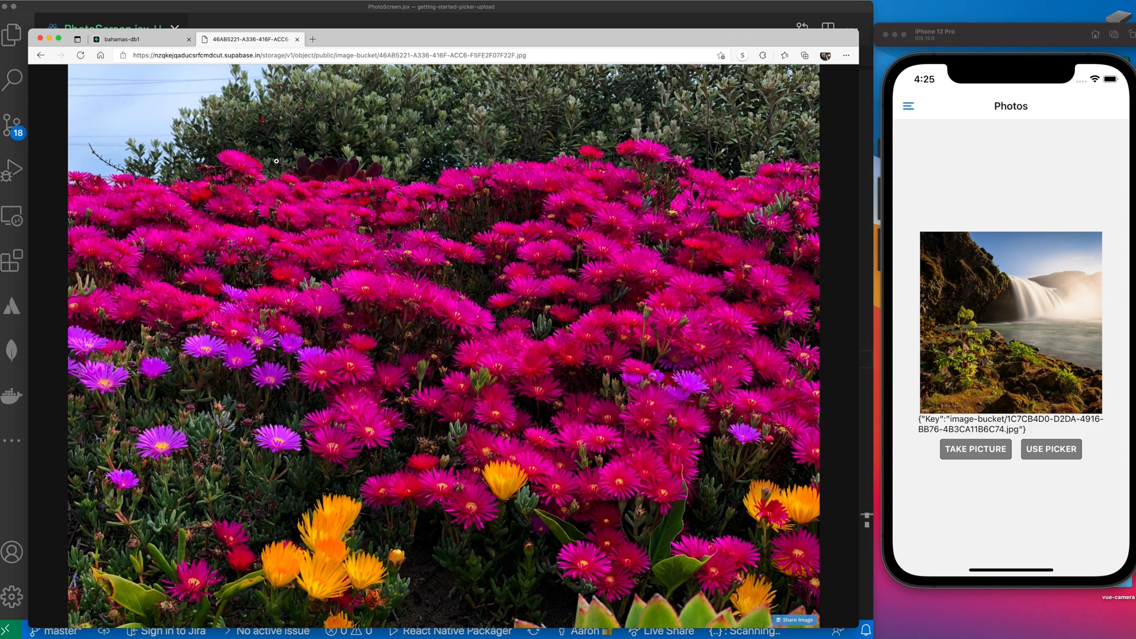
pyautogui.moveTo(1017, 235)
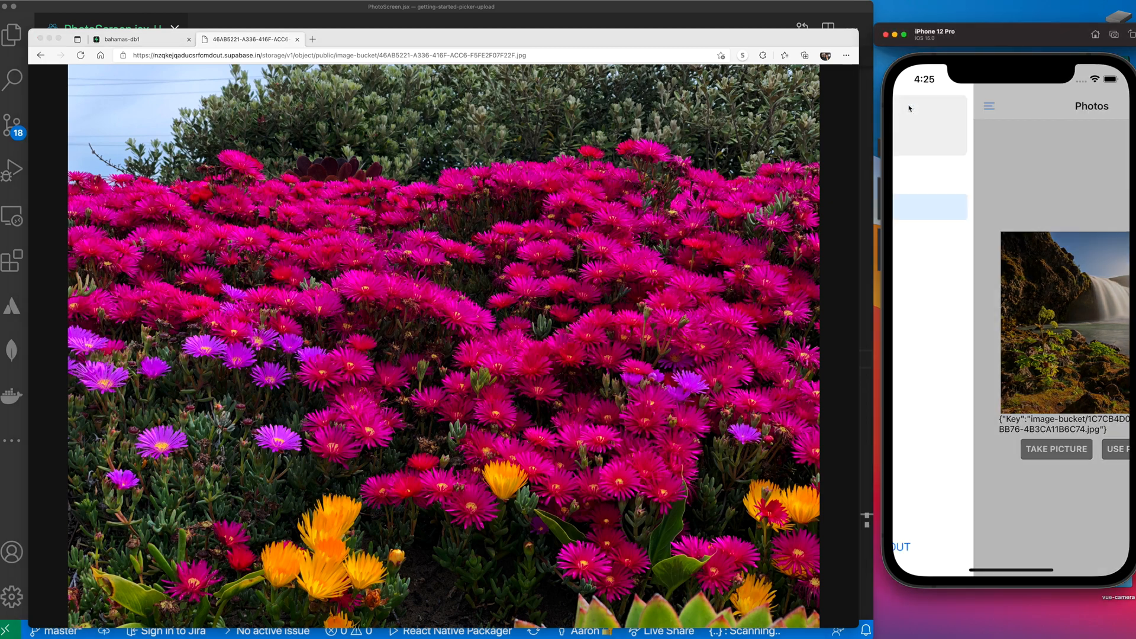
# Go to Home from the app's drawer menu and close the modal
pyautogui.click(986, 106)
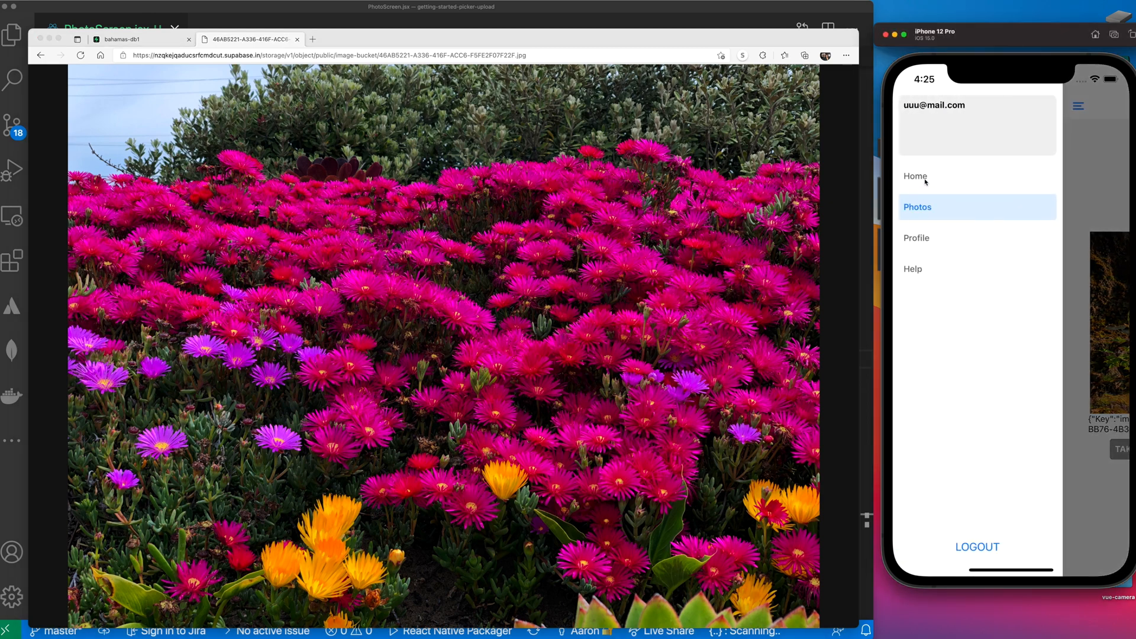
pyautogui.click(915, 177)
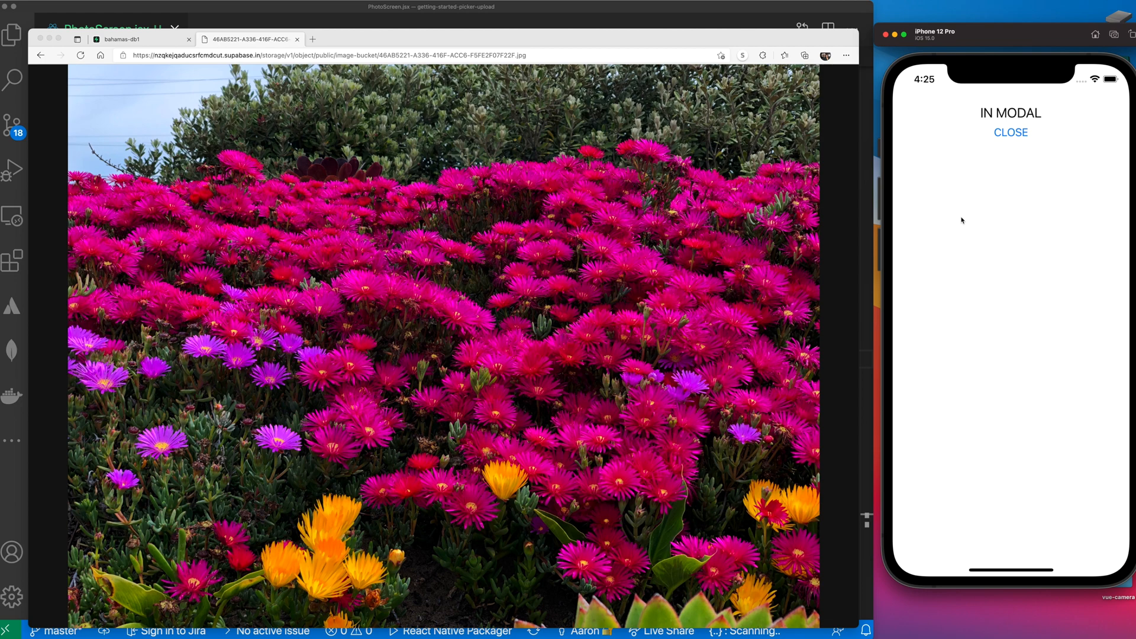
pyautogui.moveTo(978, 148)
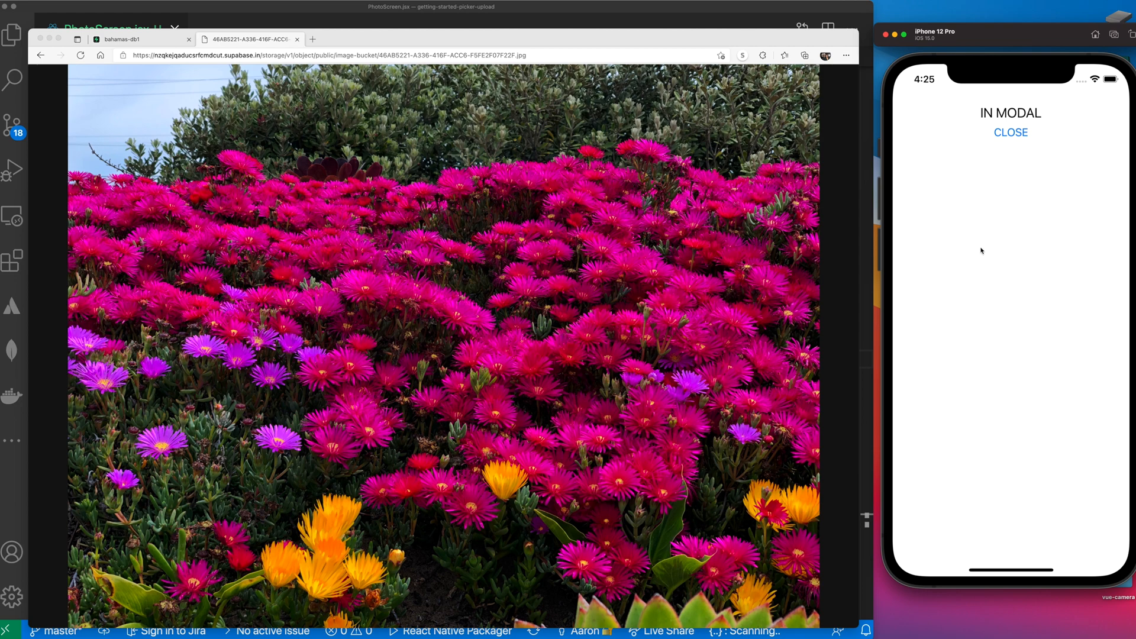
pyautogui.moveTo(1016, 139)
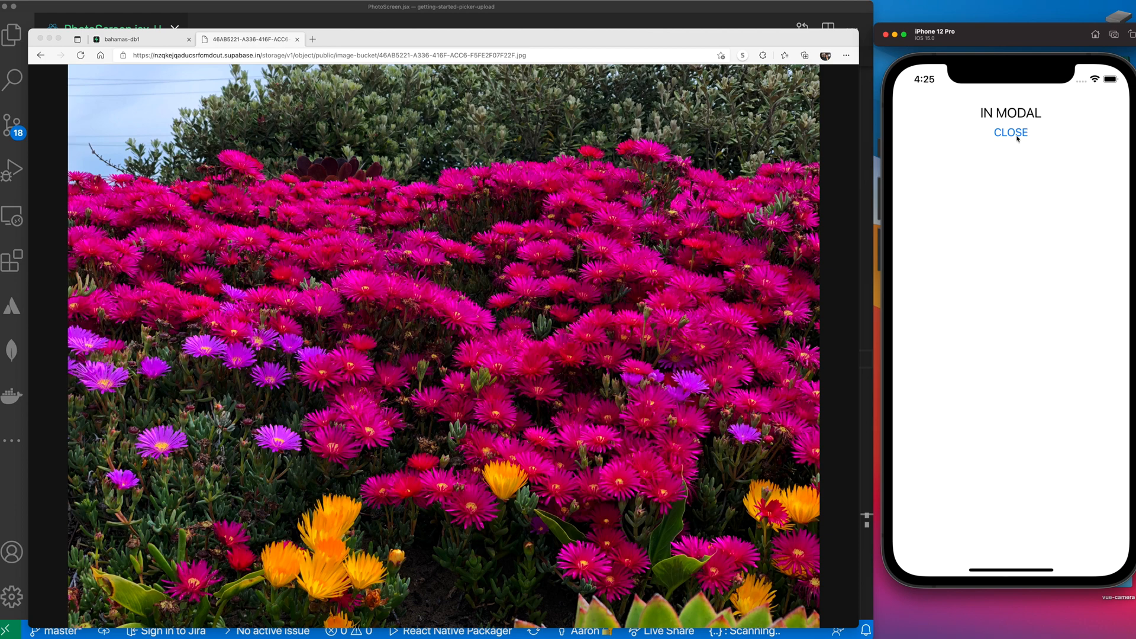
pyautogui.click(1010, 132)
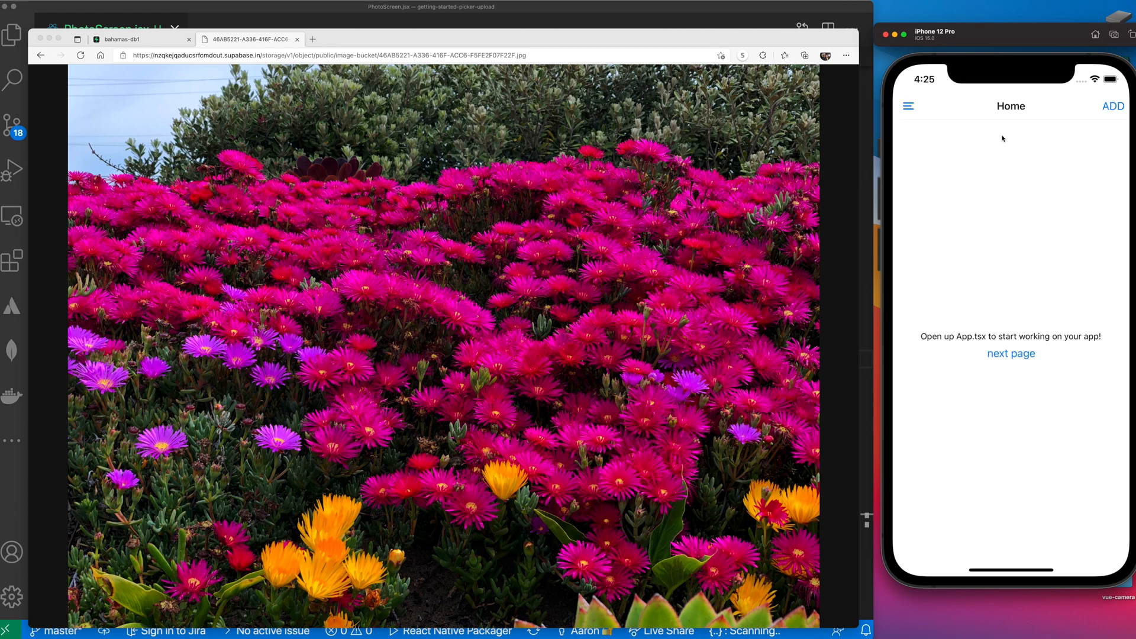
pyautogui.moveTo(978, 272)
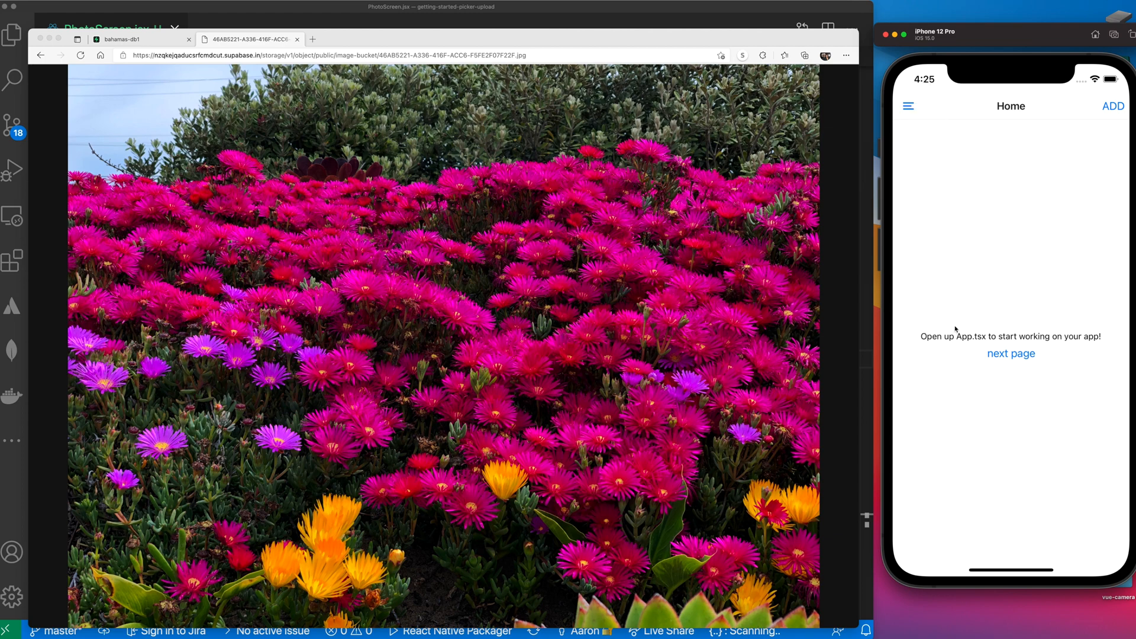
pyautogui.moveTo(1022, 235)
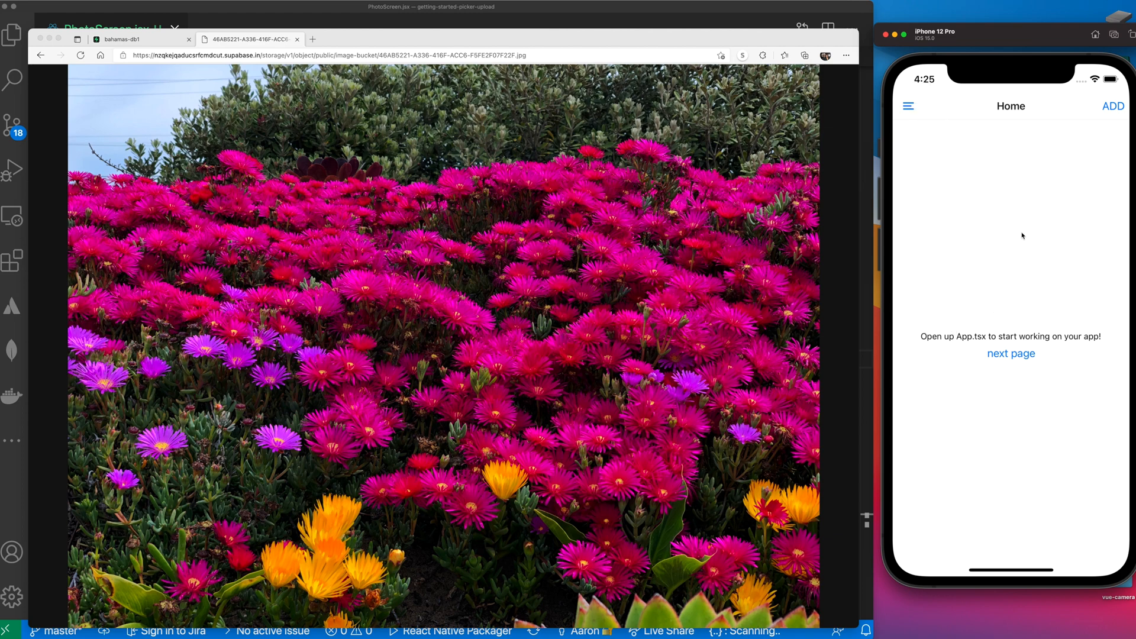